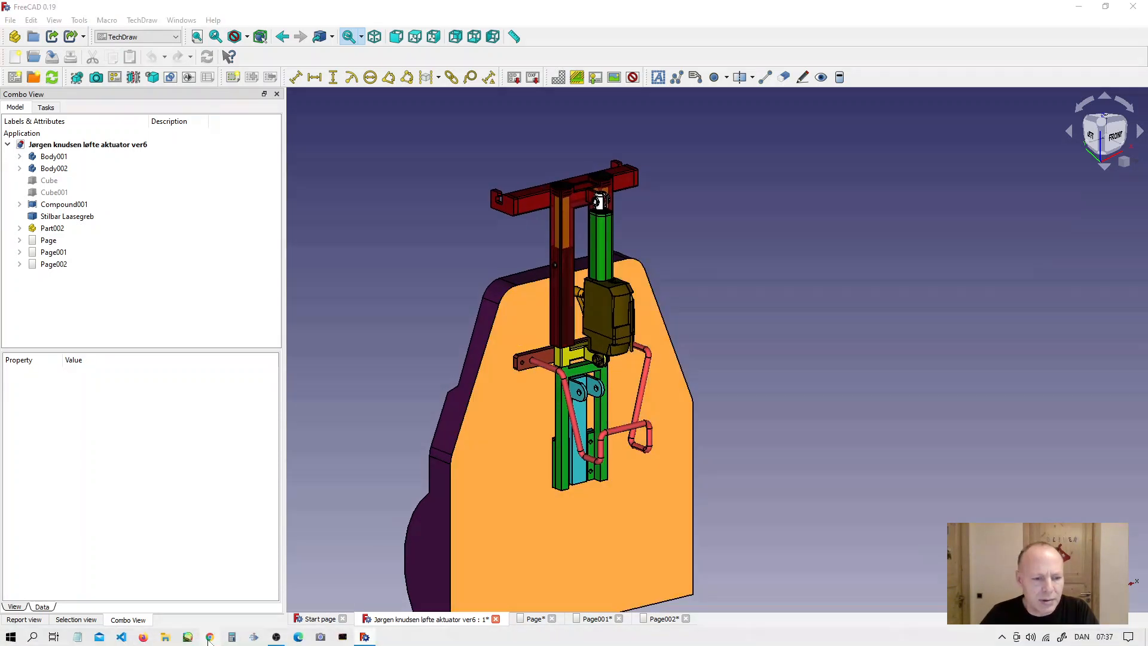
# - Launch Chrome and navigate to freecadweb.org
pyautogui.click(211, 635)
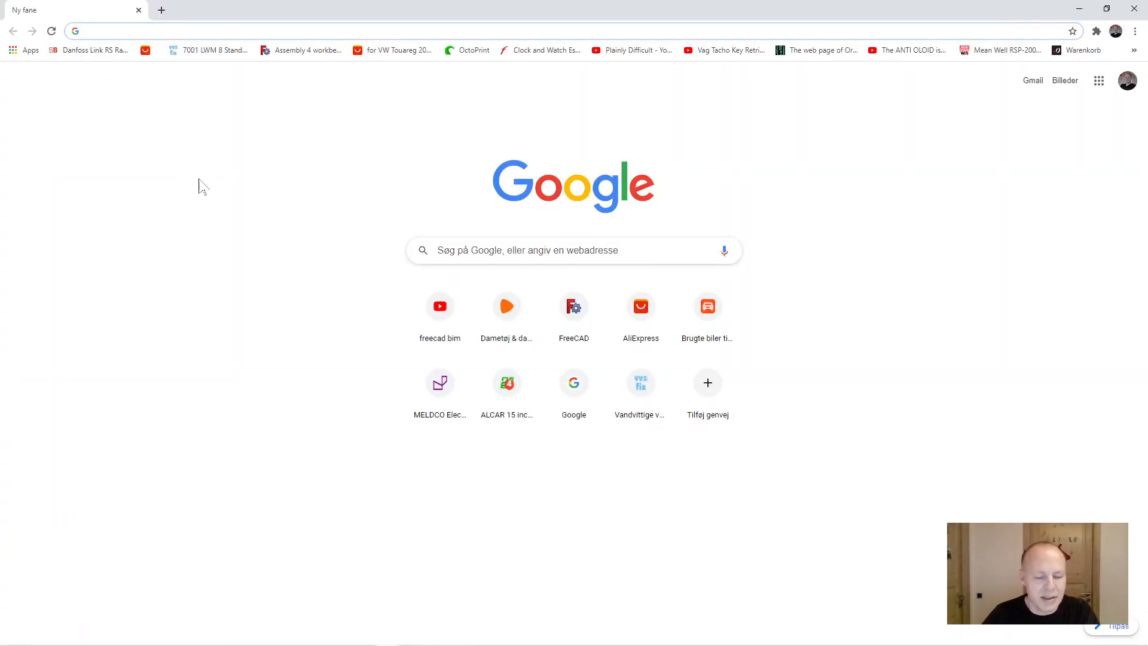
pyautogui.write('freecadweb.org')
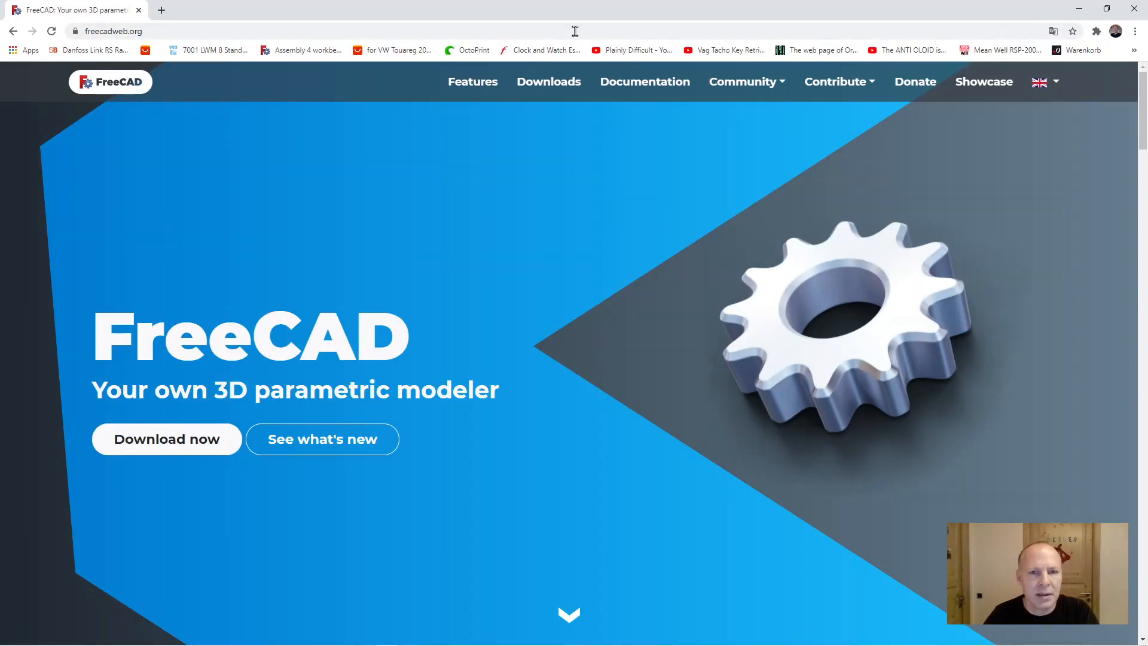
# - Go to Downloads, scroll to Development versions and follow the FreeCAD releases page link
pyautogui.click(548, 81)
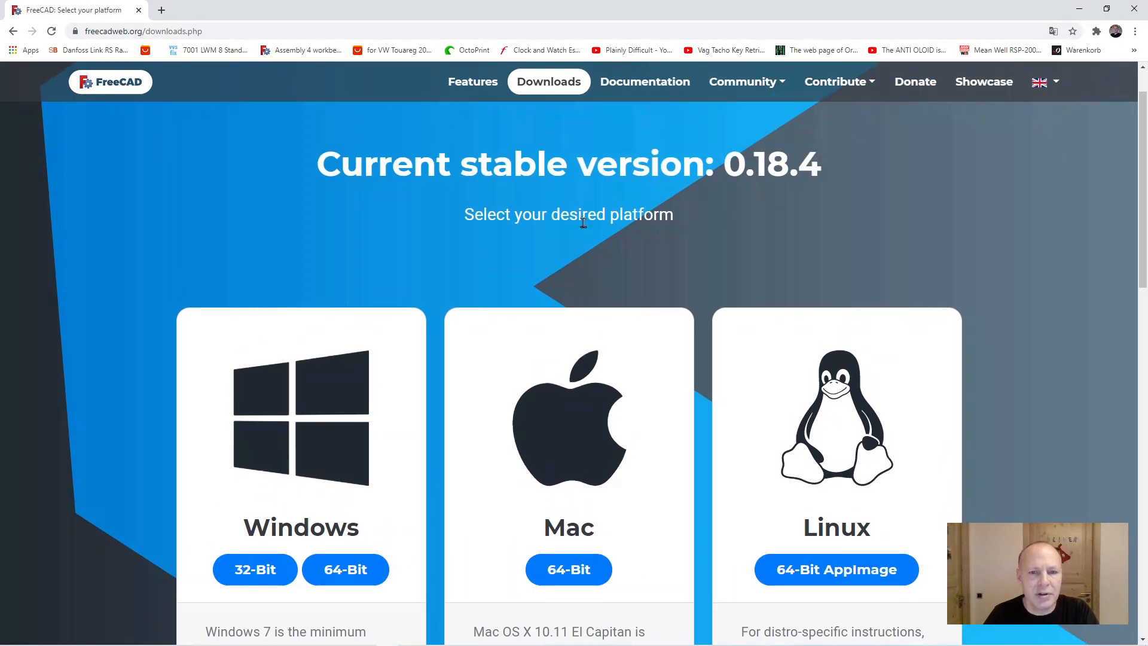
pyautogui.scroll(-3)
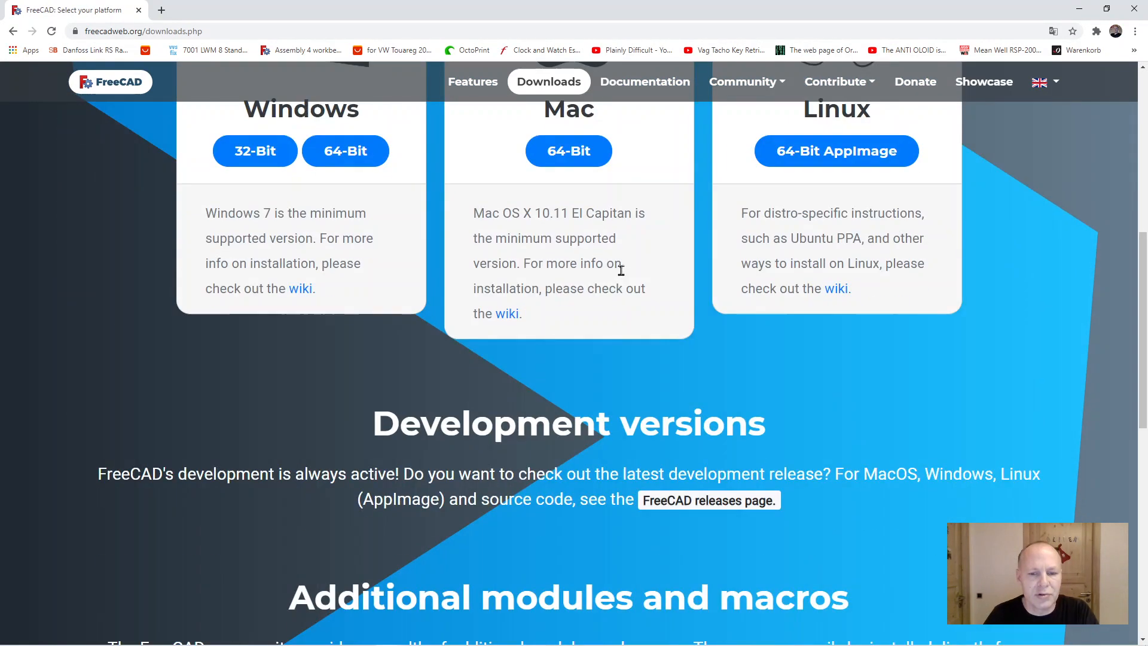
pyautogui.scroll(-3)
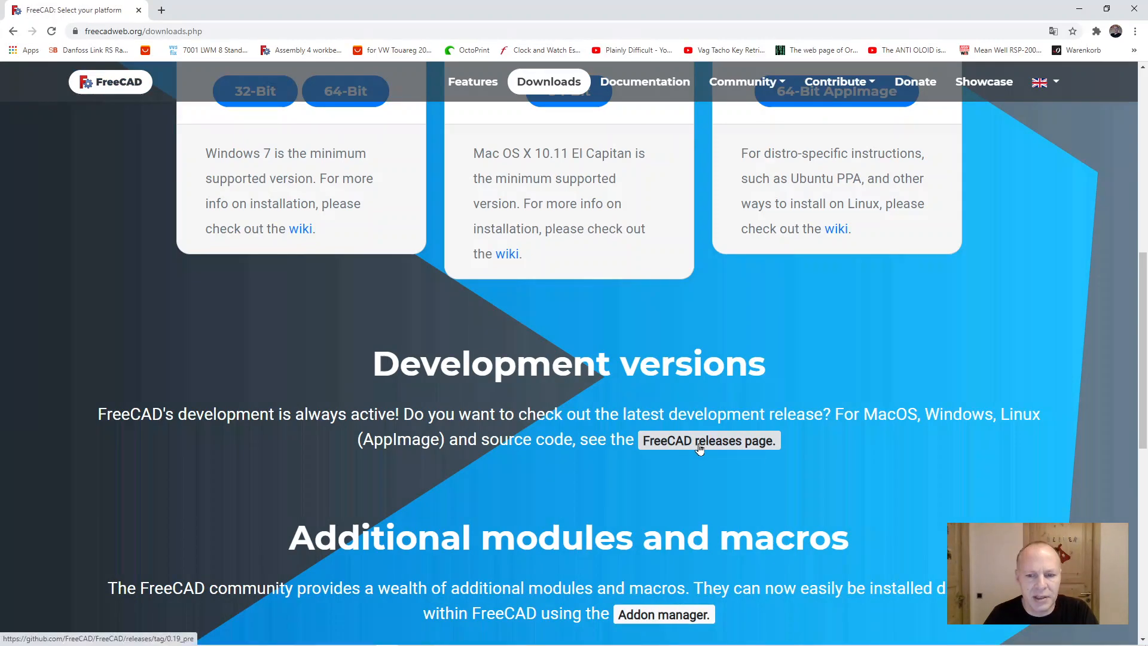
pyautogui.click(707, 440)
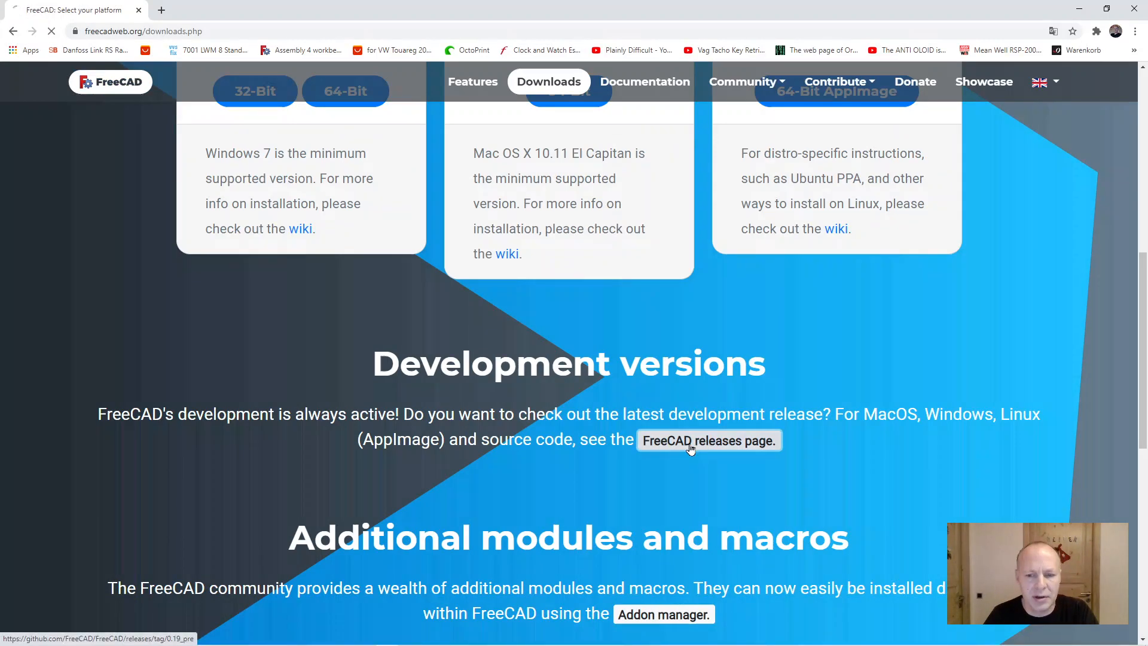
# - Load the GitHub 0.19_pre release page and scroll to its Assets list
pyautogui.click(708, 440)
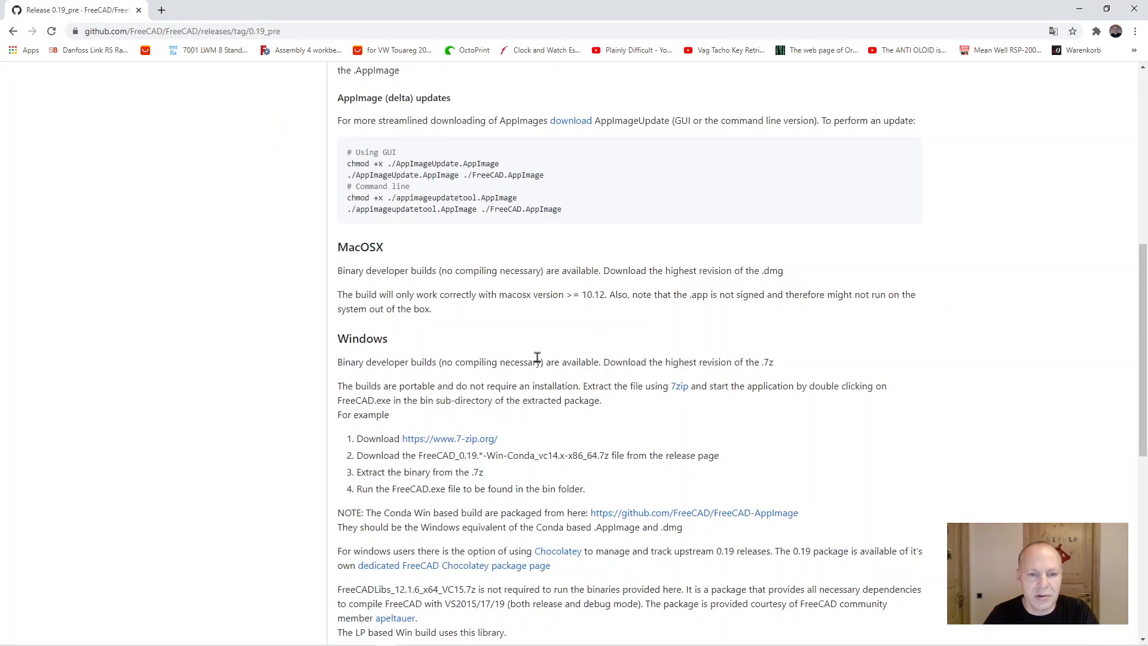
pyautogui.scroll(-3)
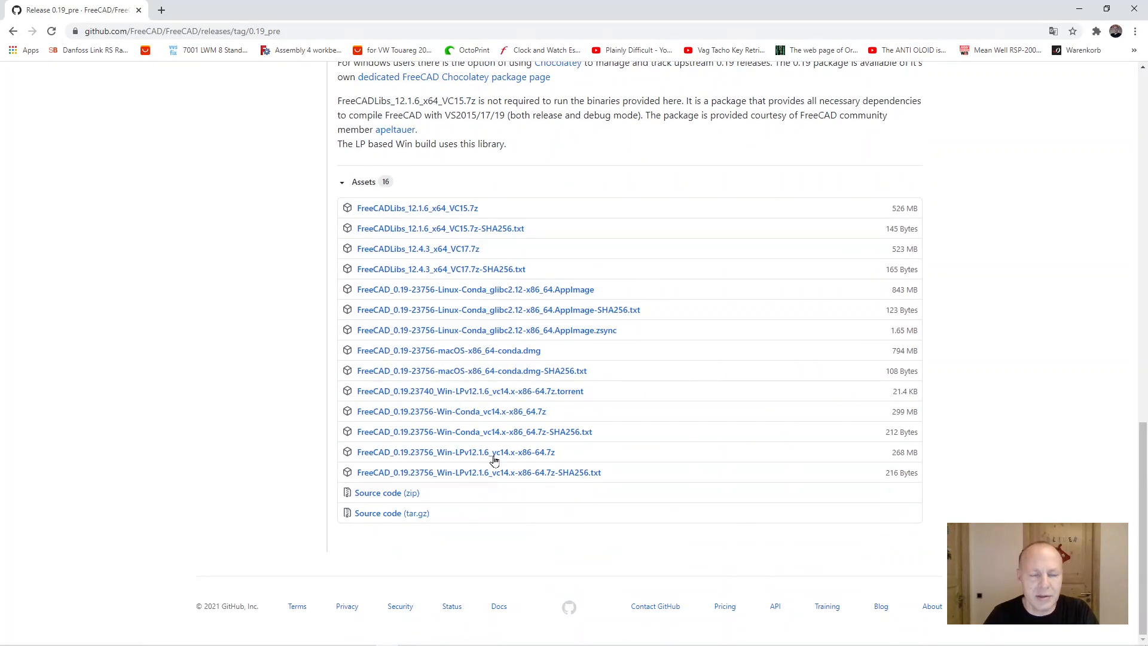
pyautogui.moveTo(418, 249)
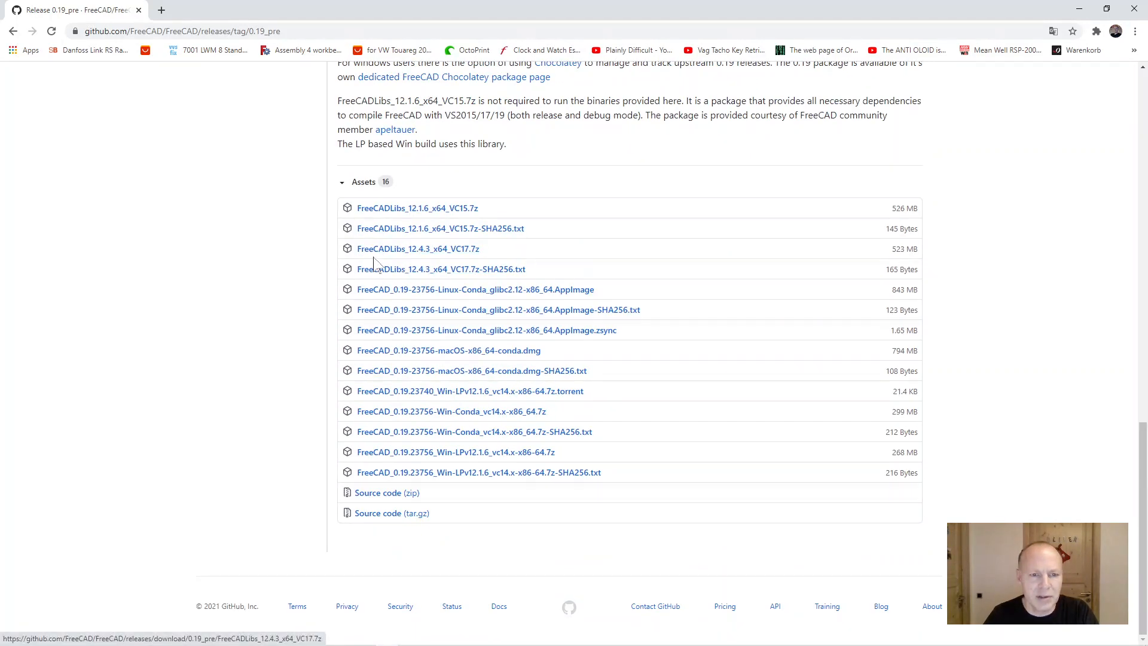
pyautogui.moveTo(456, 452)
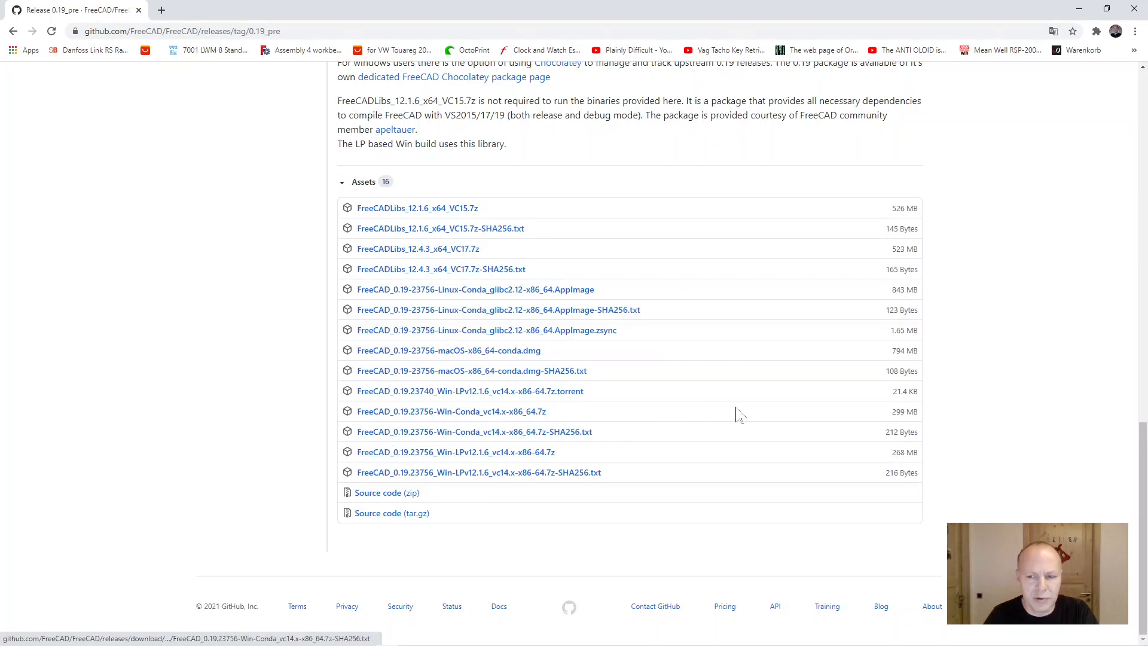
pyautogui.moveTo(900, 412)
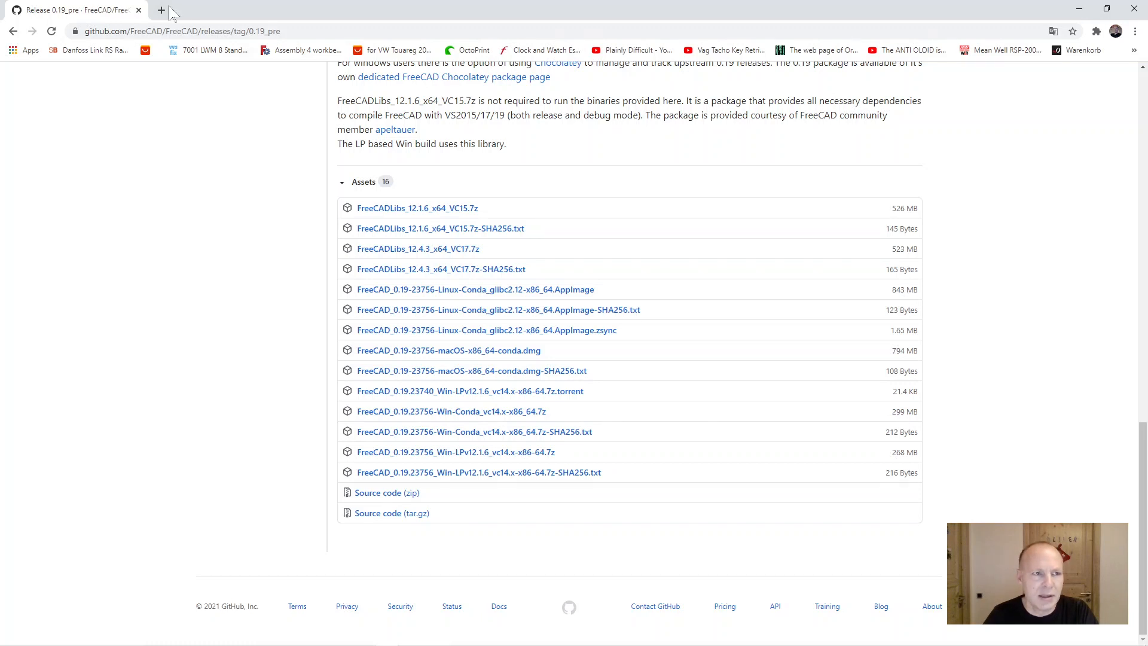
# - Search Google for '7zip' in a new tab and visit the official 7-Zip site
pyautogui.click(160, 10)
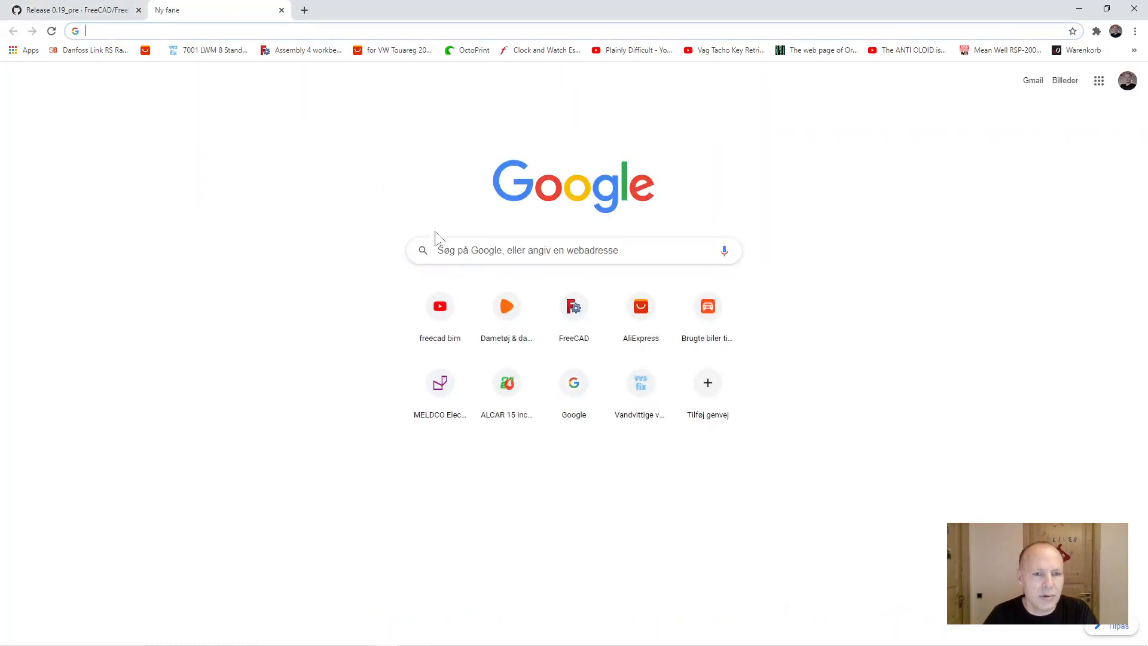
pyautogui.click(573, 249)
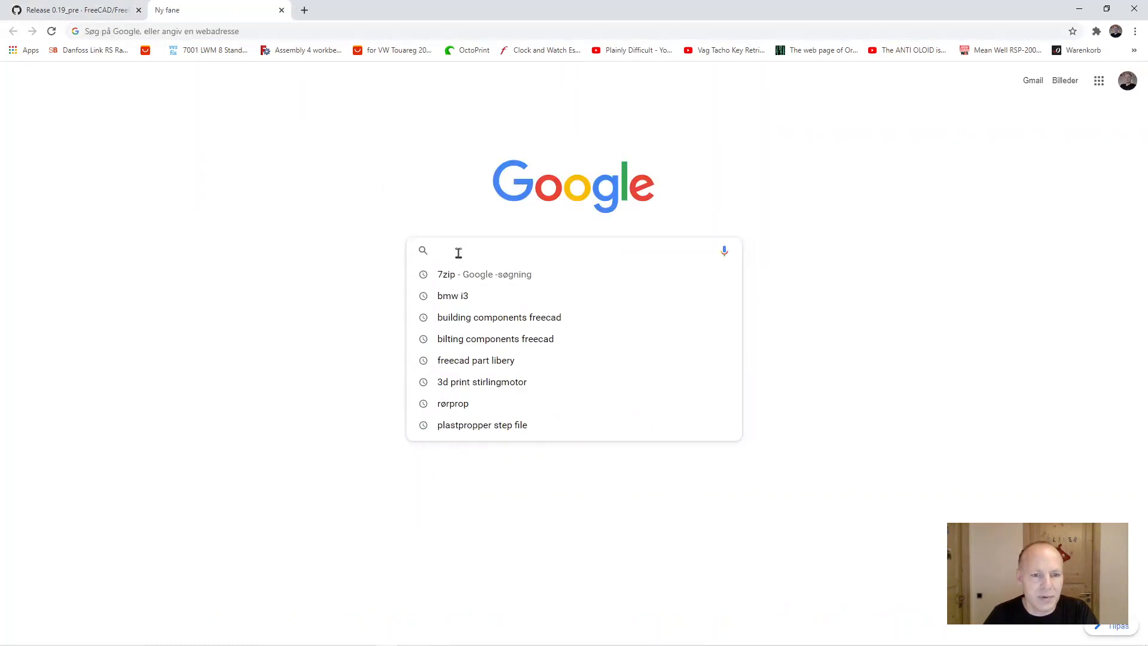
pyautogui.click(458, 250)
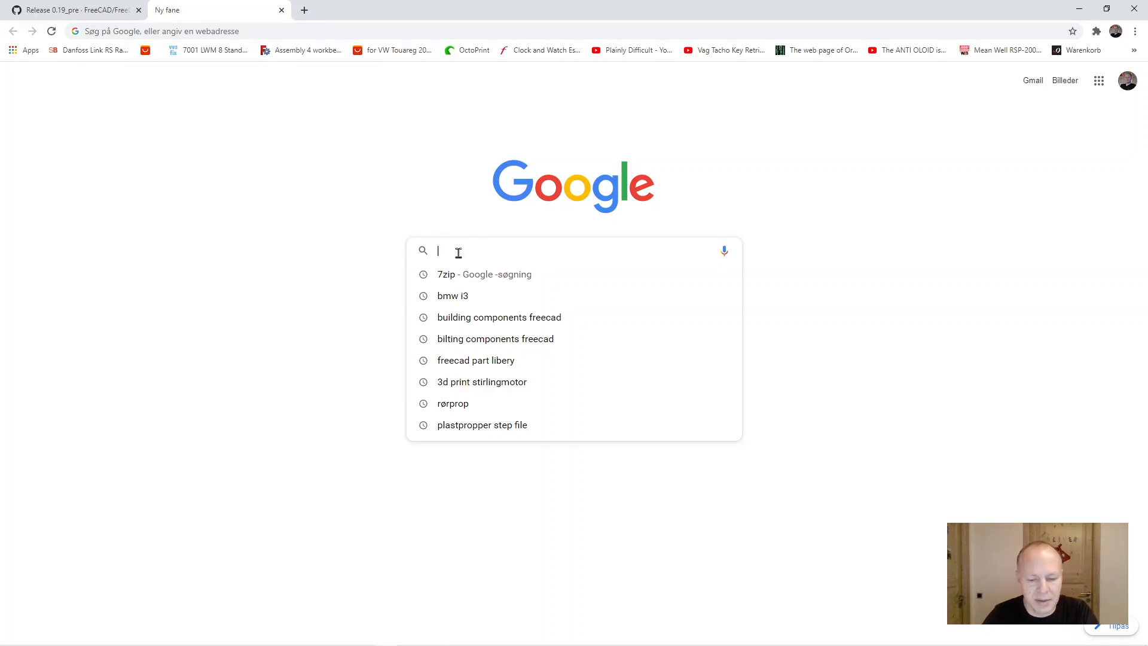
pyautogui.write('7zip')
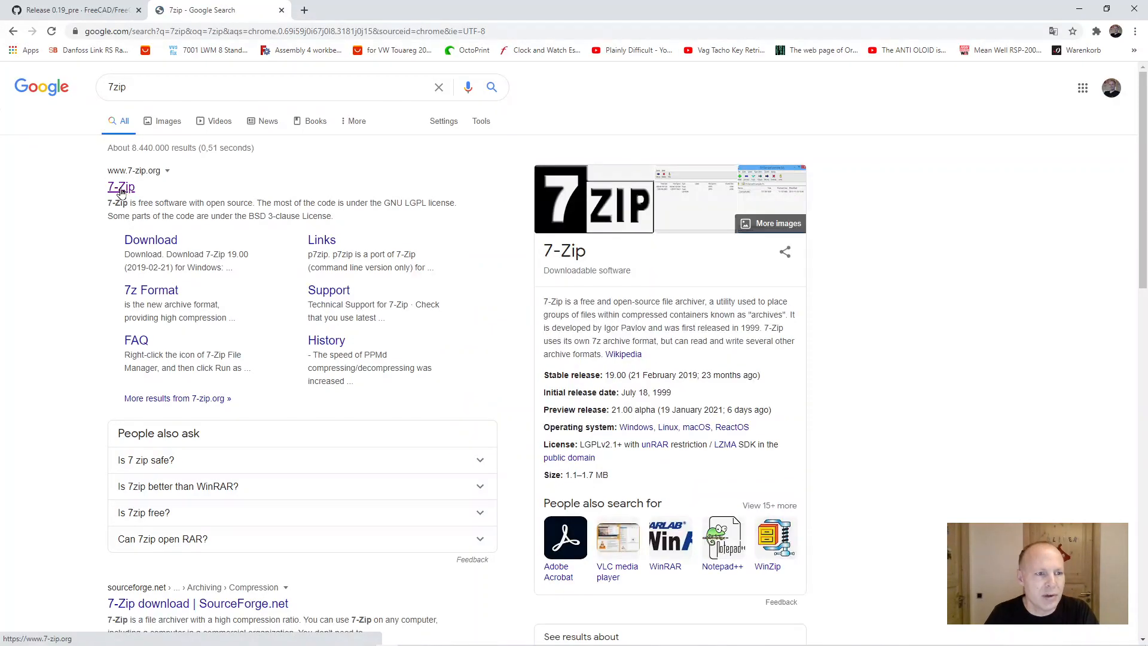
pyautogui.click(121, 188)
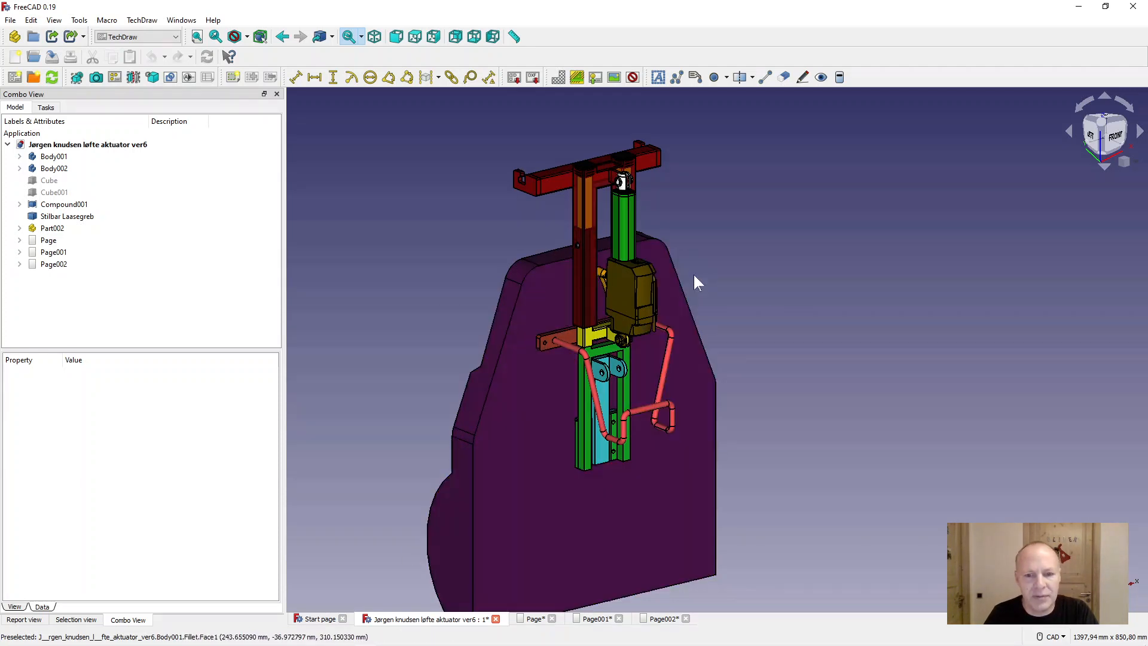
pyautogui.click(533, 618)
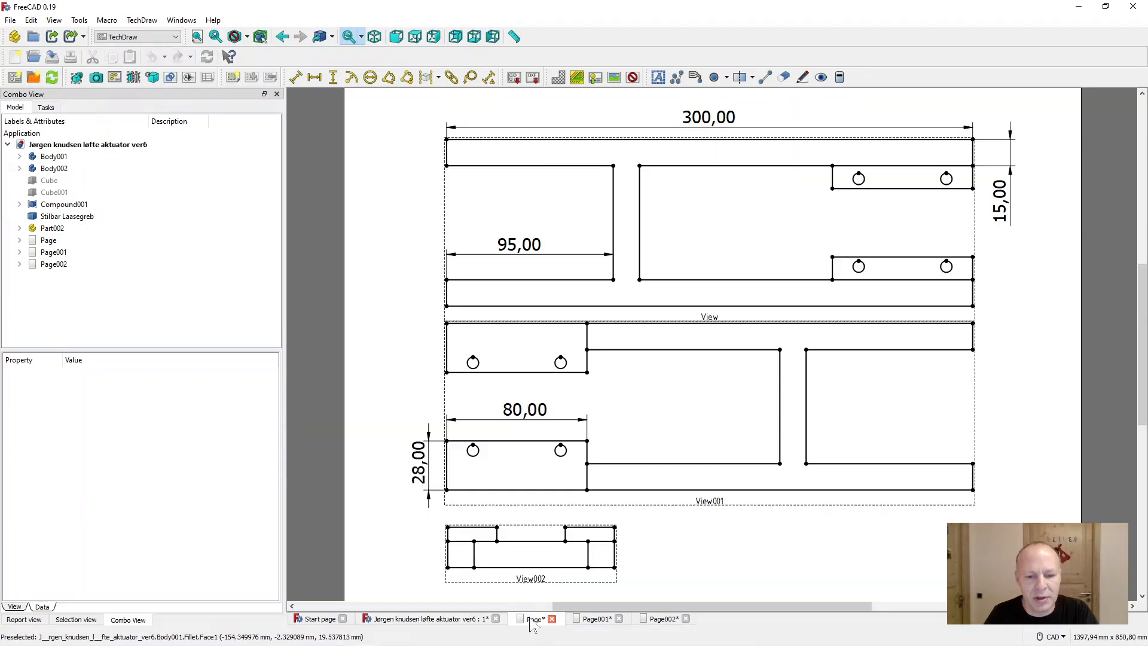
pyautogui.click(664, 618)
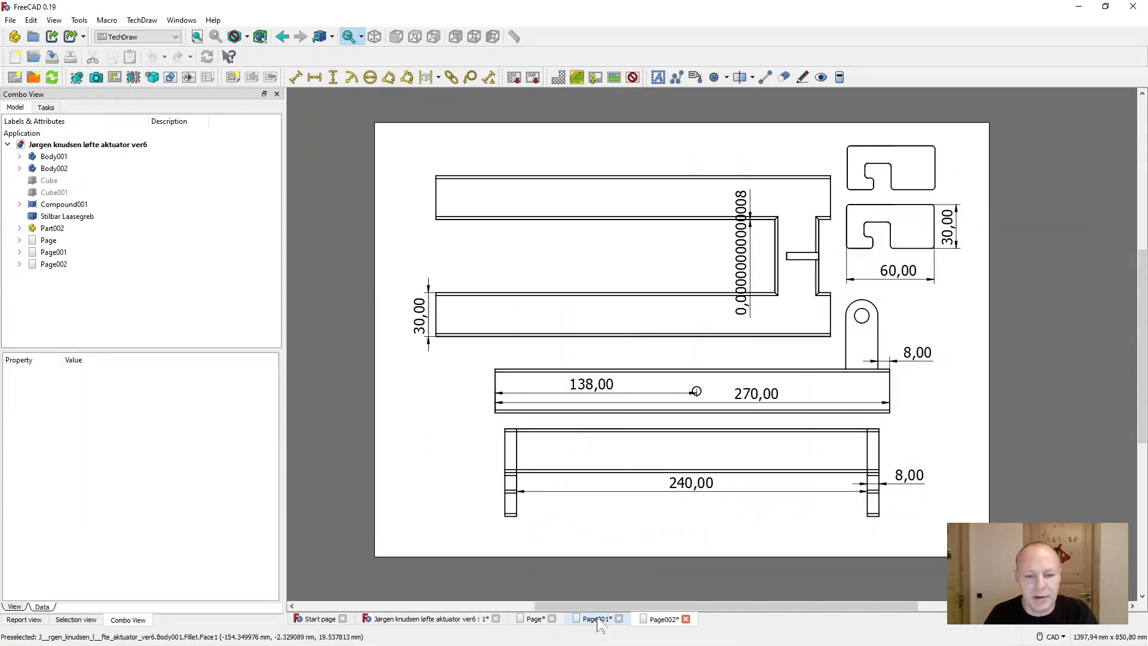
pyautogui.click(429, 618)
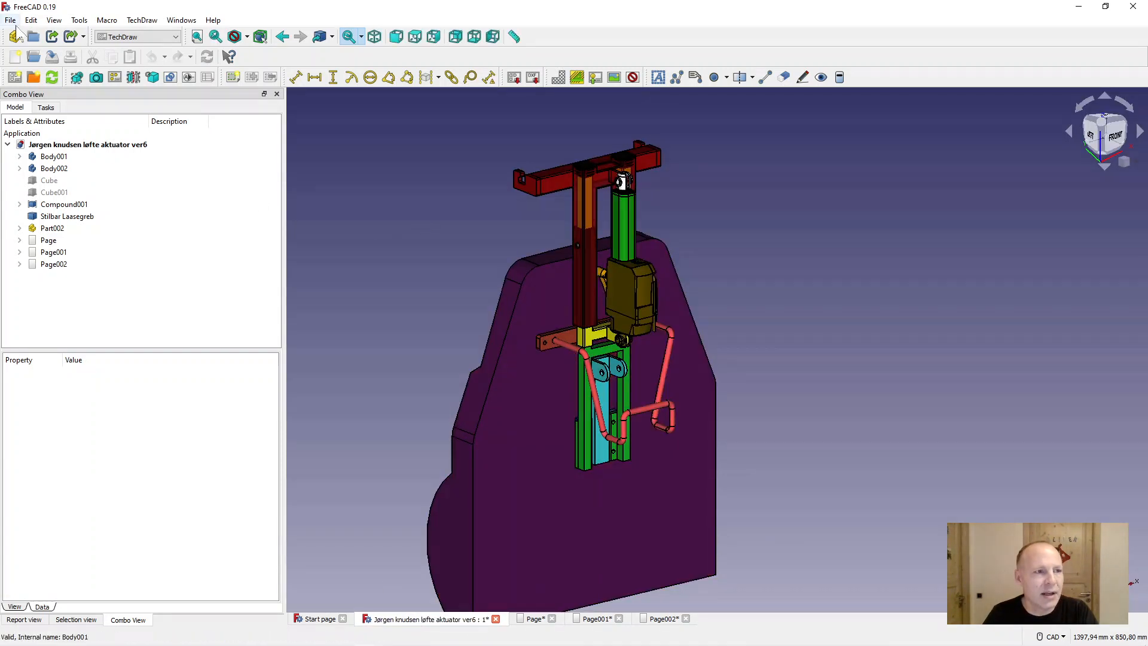
# - Close the actuator document discarding changes and create a new empty document
pyautogui.click(11, 21)
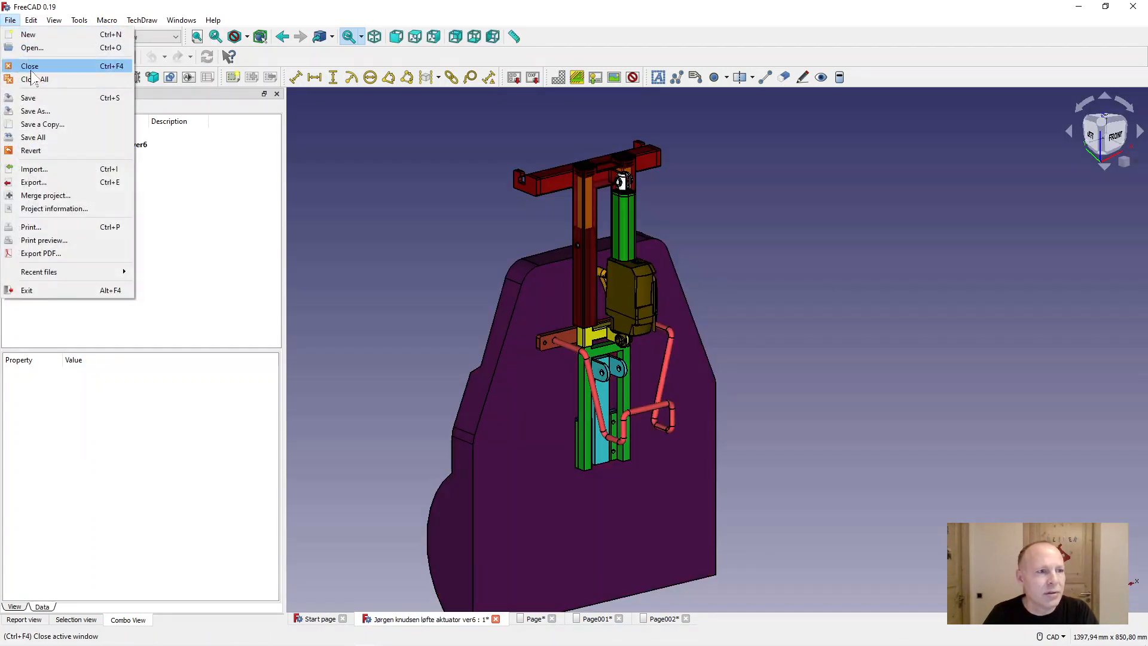
pyautogui.click(29, 66)
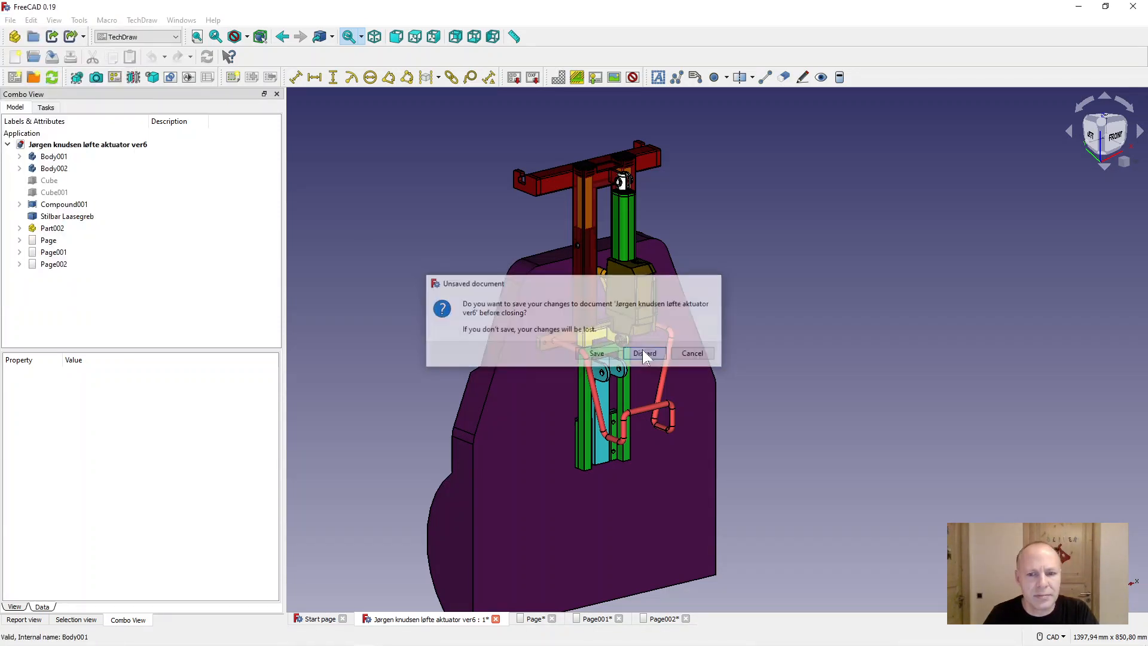
pyautogui.click(644, 353)
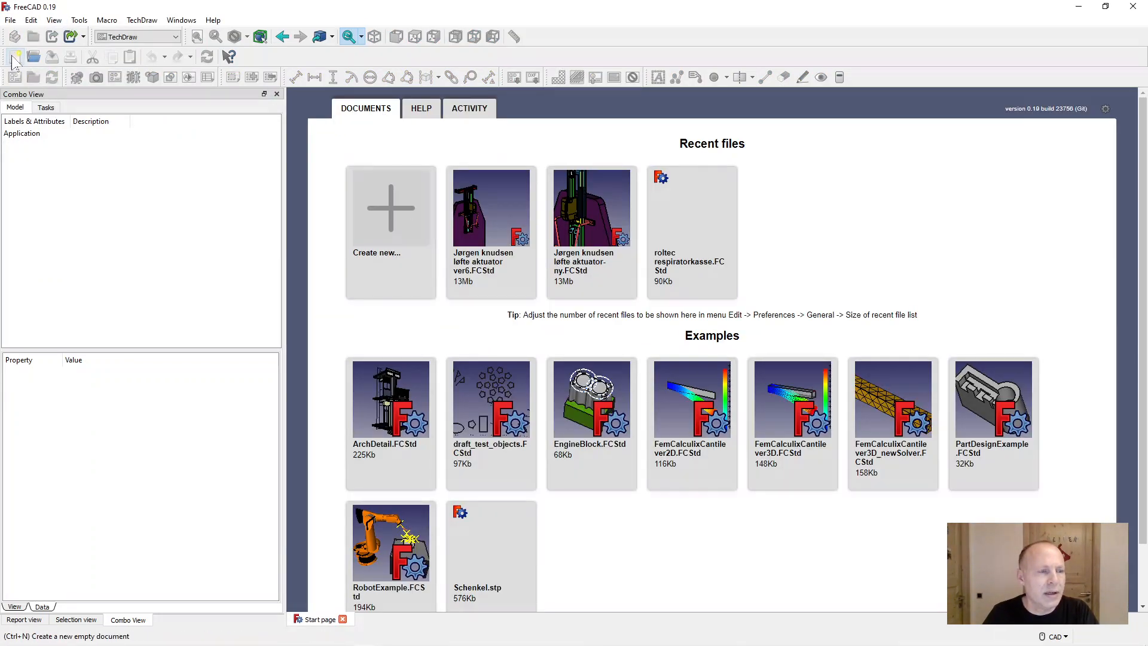
pyautogui.click(390, 207)
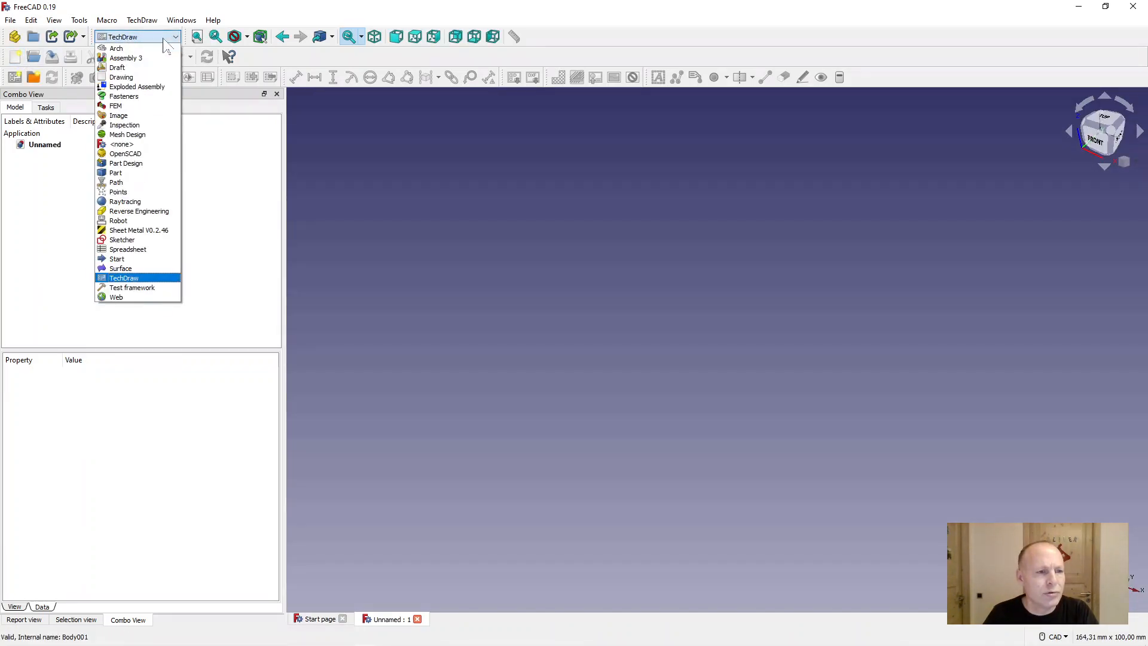
# - In Part Design, start a new sketch on the XZ_Plane
pyautogui.click(126, 163)
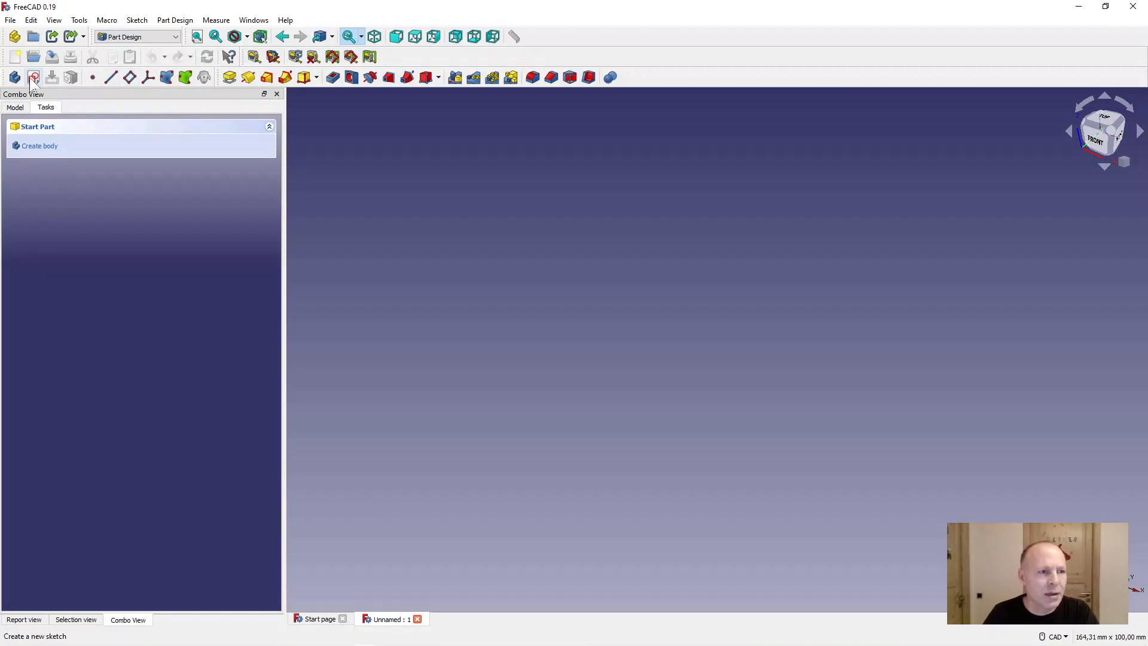
pyautogui.click(34, 77)
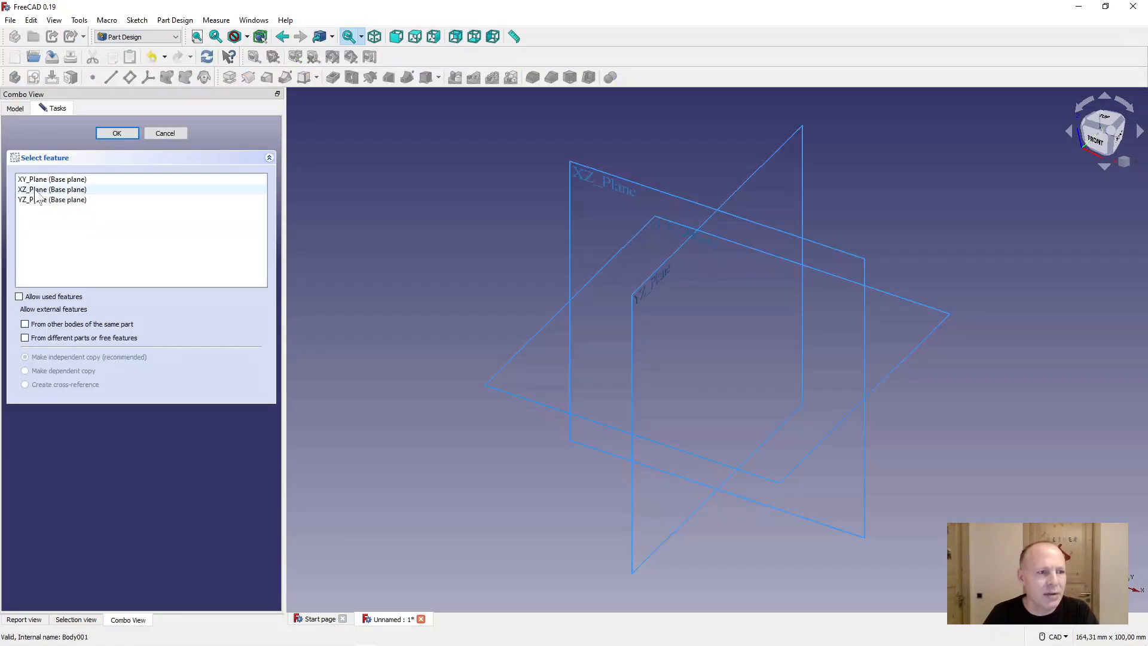
pyautogui.click(52, 190)
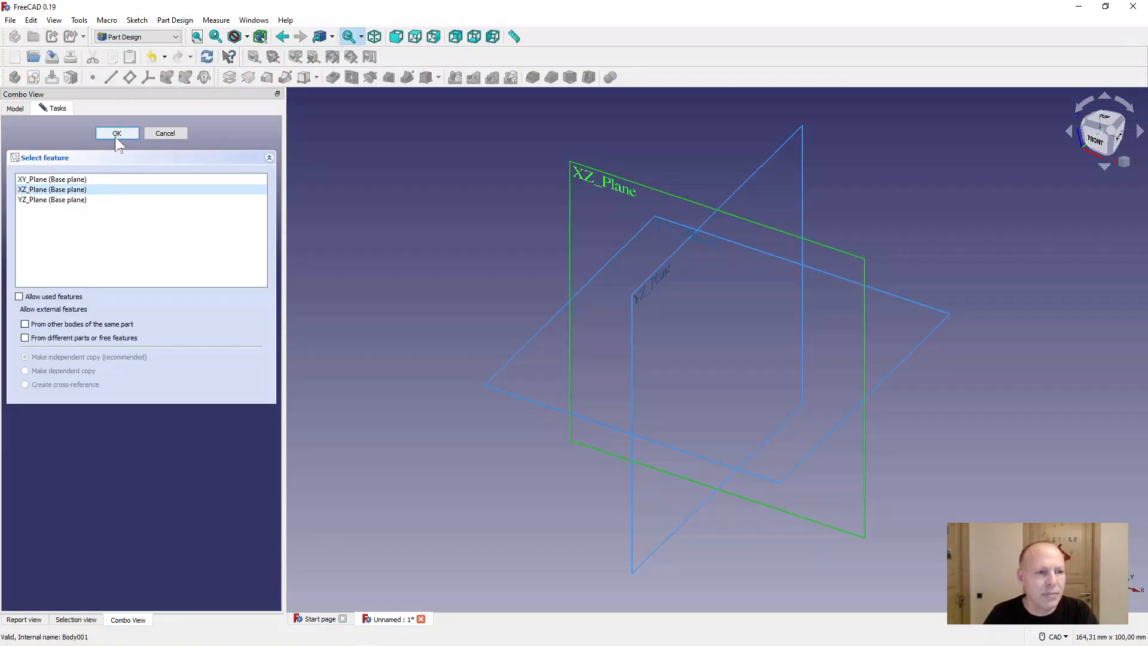
pyautogui.click(116, 133)
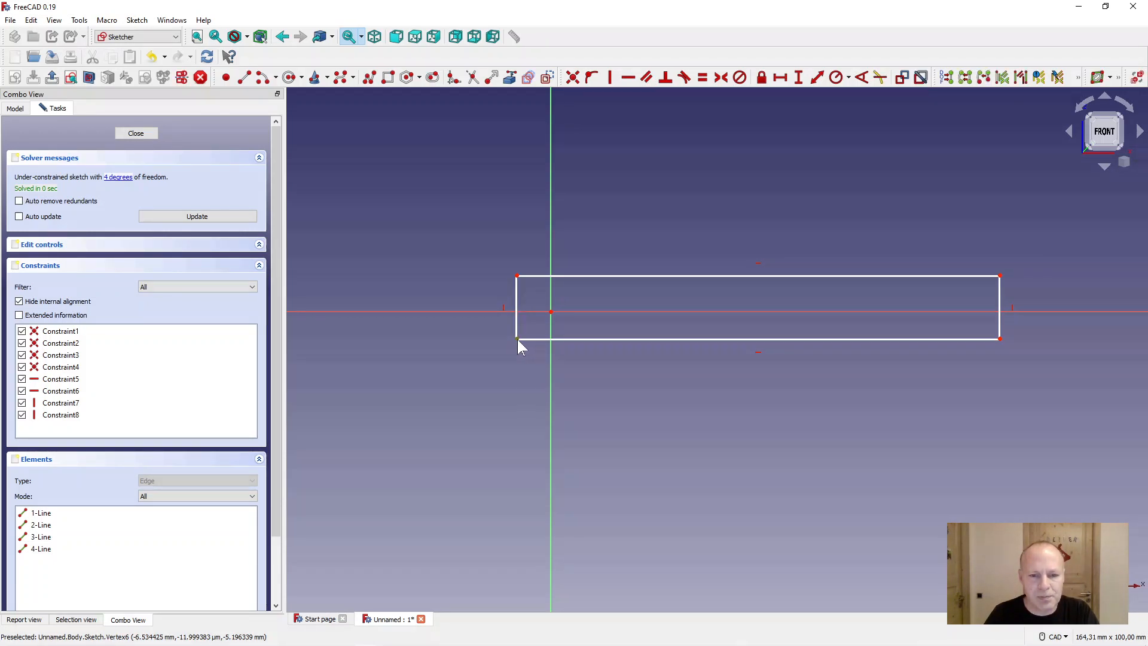
pyautogui.moveTo(518, 303)
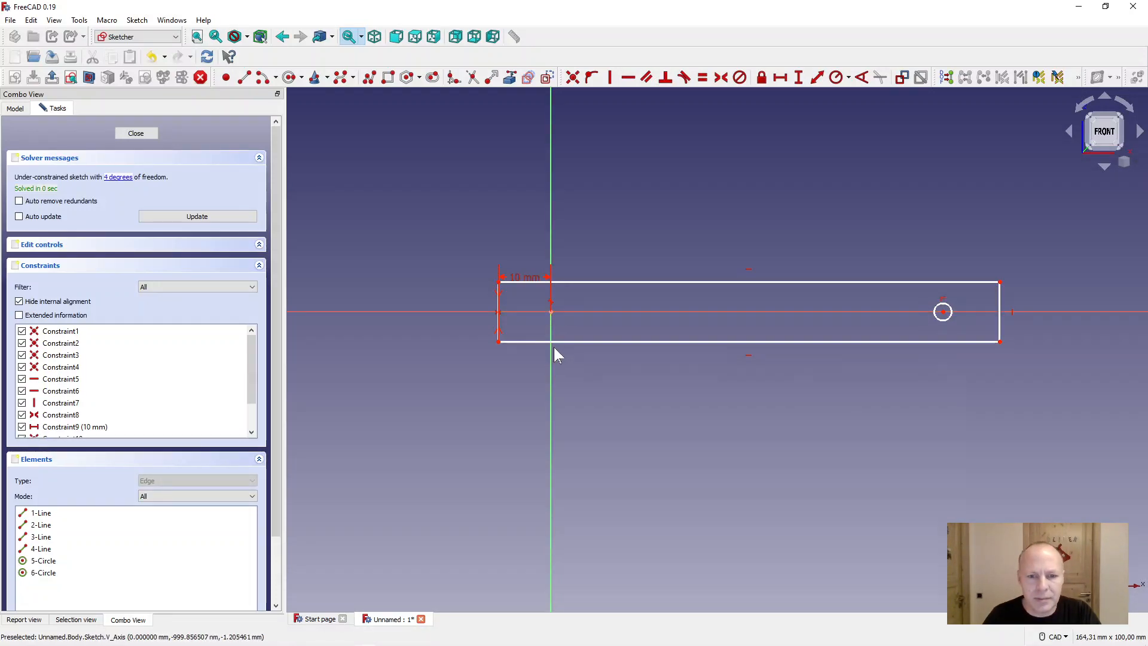
pyautogui.moveTo(563, 334)
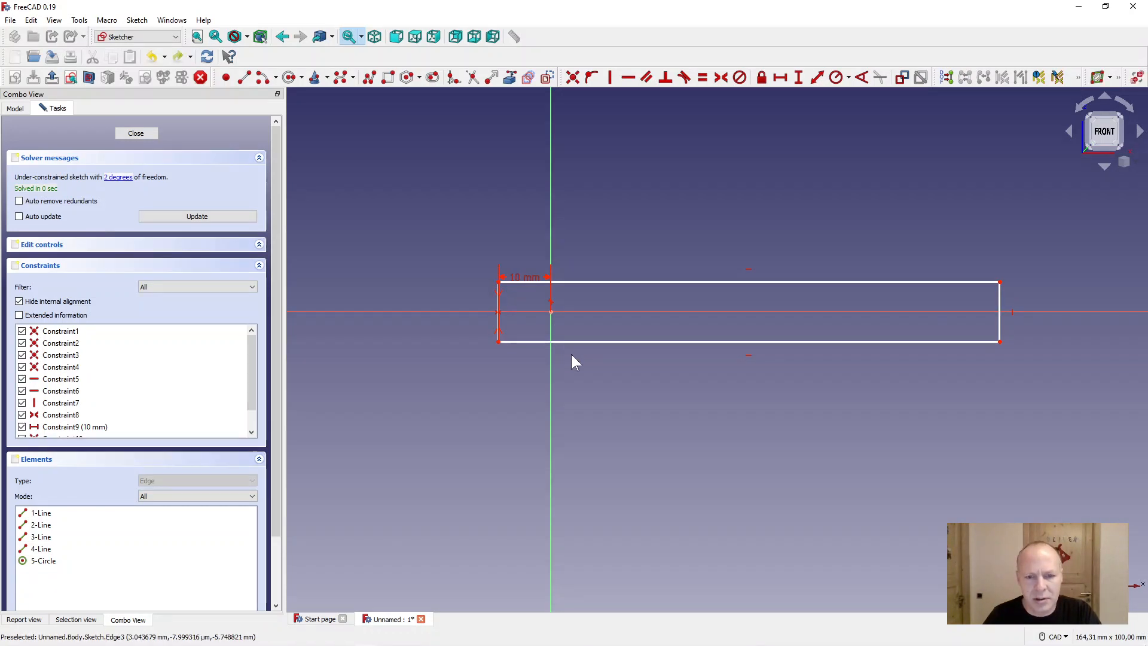
# - Draw a second circle near the right end and set 200 mm hole spacing and 220 mm plate length
pyautogui.click(288, 77)
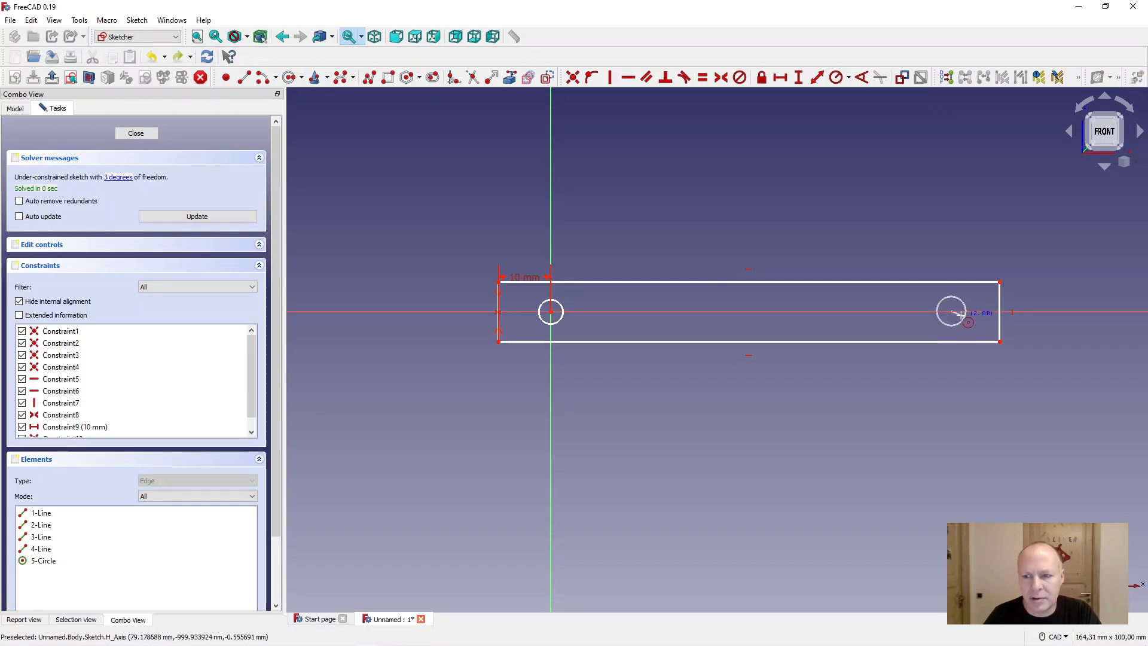
pyautogui.click(550, 311)
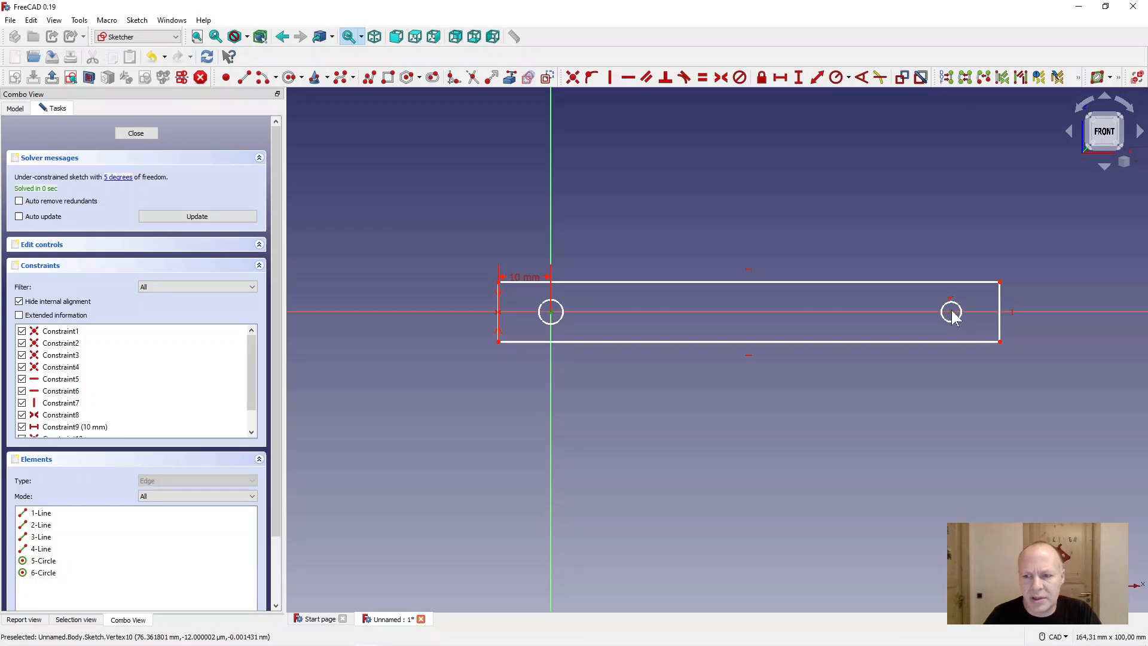
pyautogui.click(951, 310)
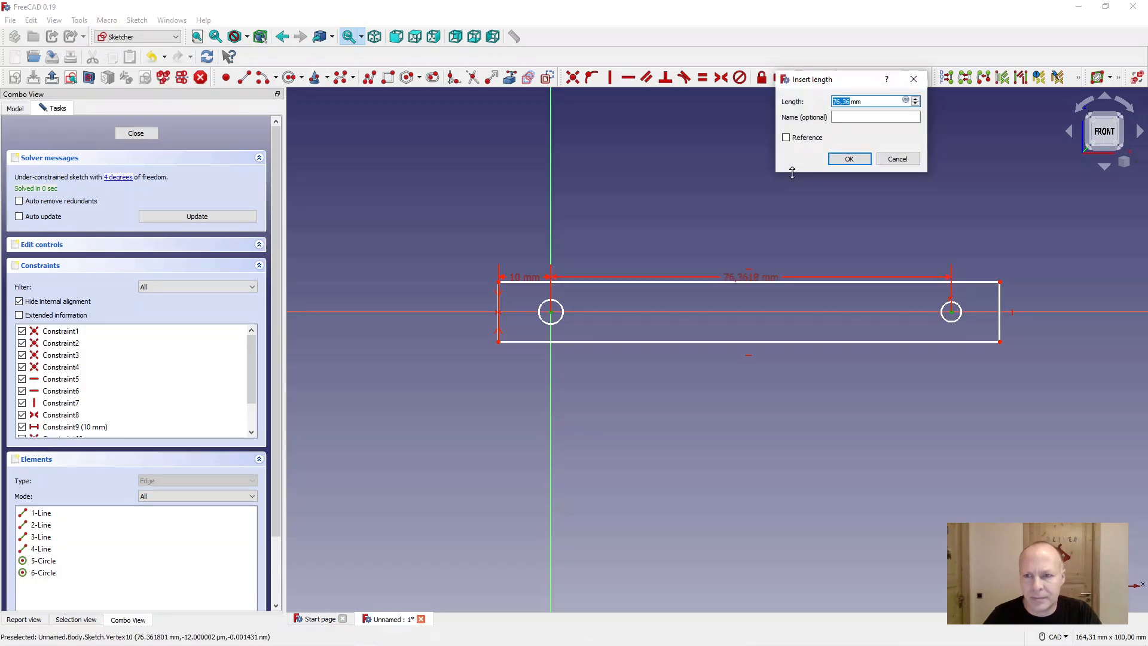
pyautogui.click(849, 159)
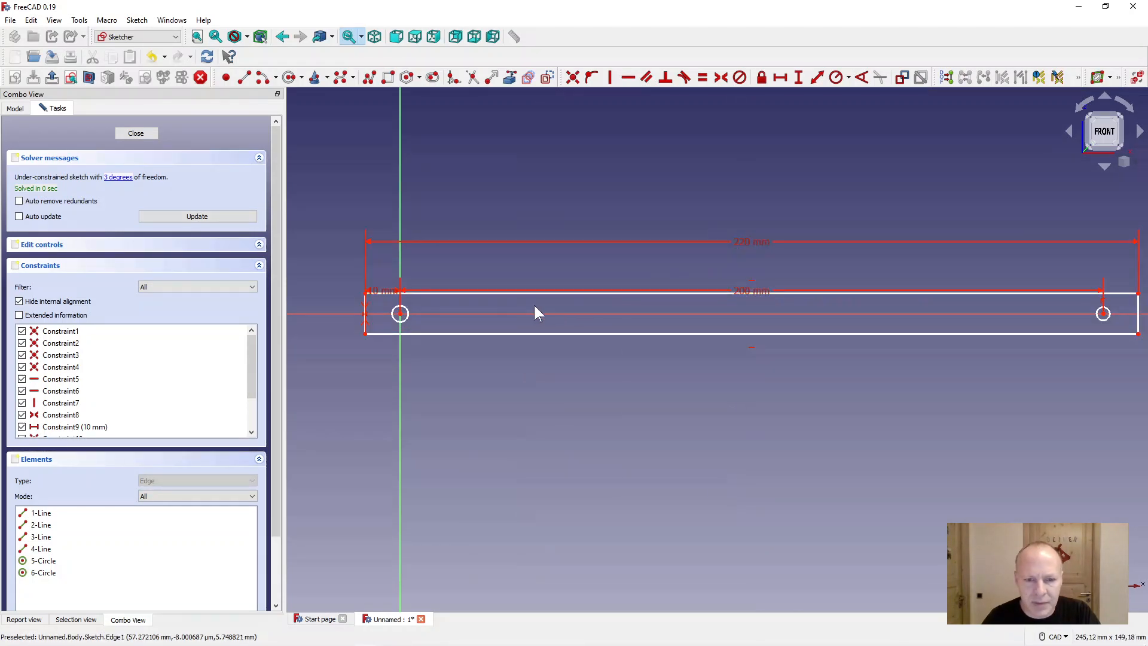
# - Make both circles equal at 6 mm diameter and dimension the plate height to fully constrain the sketch
pyautogui.click(399, 313)
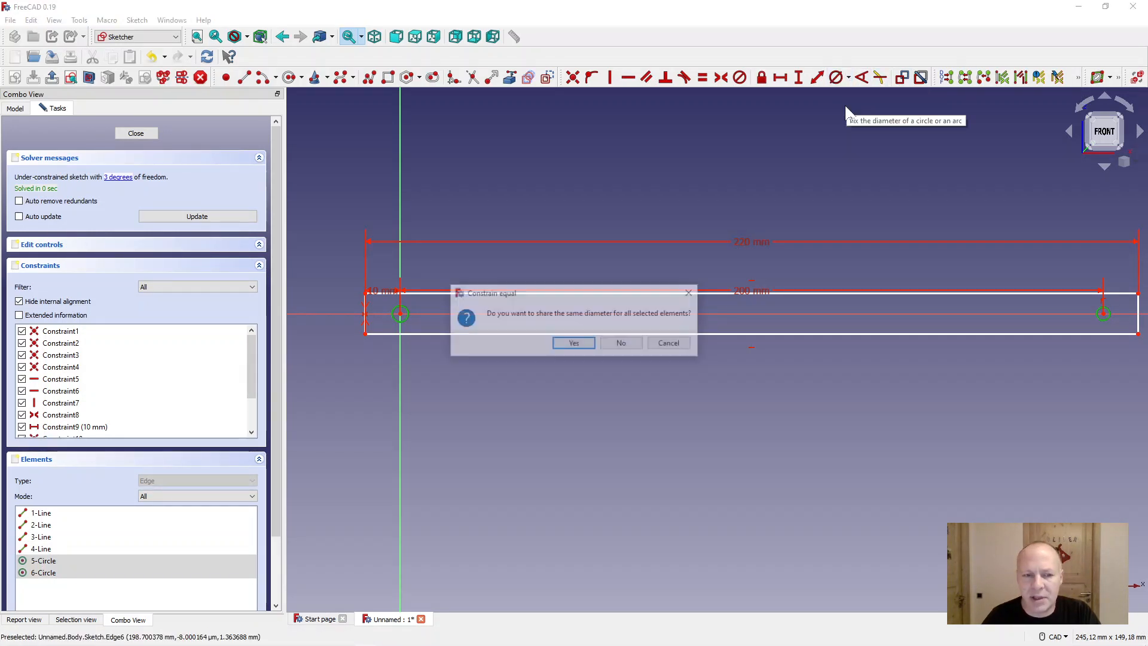
pyautogui.click(573, 344)
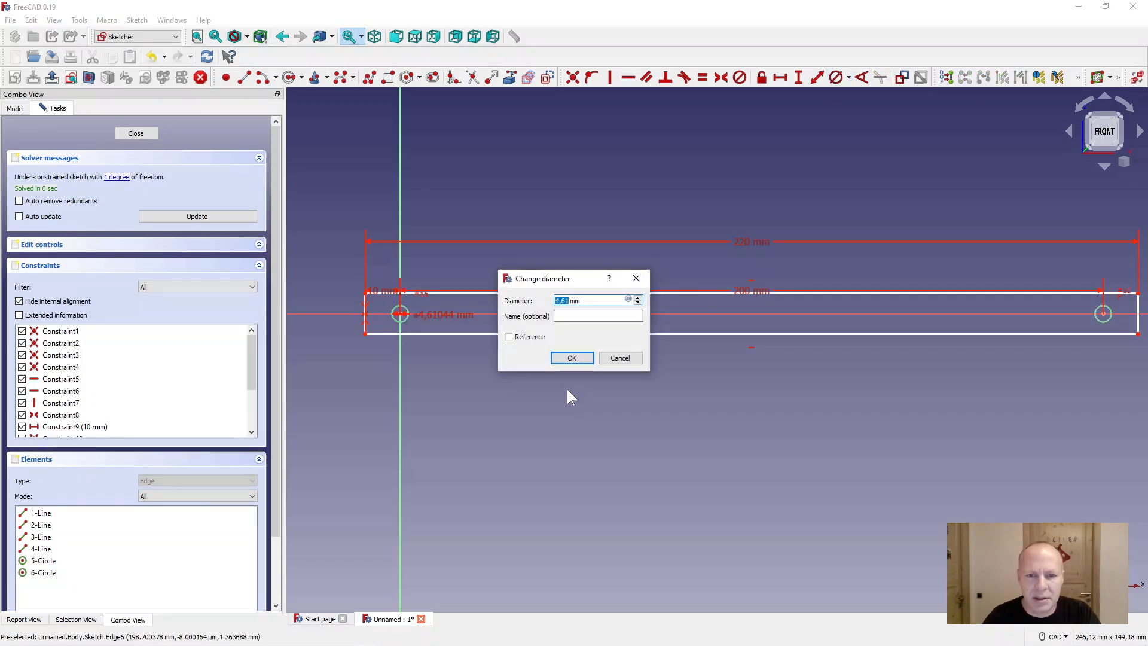
pyautogui.click(571, 358)
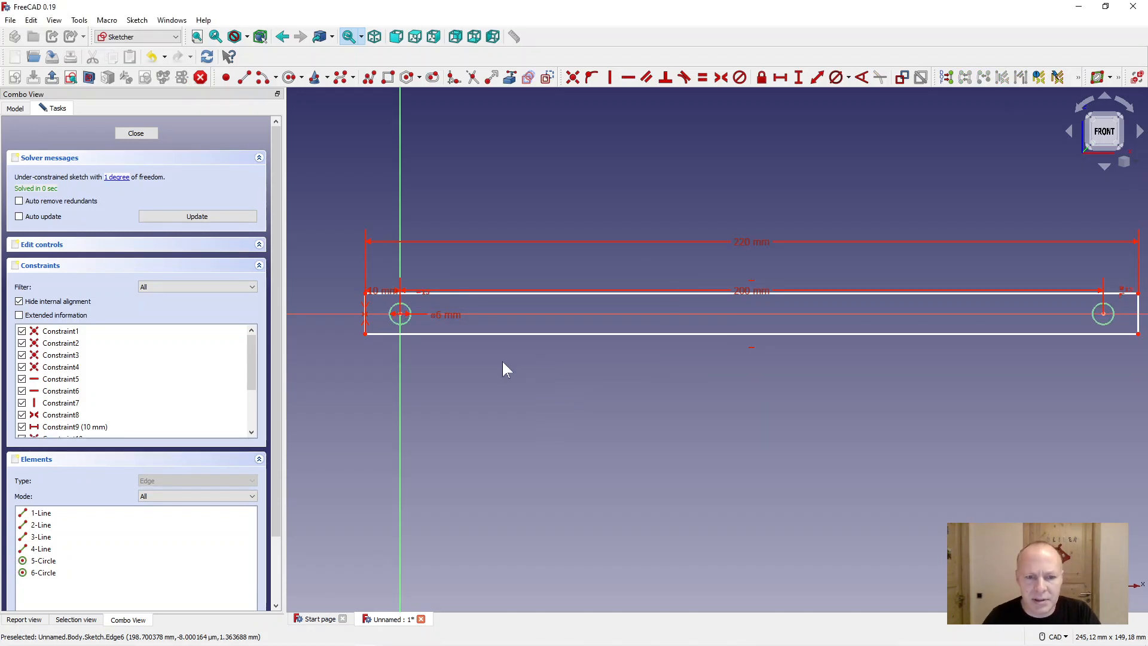
pyautogui.moveTo(451, 386)
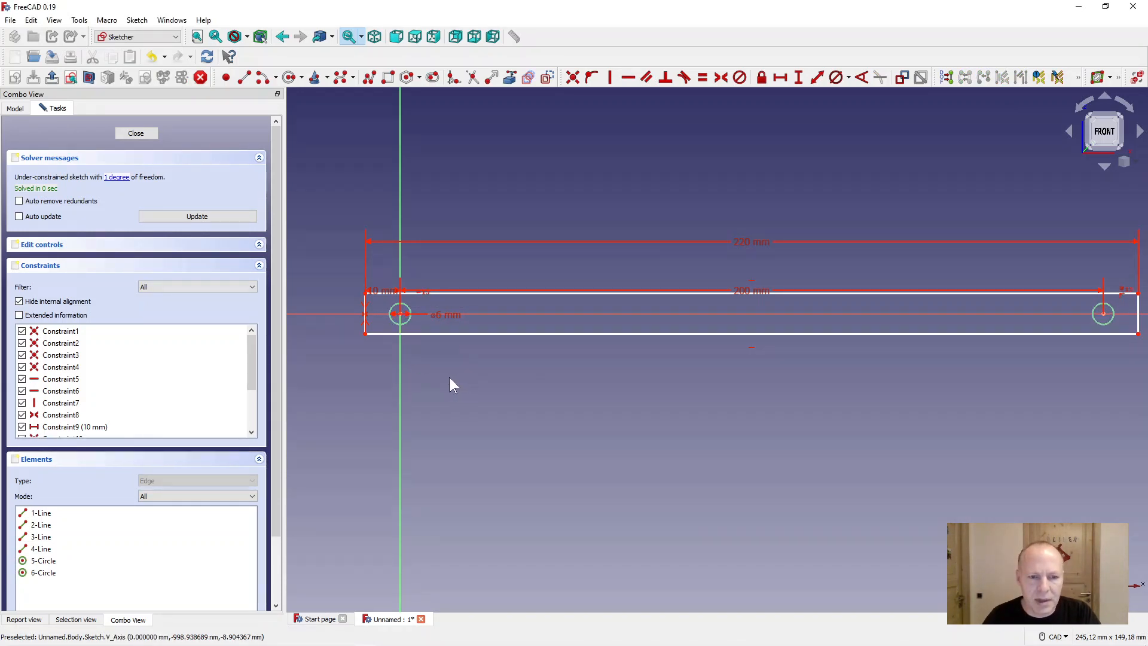
pyautogui.moveTo(716, 373)
pyautogui.write('25')
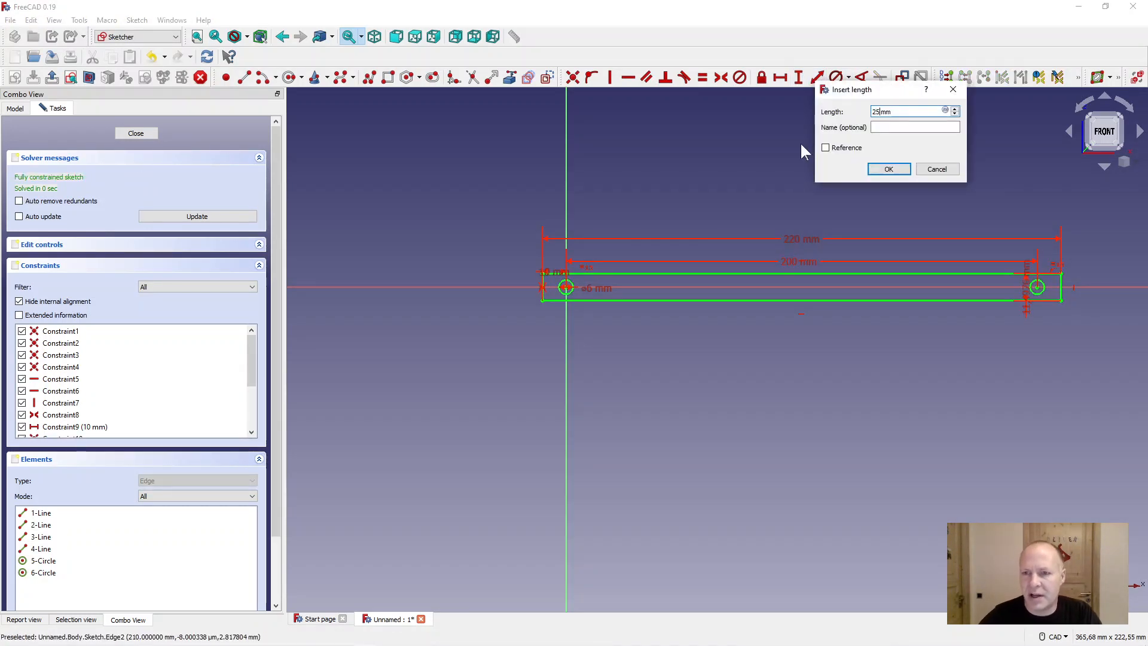
pyautogui.click(889, 168)
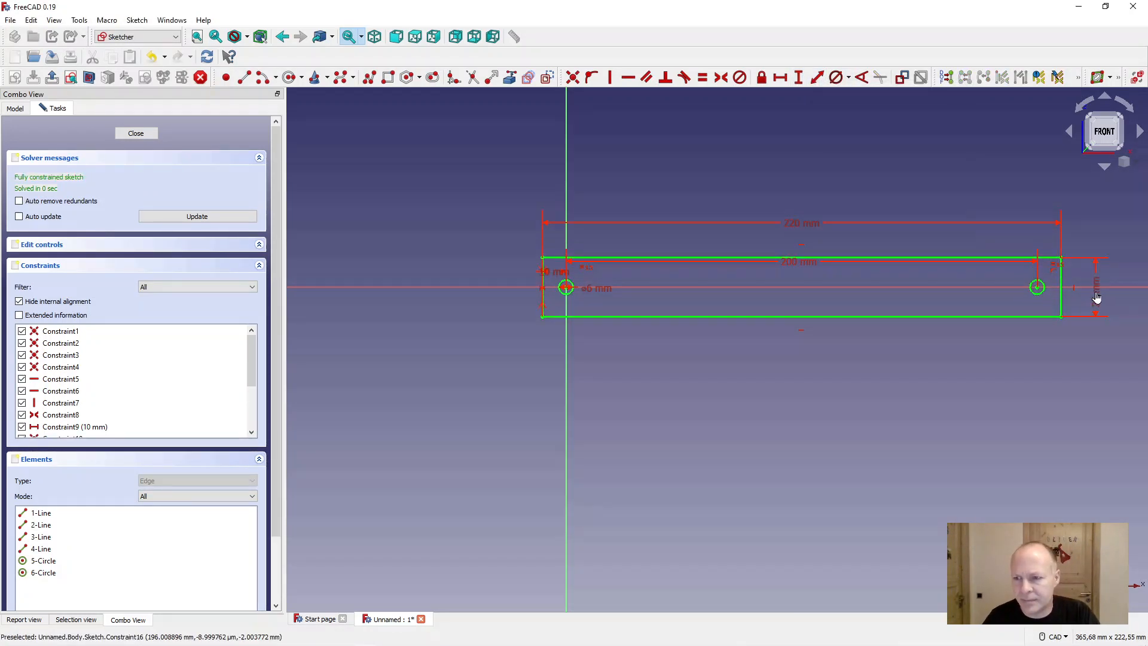
# - Close the sketch and pad it 10 mm with Reversed ticked
pyautogui.click(135, 132)
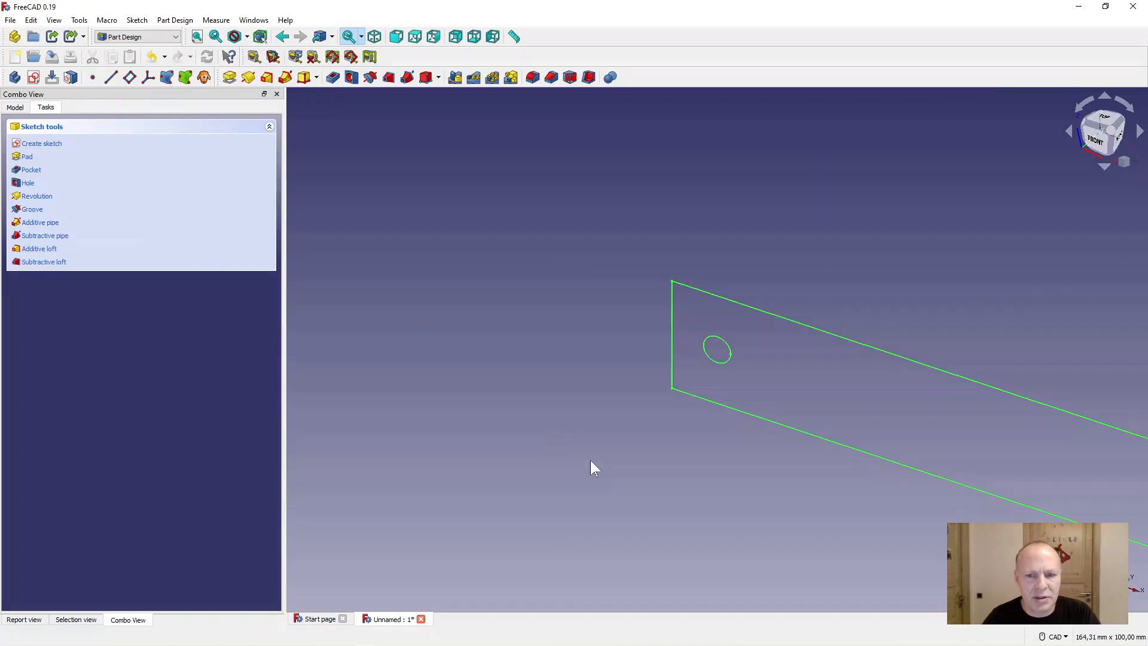
pyautogui.click(28, 156)
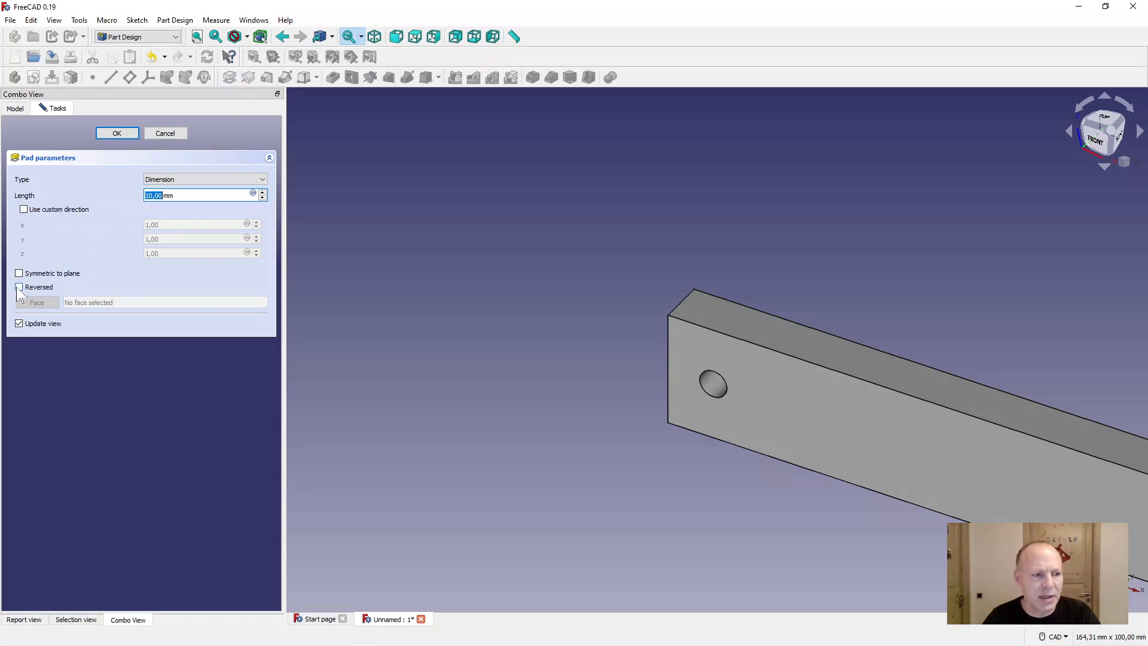
pyautogui.click(19, 285)
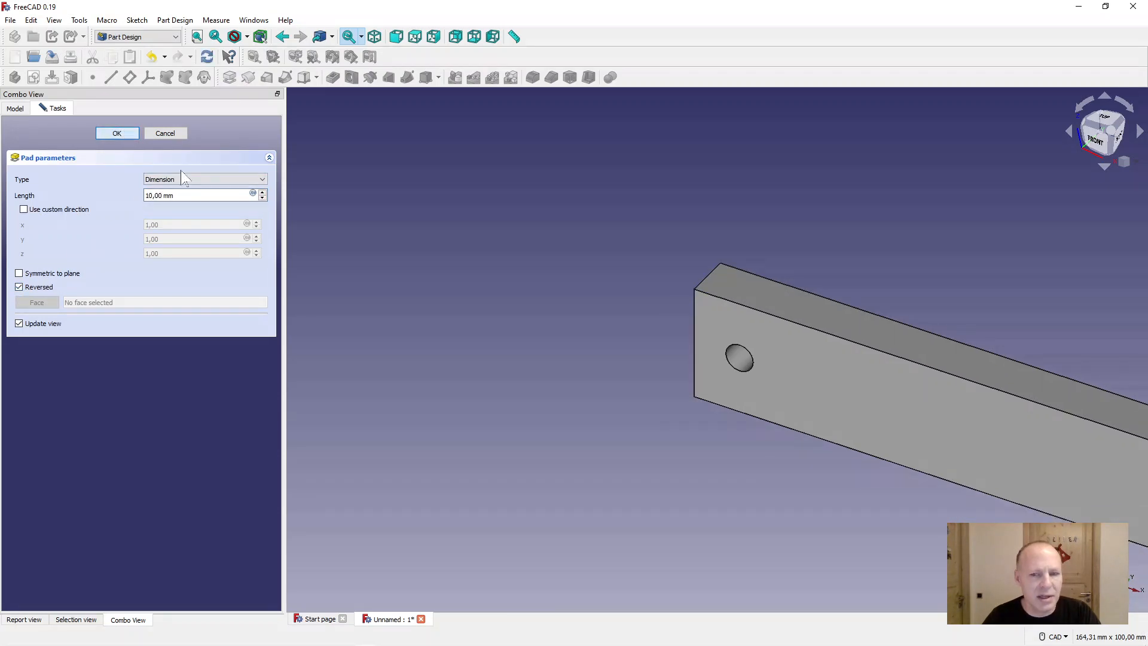
pyautogui.click(116, 133)
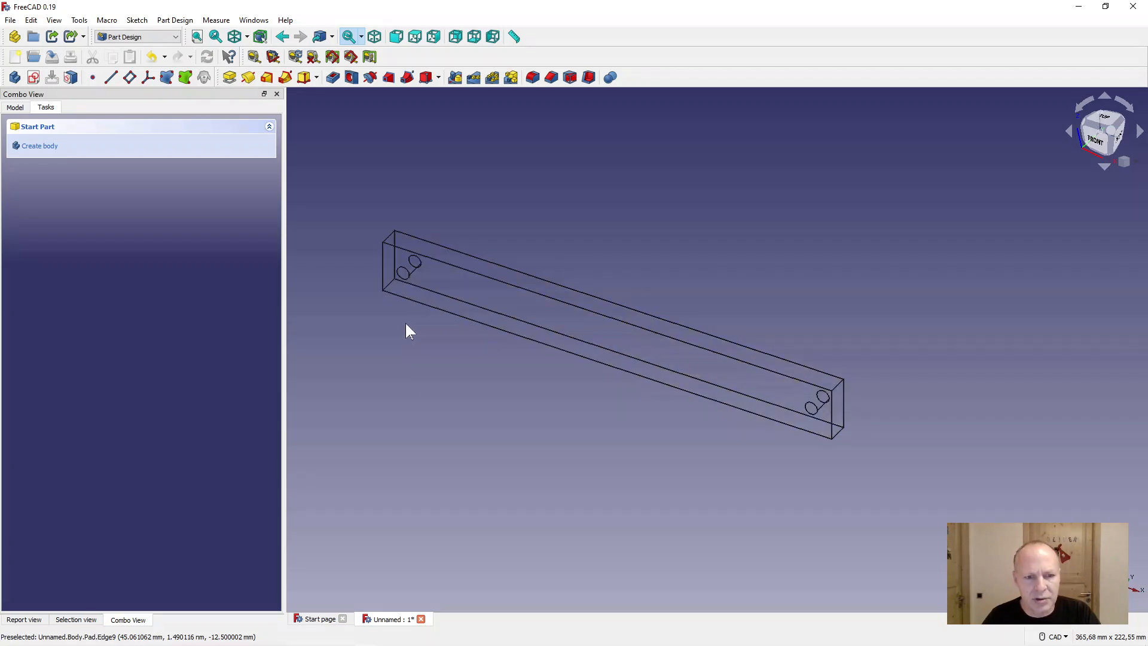
pyautogui.moveTo(469, 283)
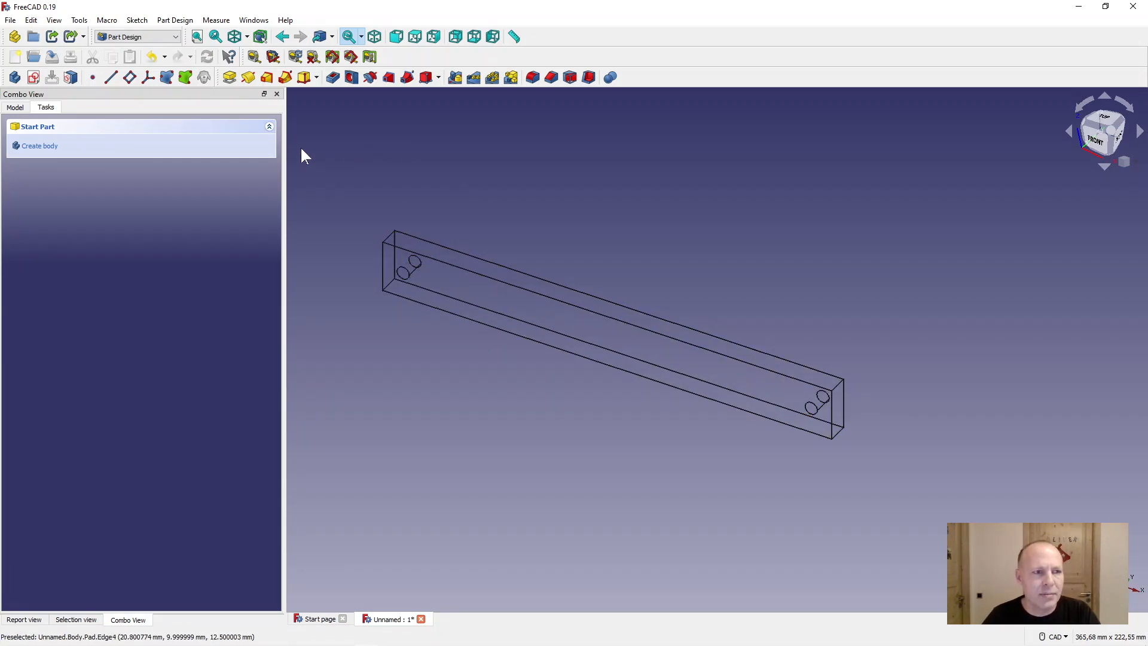
pyautogui.moveTo(425, 204)
pyautogui.write('4')
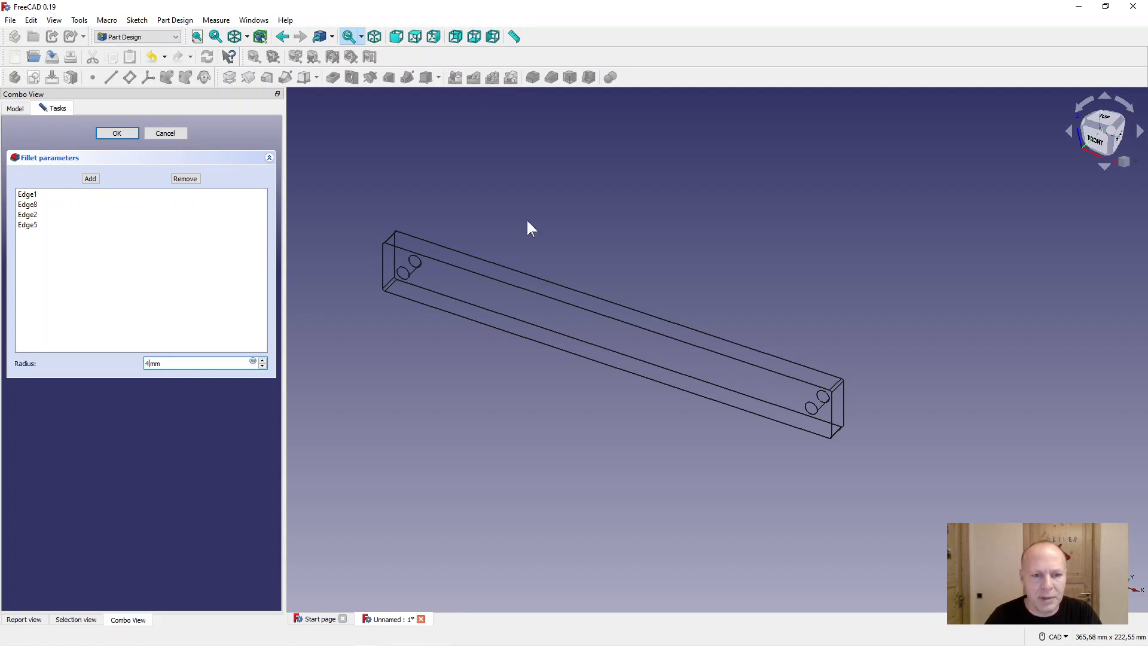
# - Apply a 4 mm fillet to the plate's four end edges
pyautogui.click(116, 133)
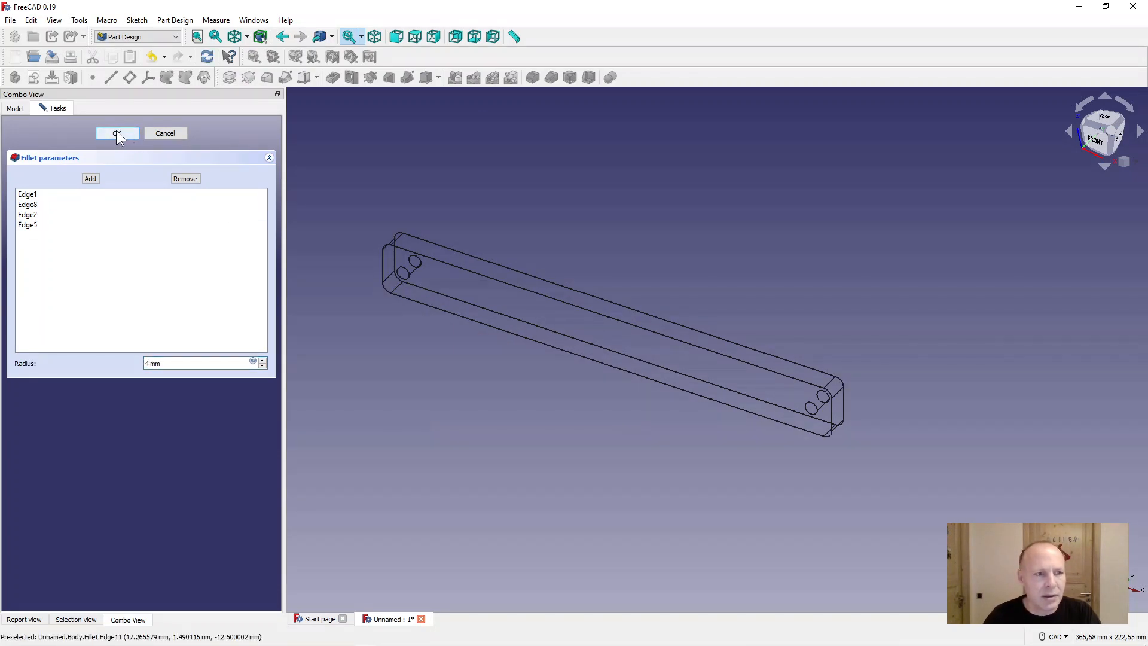
pyautogui.click(117, 132)
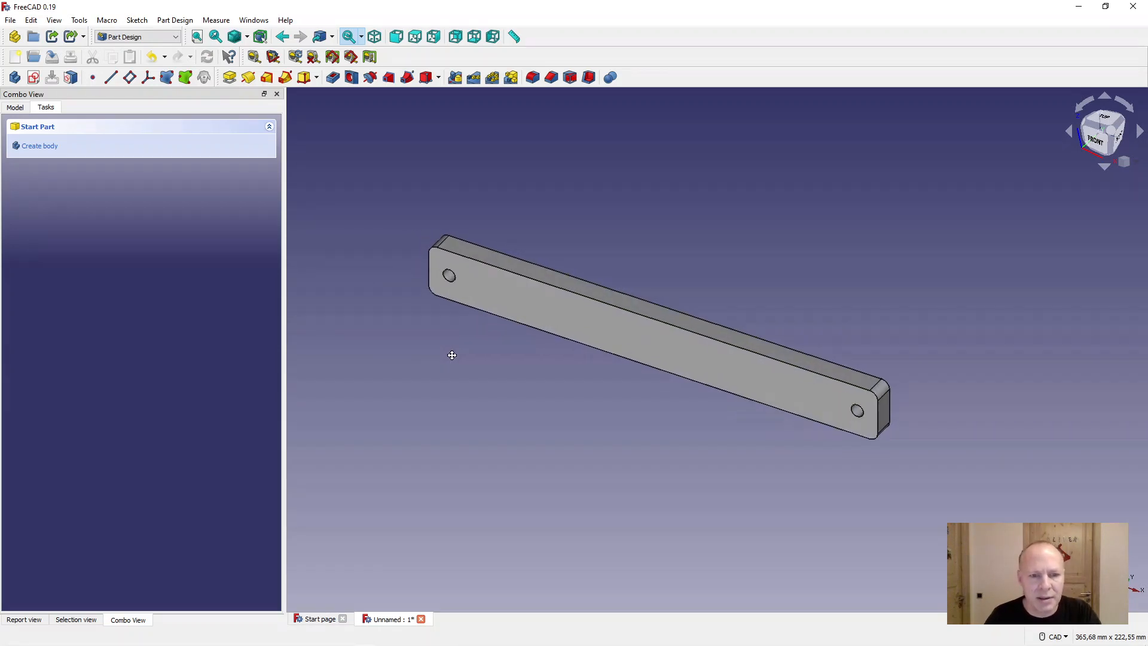
# - Switch to the Part workbench and add two cube solids
pyautogui.click(14, 107)
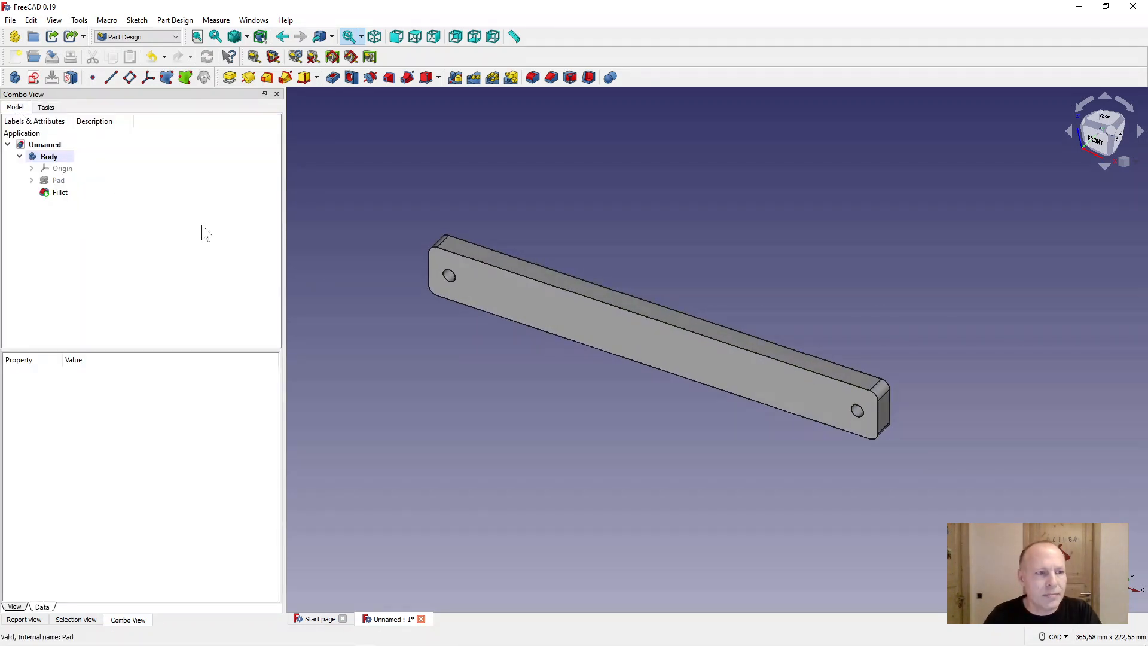
pyautogui.click(137, 37)
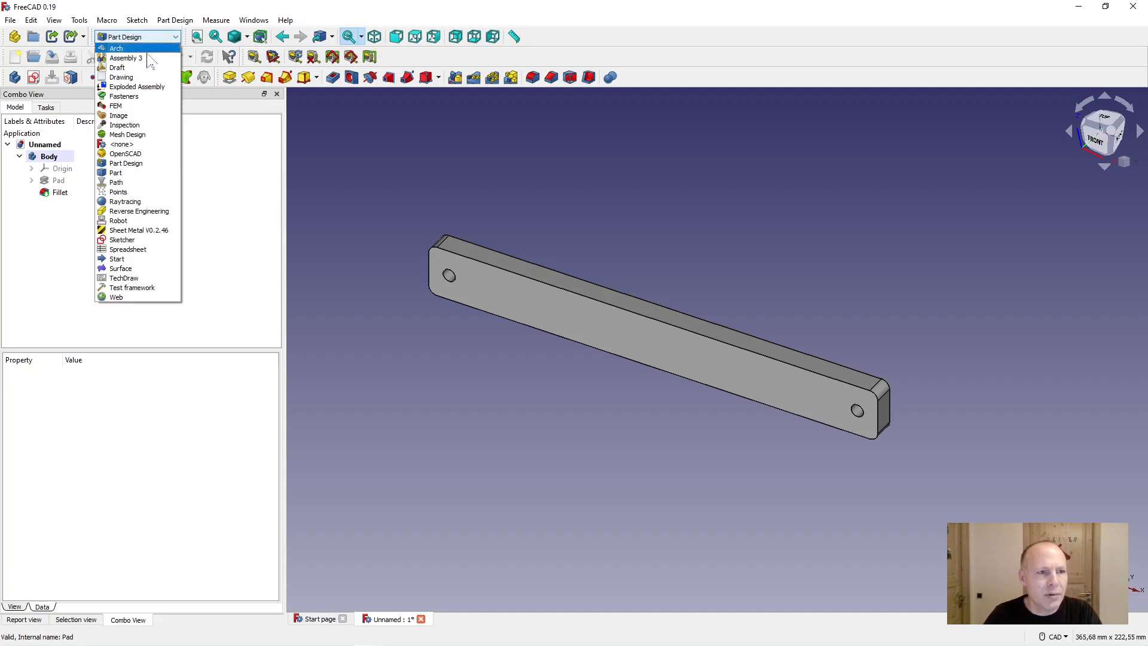
pyautogui.click(115, 172)
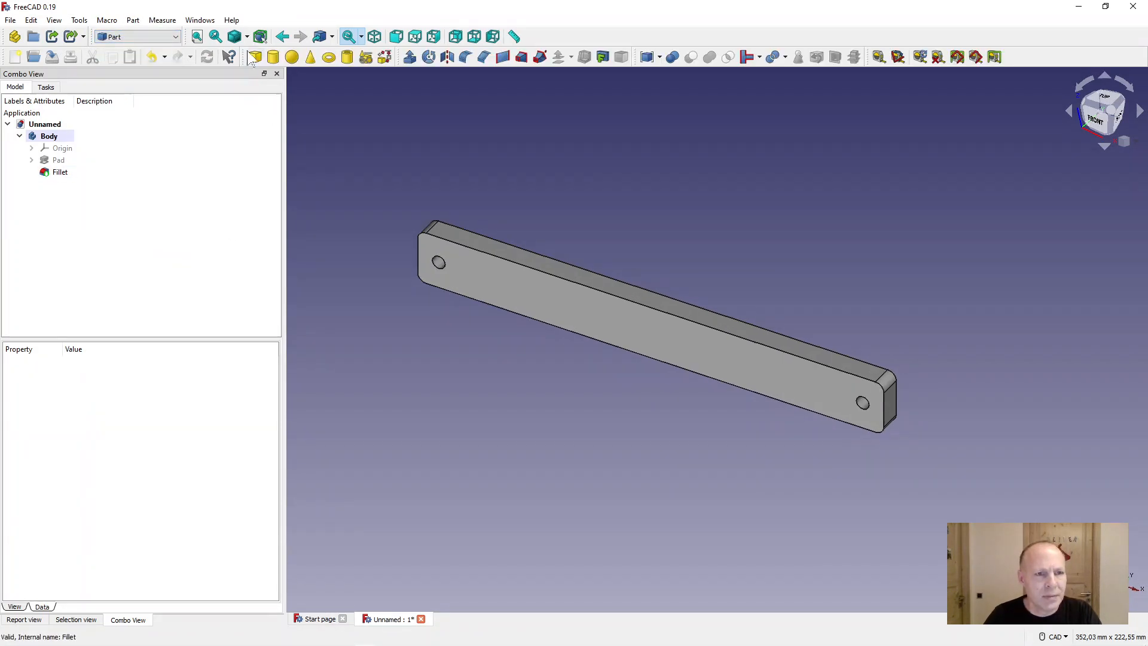
pyautogui.click(254, 56)
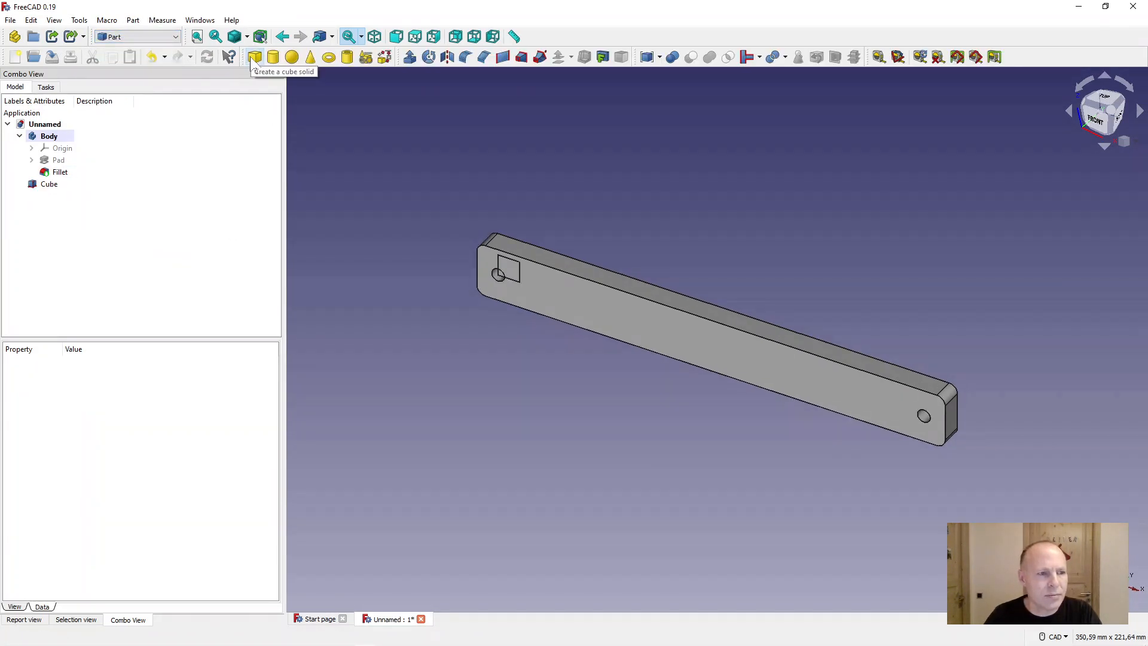
pyautogui.click(253, 56)
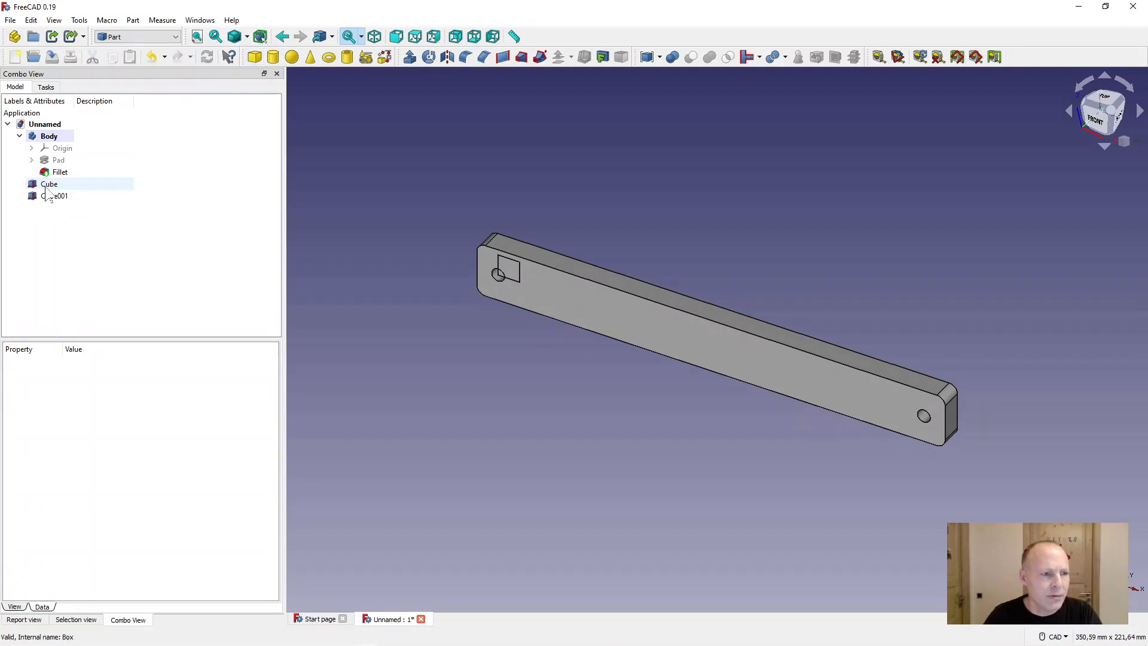
# - Resize the first cube to 180×80×180 mm and the second to 100×50×50 mm in the Data panel
pyautogui.click(49, 184)
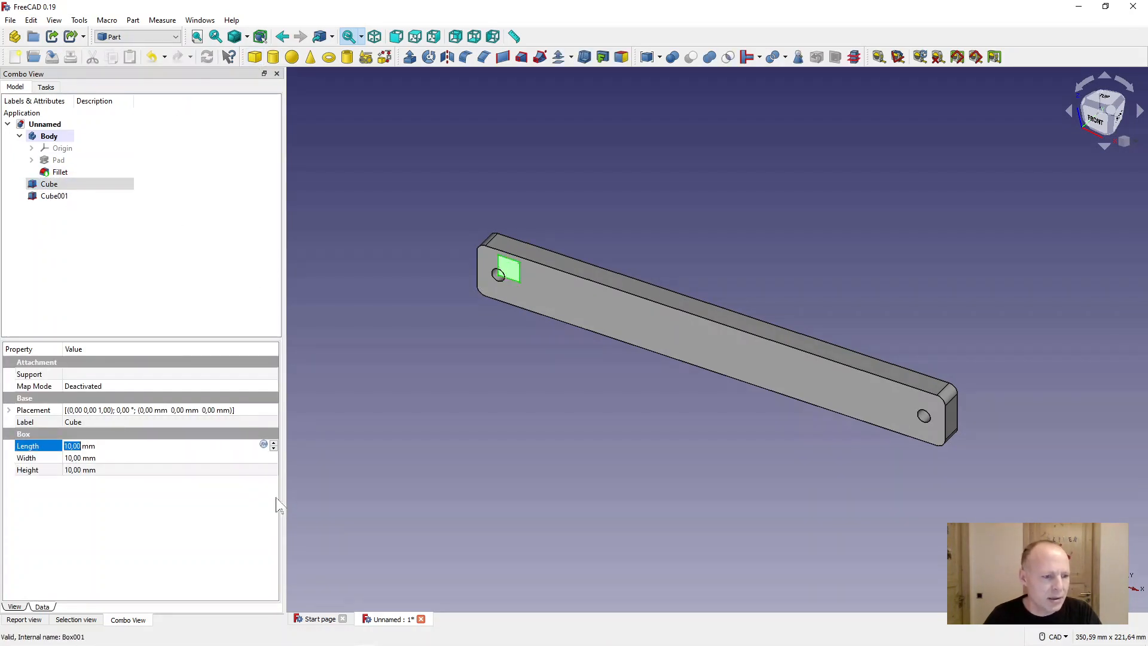
pyautogui.write('180')
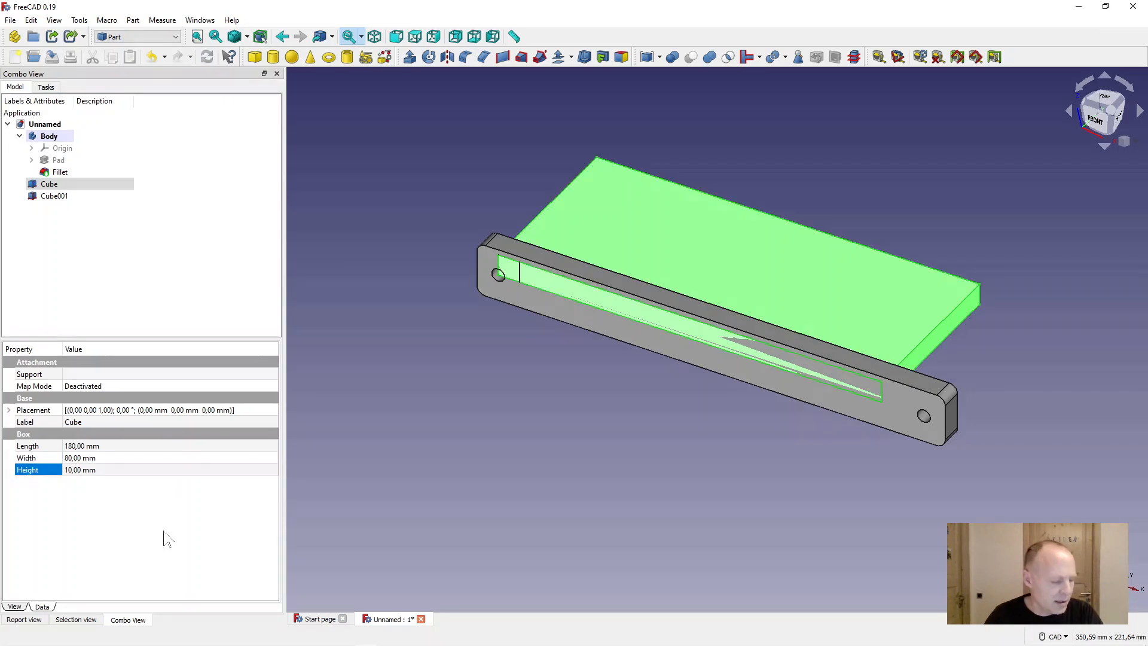
pyautogui.doubleClick(80, 469)
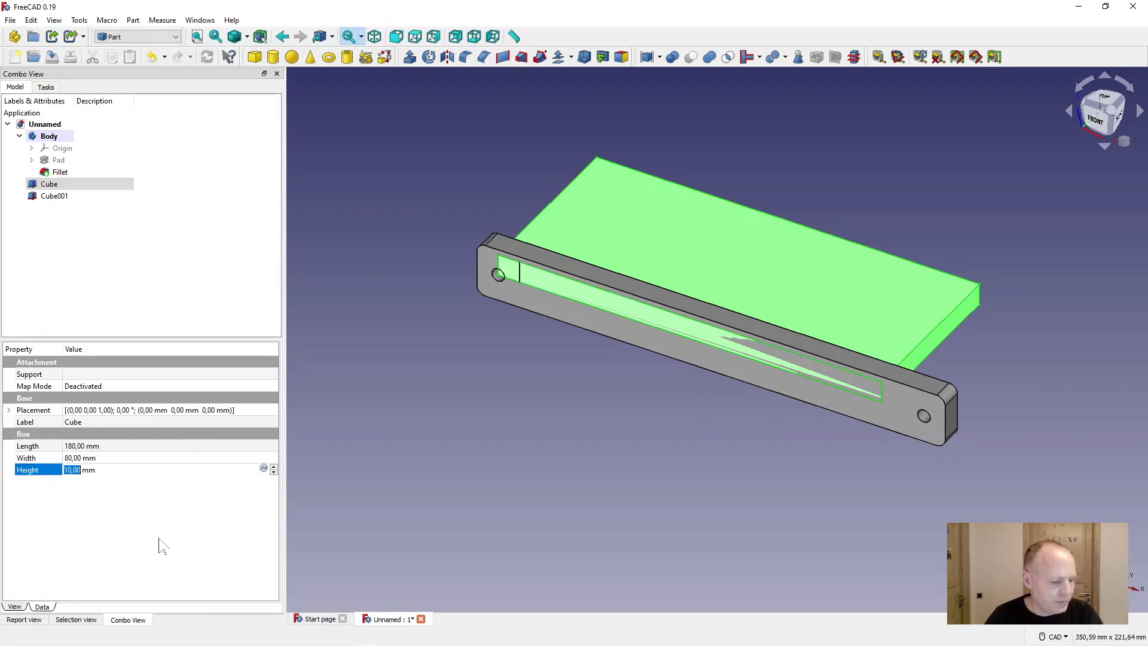
pyautogui.write('18')
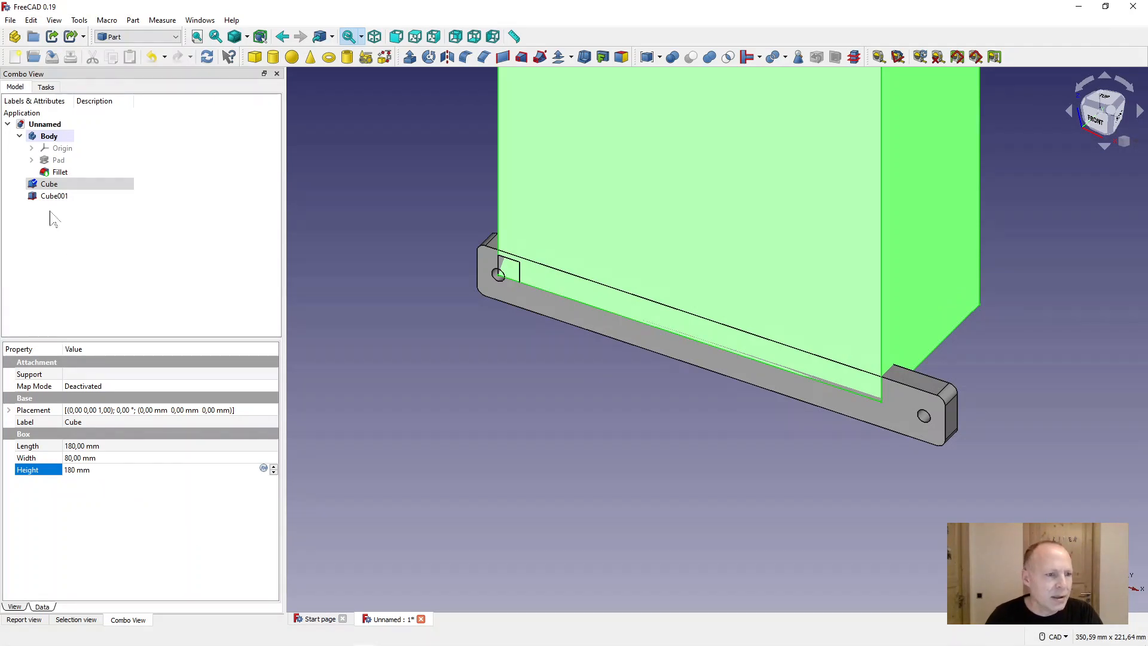
pyautogui.click(54, 195)
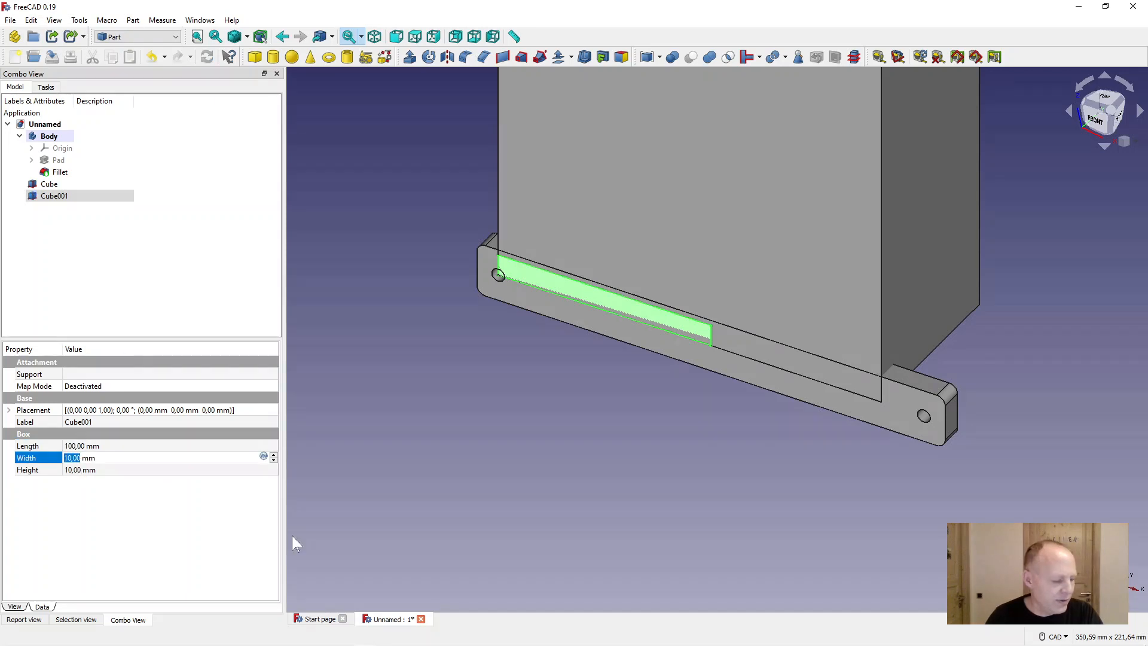
pyautogui.write('50')
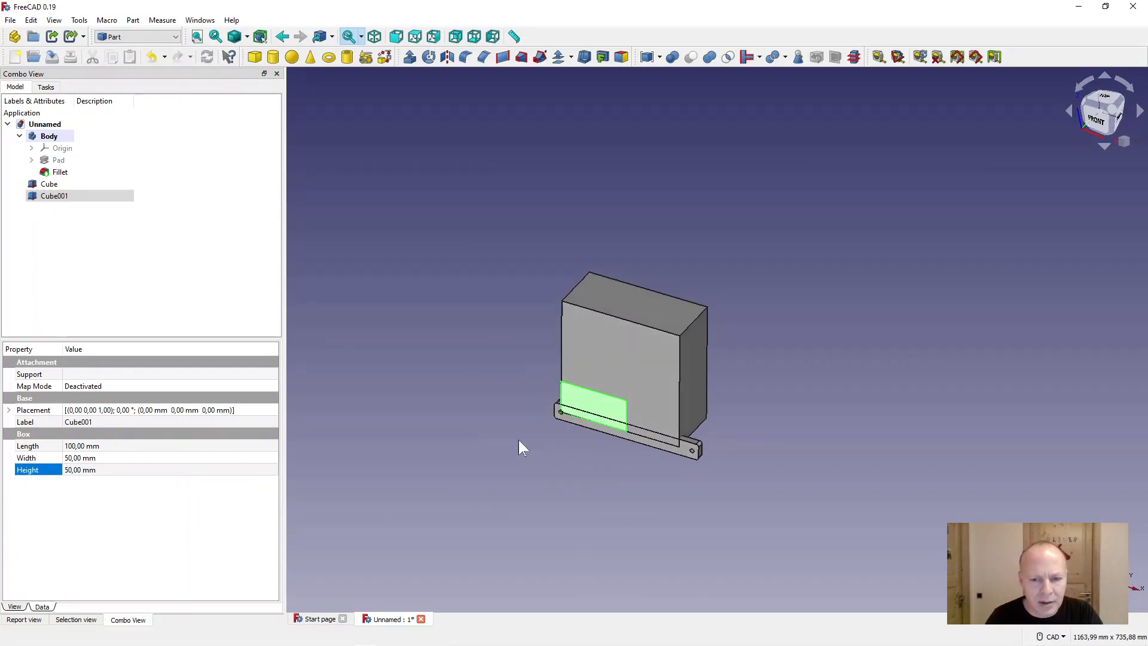
# - Reposition the large box Cube interactively so it sits beneath the plate
pyautogui.click(49, 184)
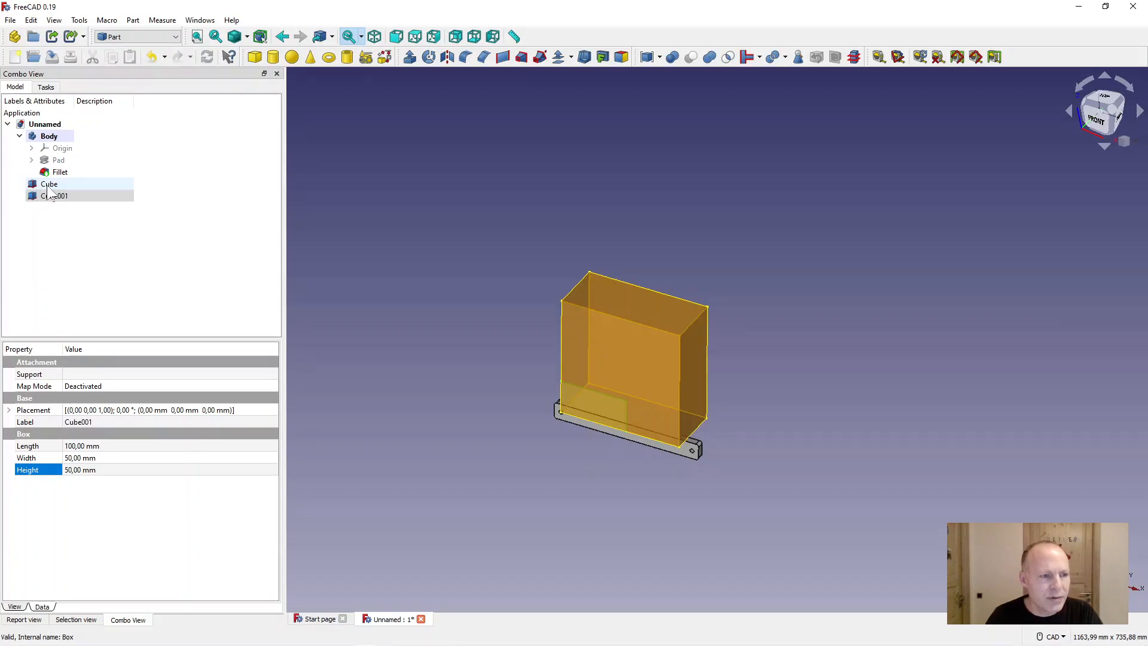
pyautogui.rightClick(47, 184)
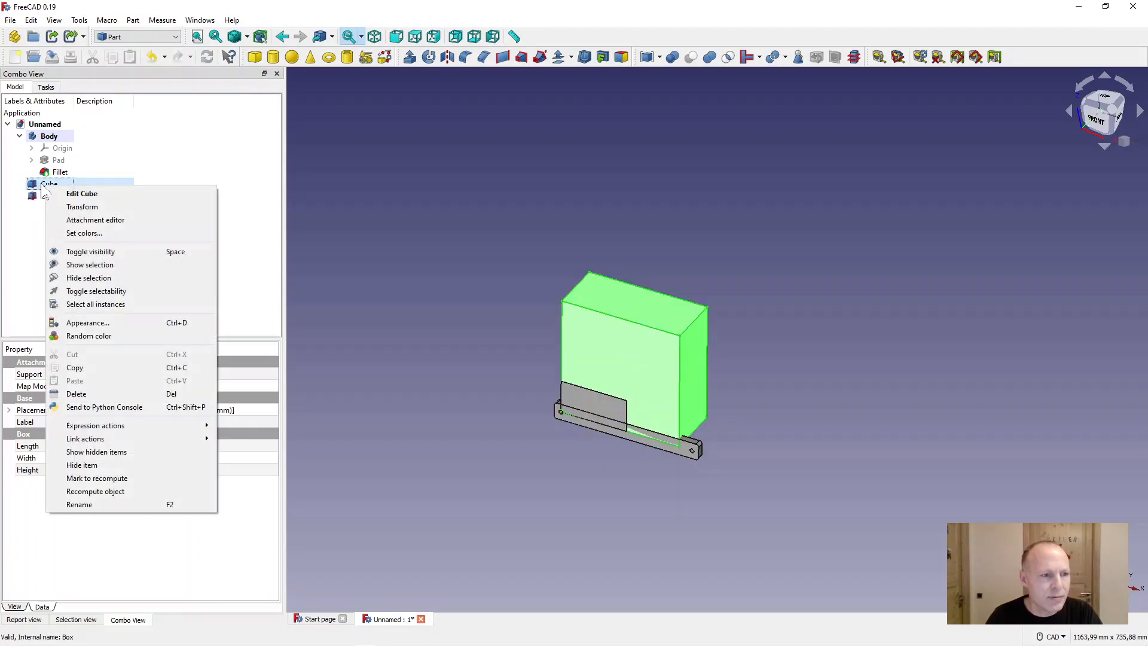
pyautogui.click(82, 207)
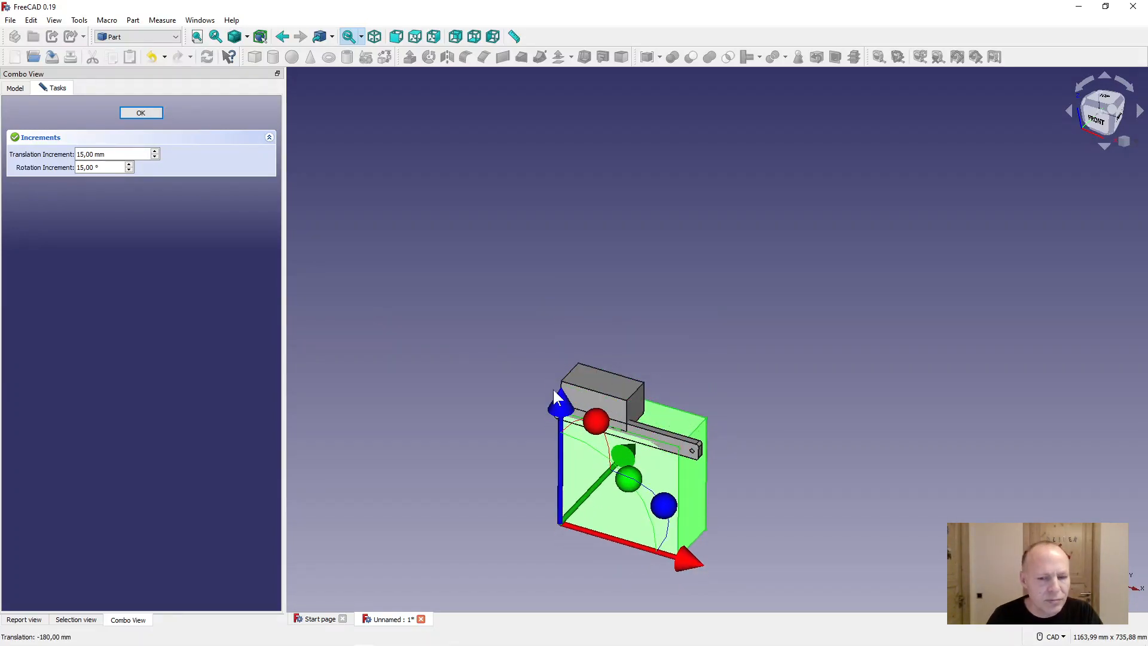
pyautogui.click(141, 112)
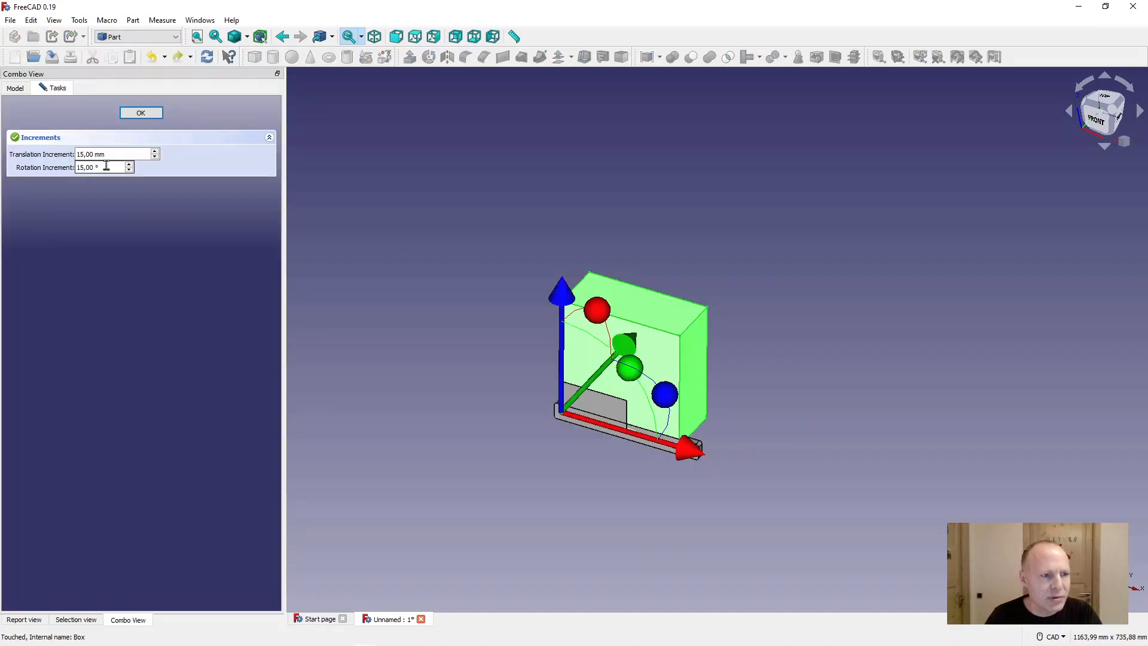
pyautogui.click(110, 154)
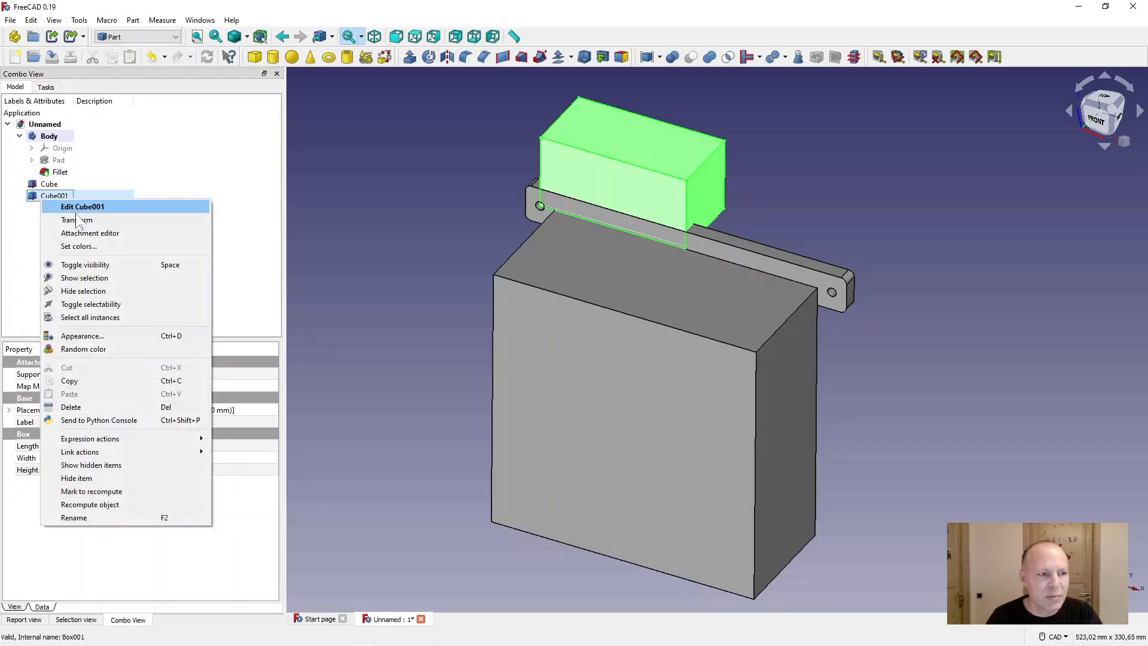
# - Drag Cube001 into the large box's lower corner using front and left views, flush with base and back
pyautogui.click(70, 220)
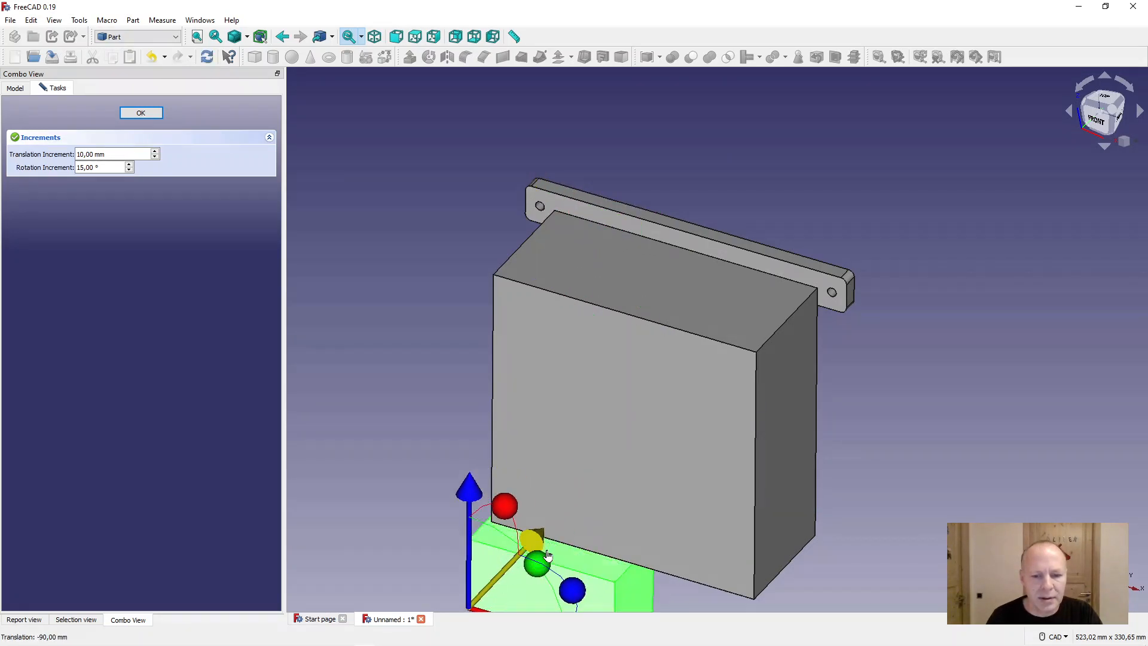
pyautogui.click(373, 37)
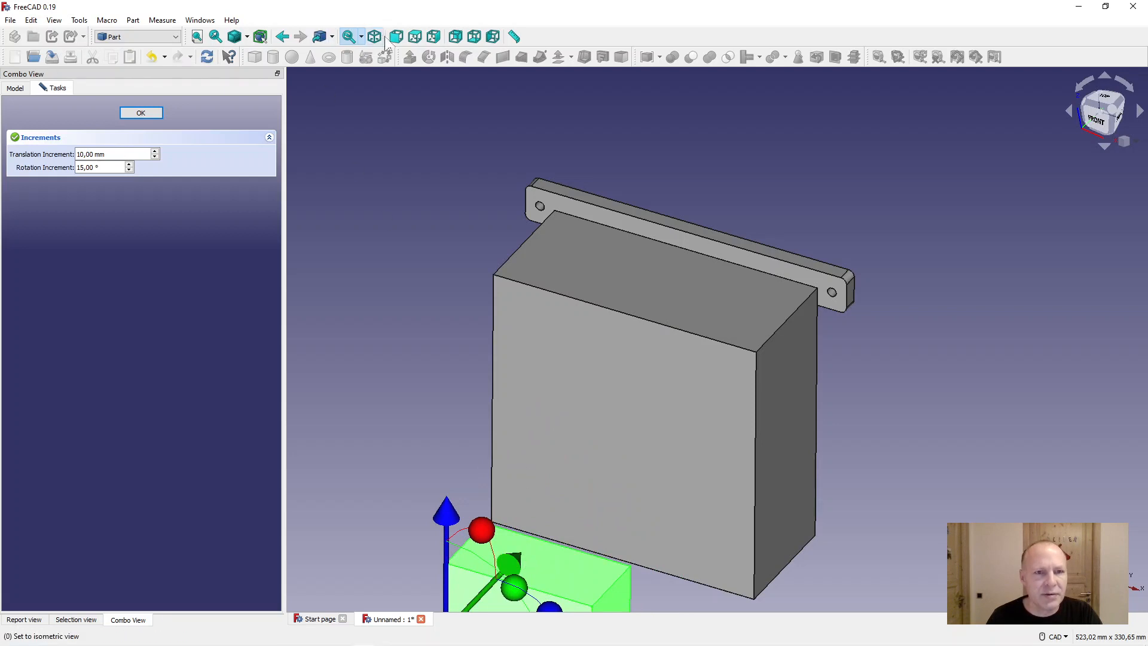
pyautogui.click(395, 37)
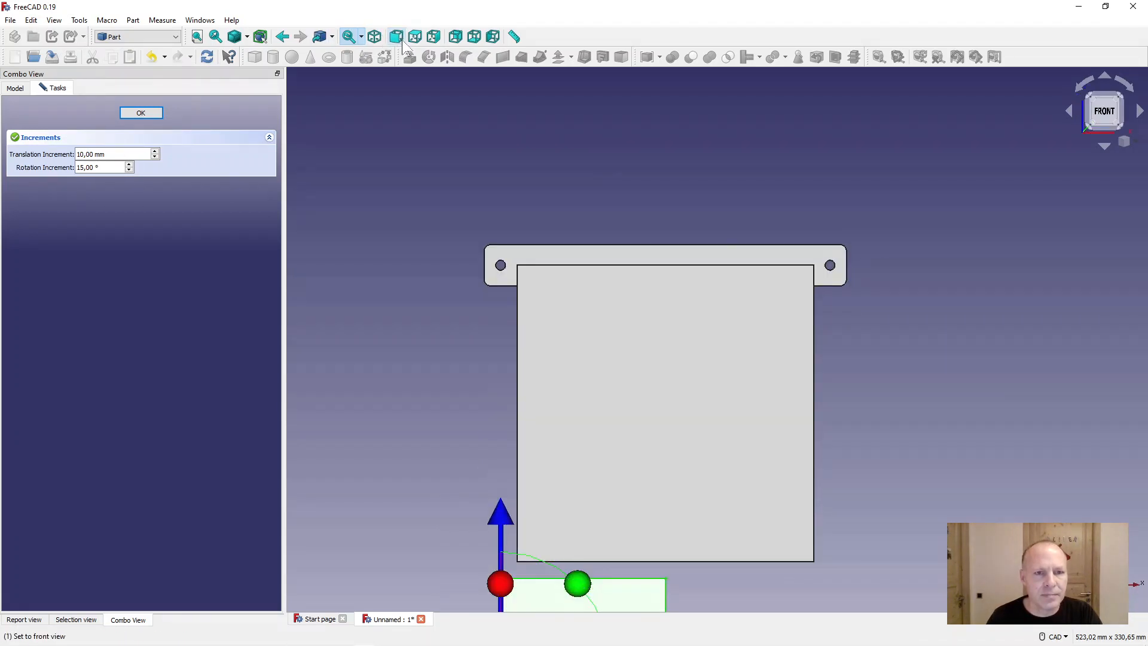
pyautogui.click(491, 37)
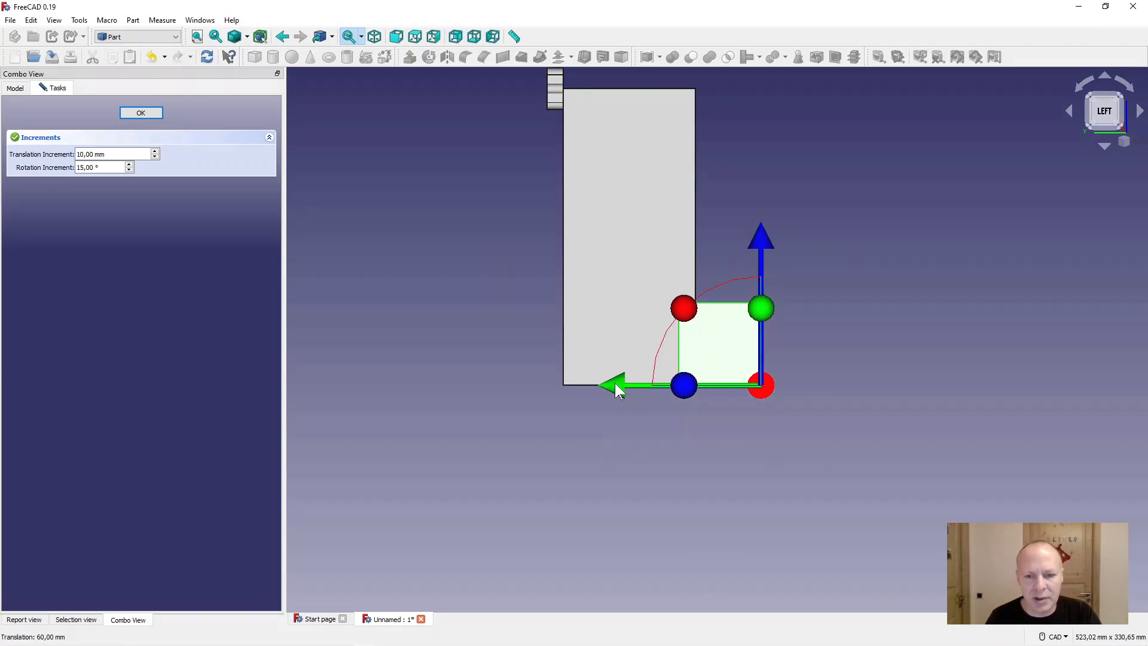
pyautogui.click(395, 36)
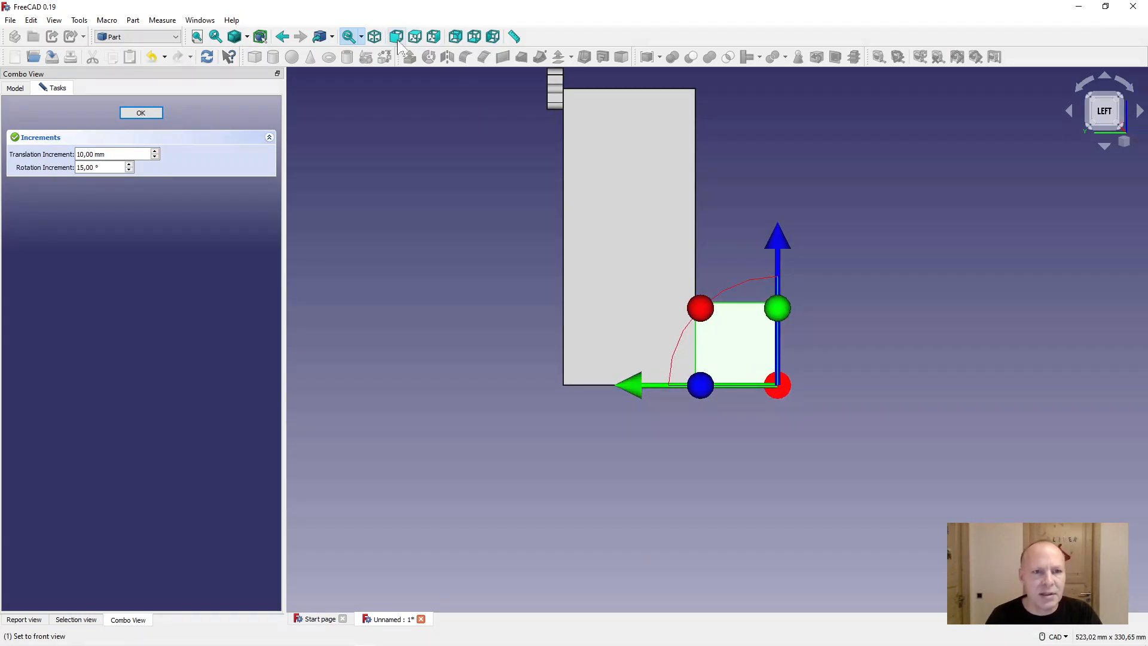
pyautogui.click(396, 37)
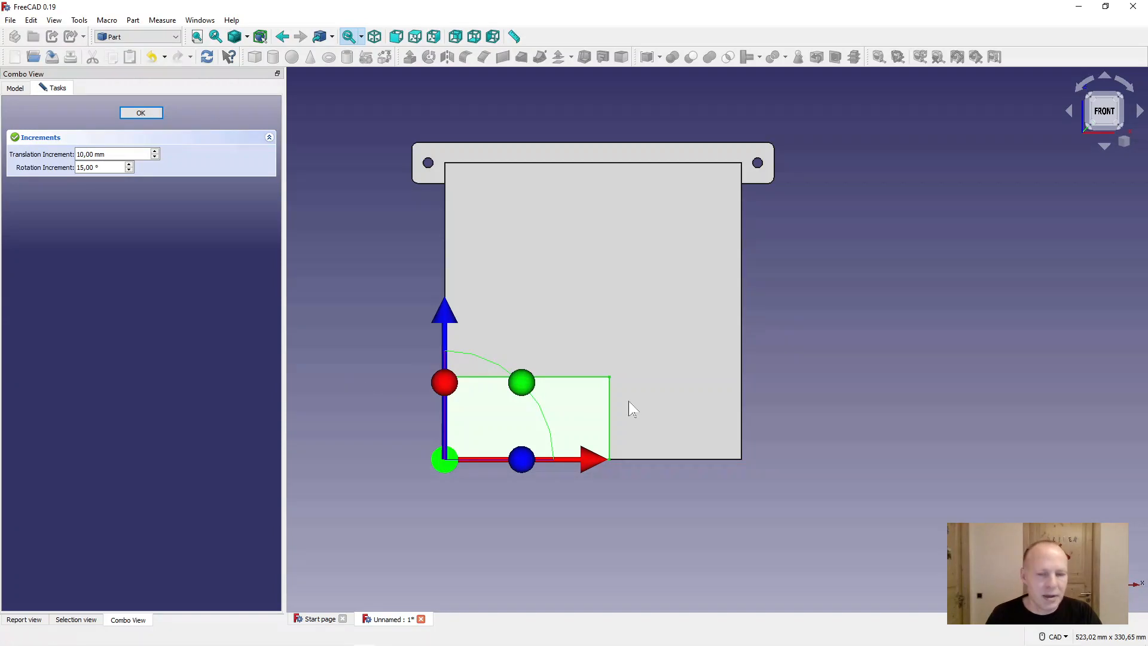
pyautogui.moveTo(743, 307)
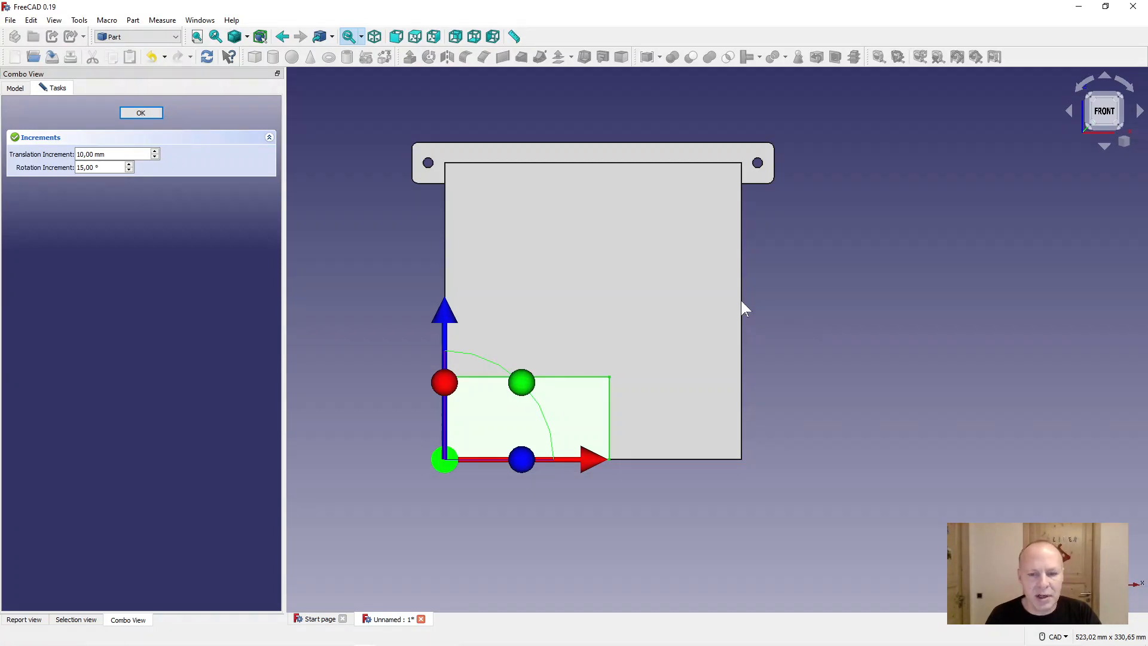
pyautogui.moveTo(621, 410)
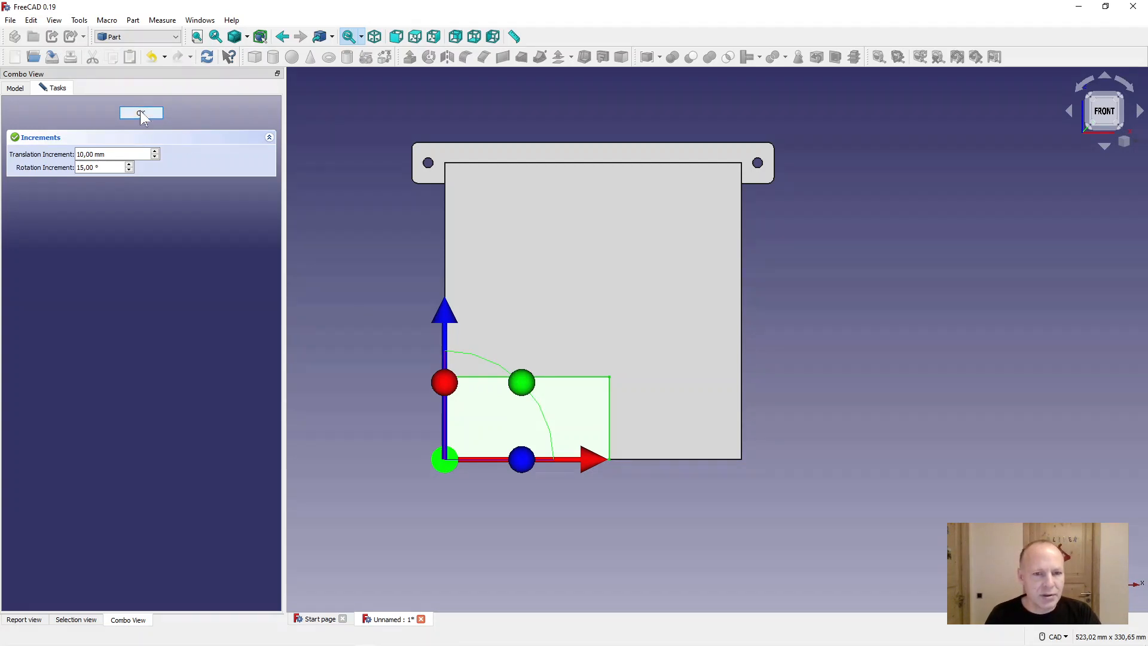
pyautogui.click(141, 113)
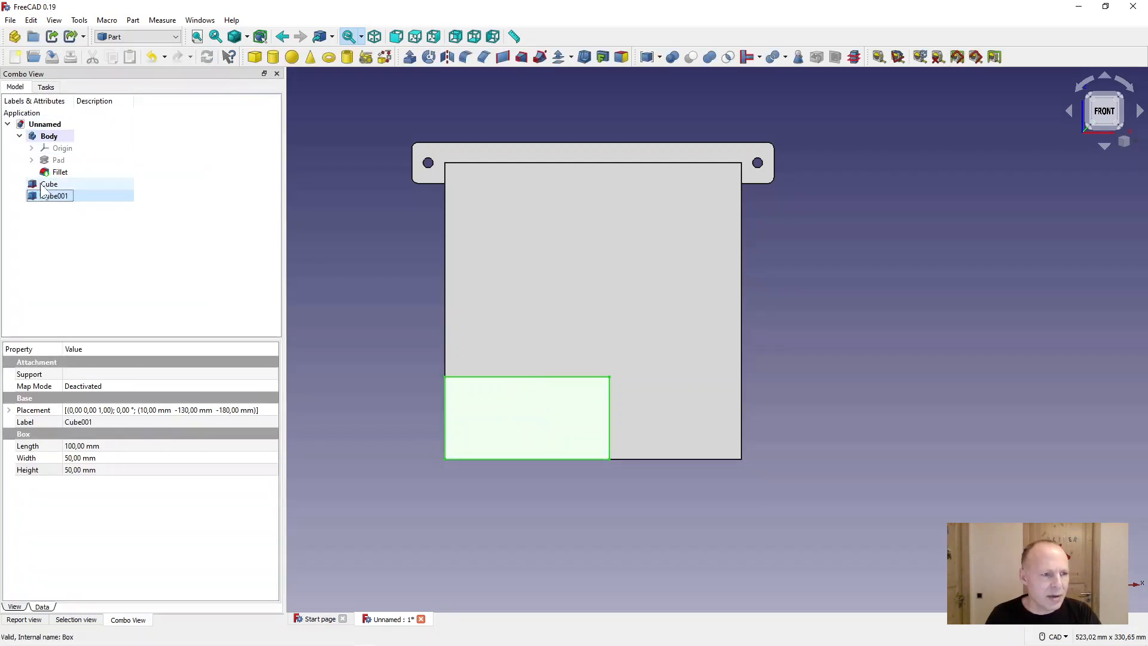
# - Compare the two boxes' dimensions in the tree and reopen the small box's Transform
pyautogui.click(50, 185)
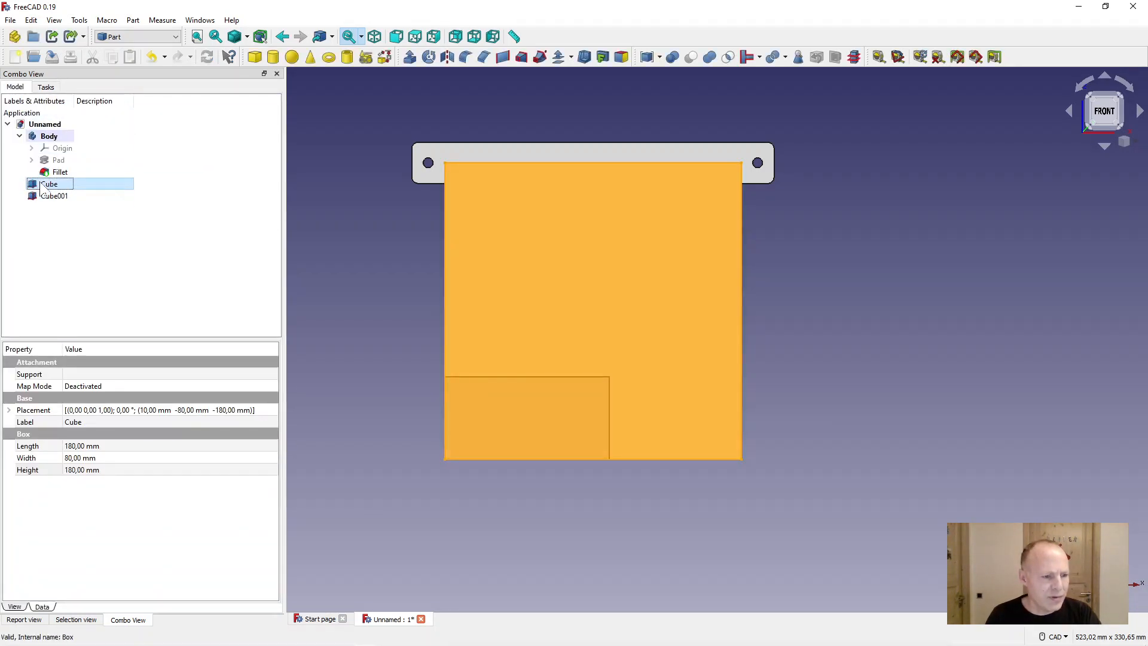
pyautogui.click(54, 195)
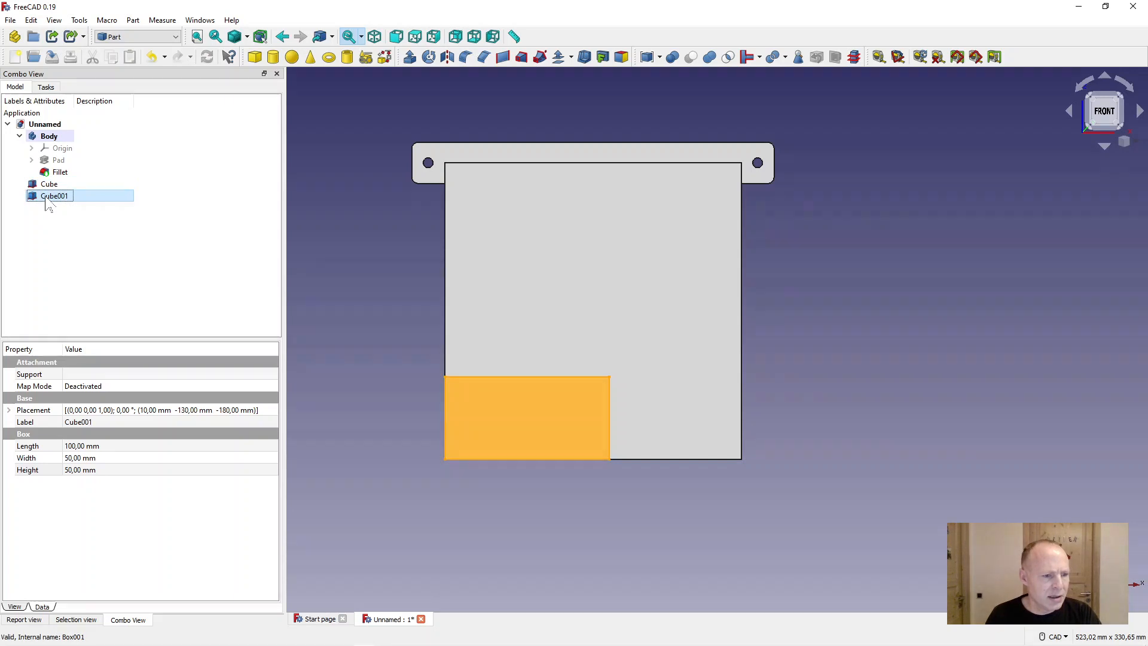
pyautogui.click(49, 184)
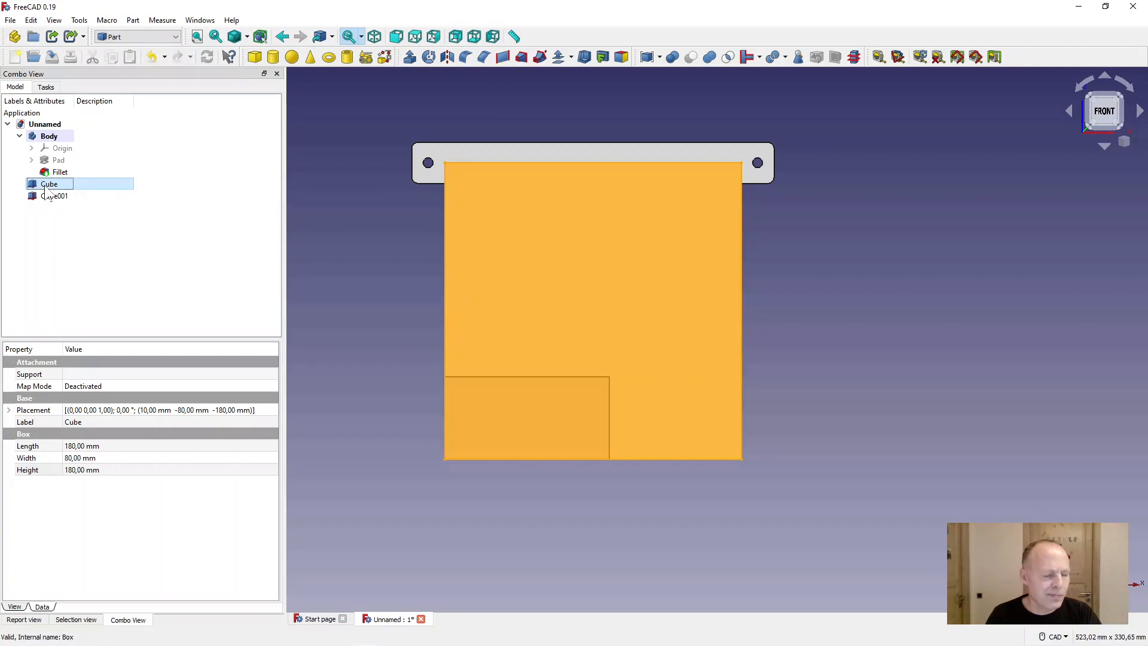
pyautogui.click(49, 184)
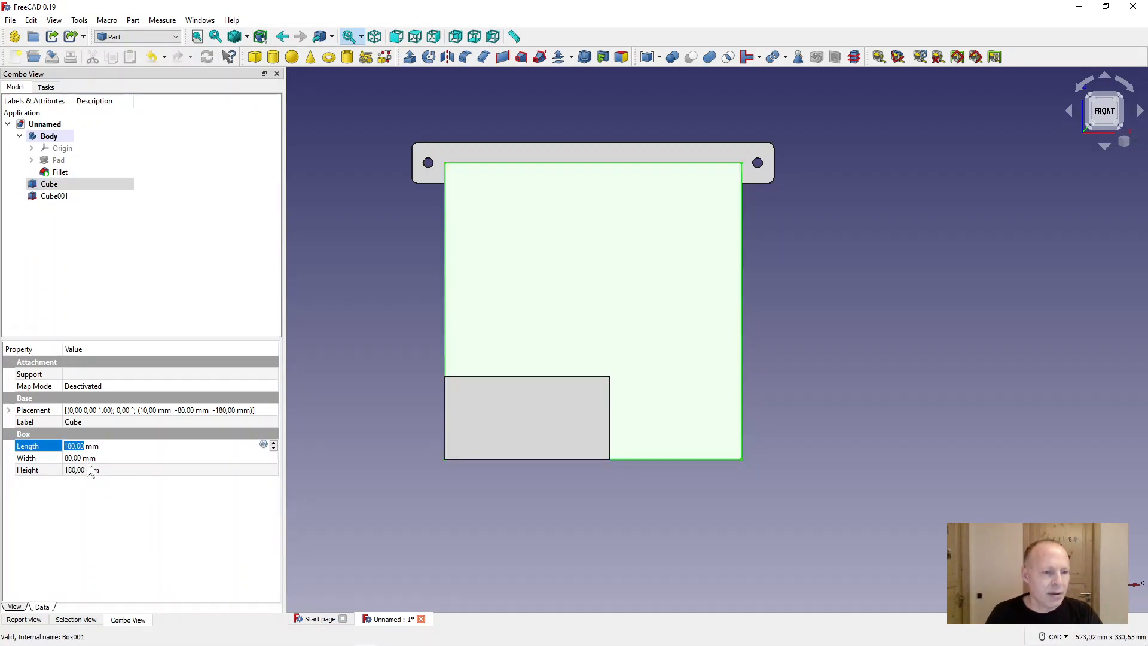
pyautogui.click(54, 195)
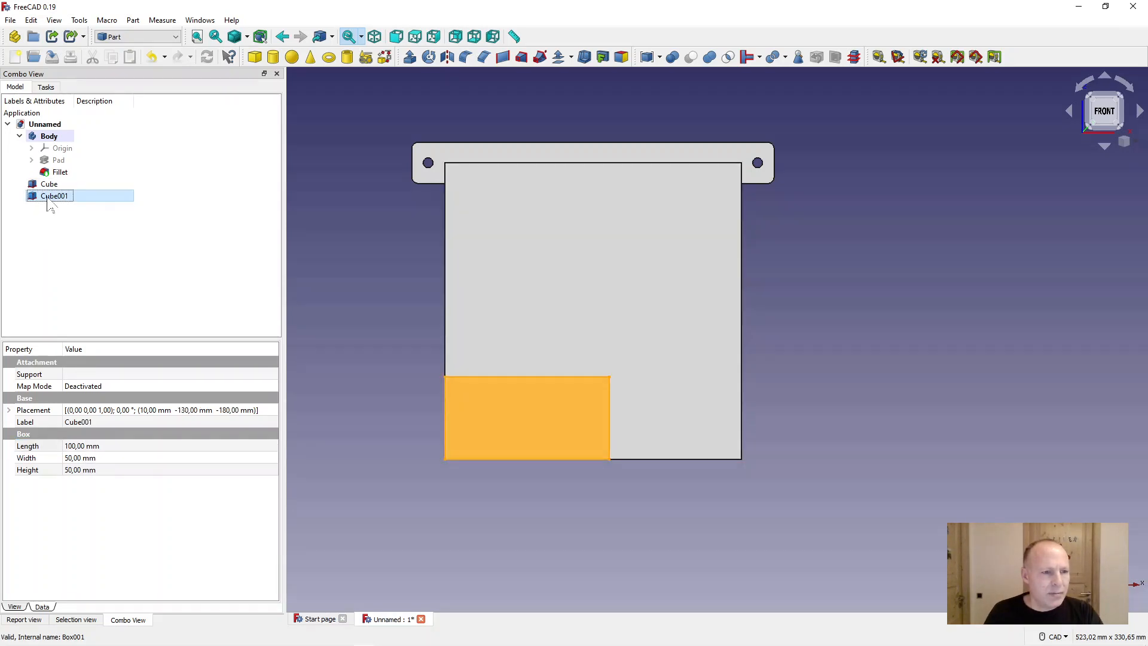
pyautogui.click(53, 195)
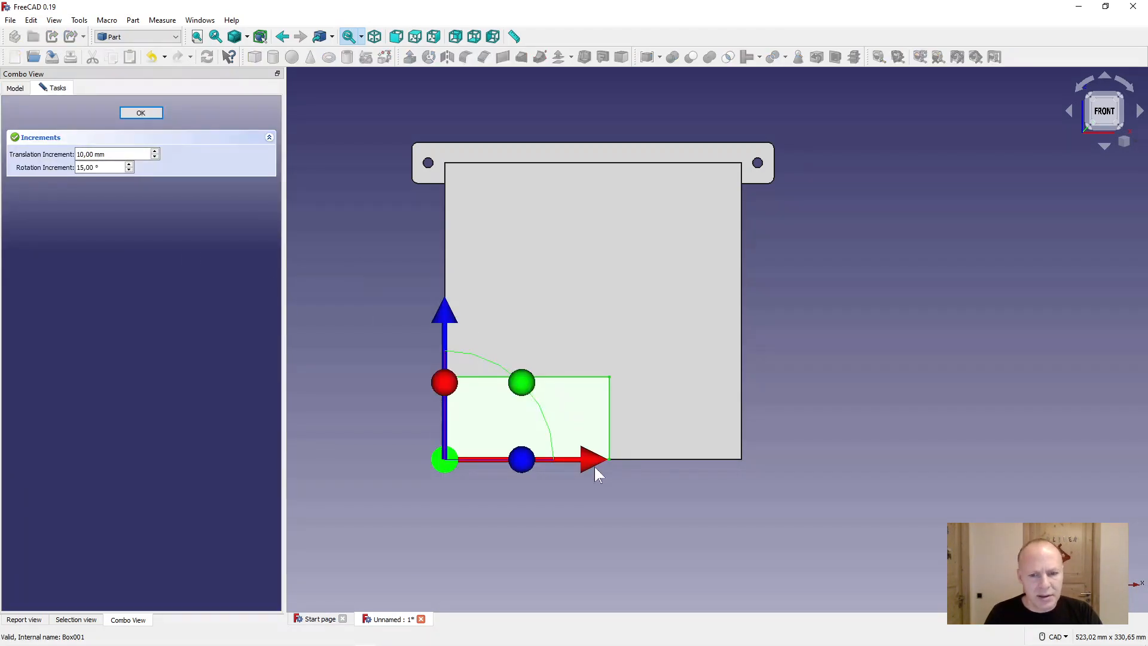
# - Translate Cube001 40 mm to the right along the large box's base and confirm
pyautogui.moveTo(593, 459); pyautogui.dragTo(667, 459)
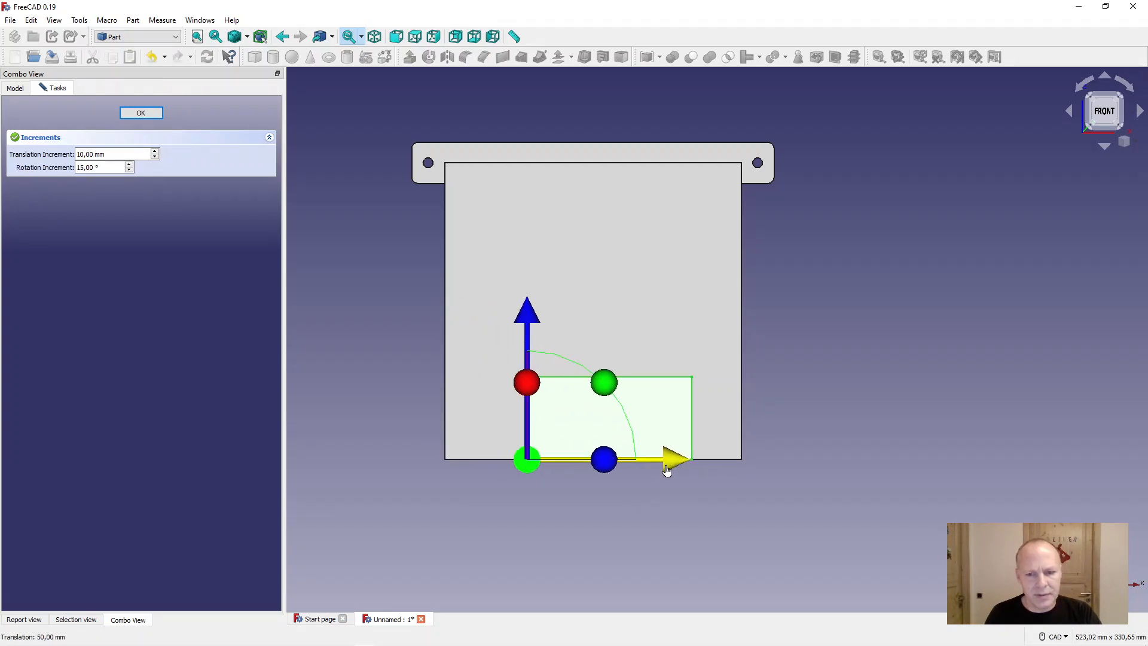
pyautogui.moveTo(674, 459); pyautogui.dragTo(659, 459)
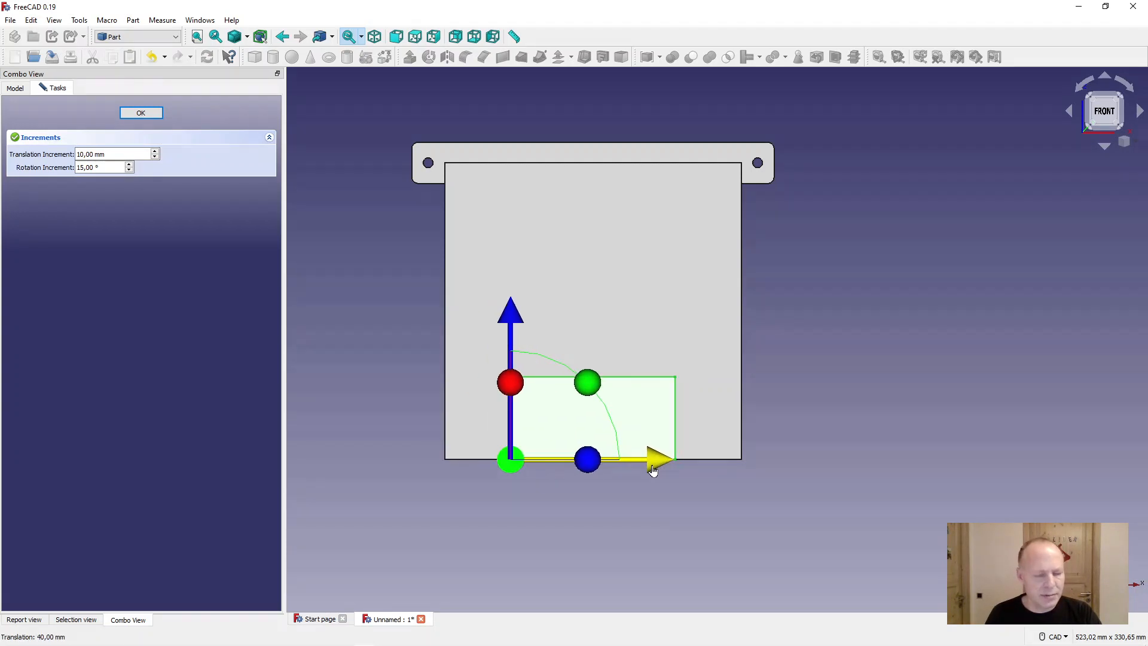
pyautogui.moveTo(369, 394)
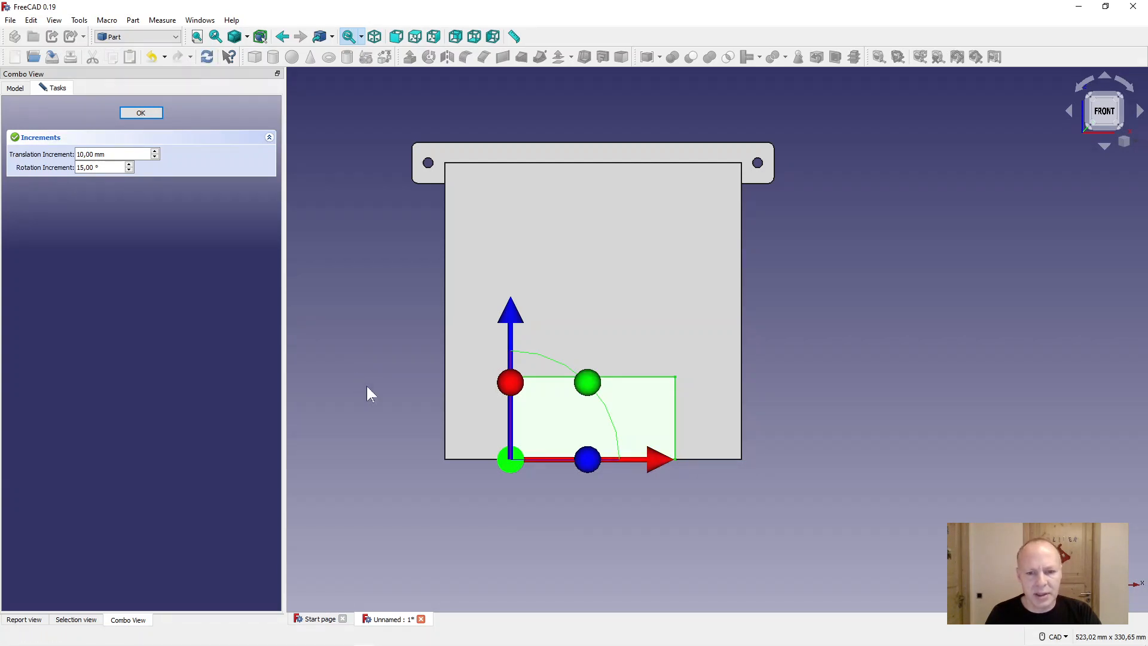
pyautogui.click(141, 113)
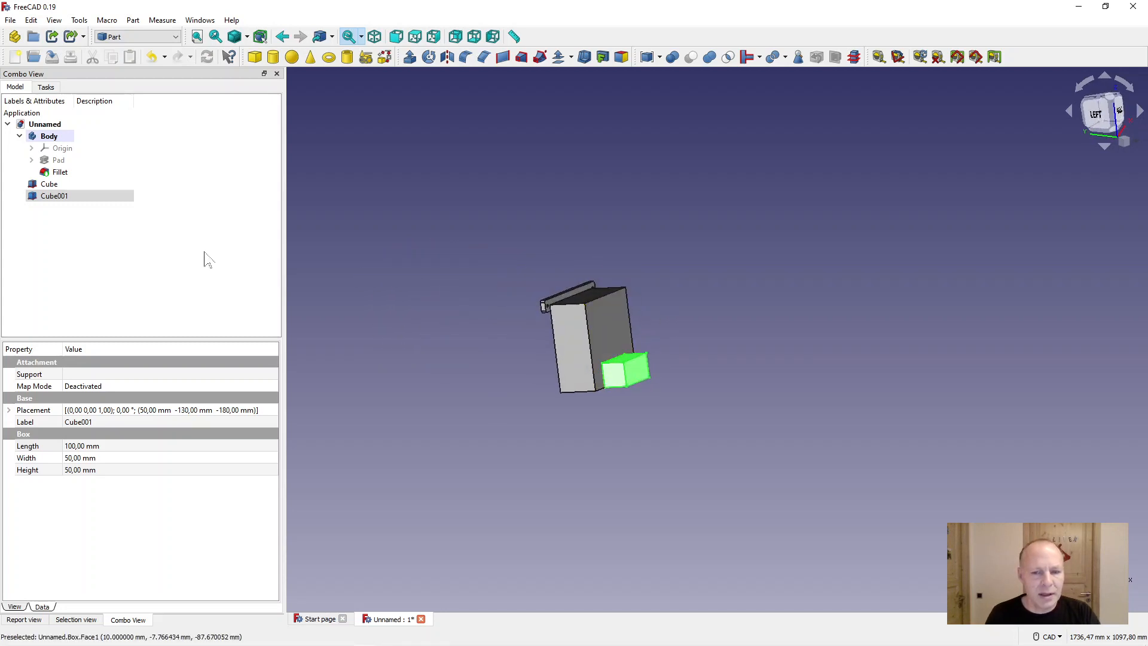
# - Set the transparency of Cube and Cube001 to 84 in their Appearance settings
pyautogui.click(49, 185)
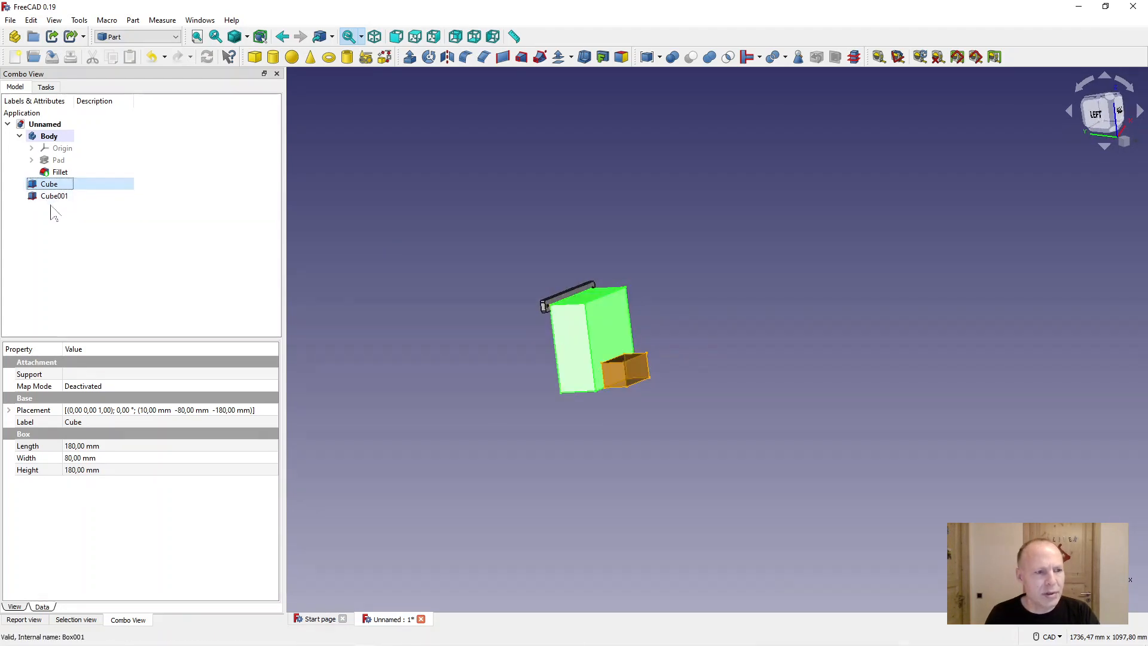
pyautogui.click(53, 195)
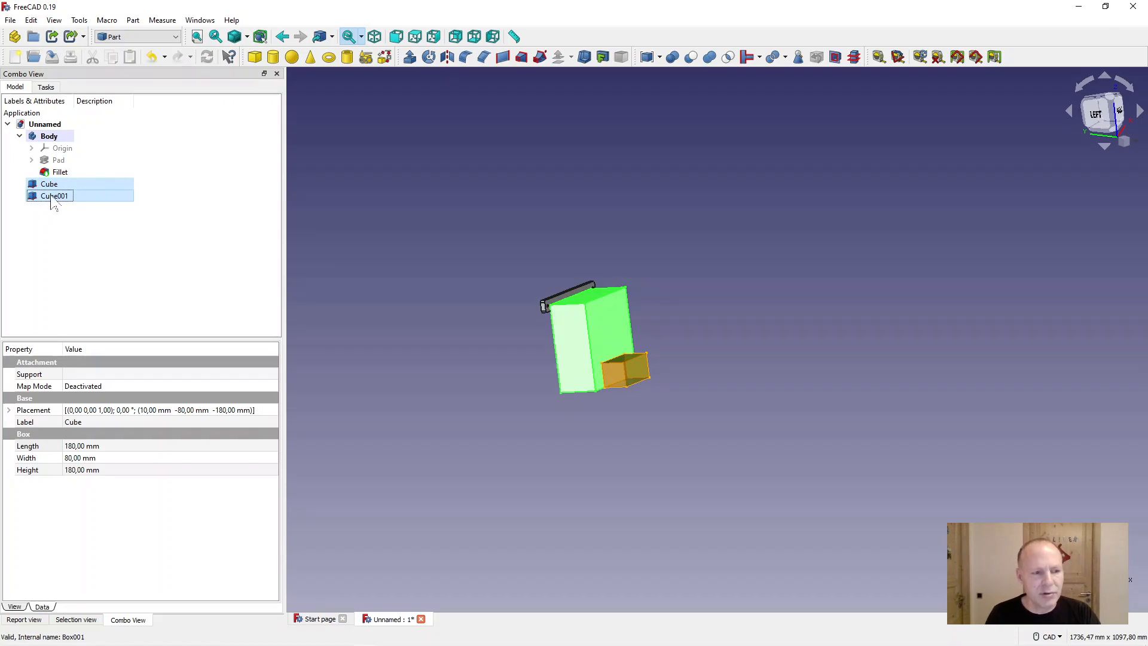
pyautogui.rightClick(51, 195)
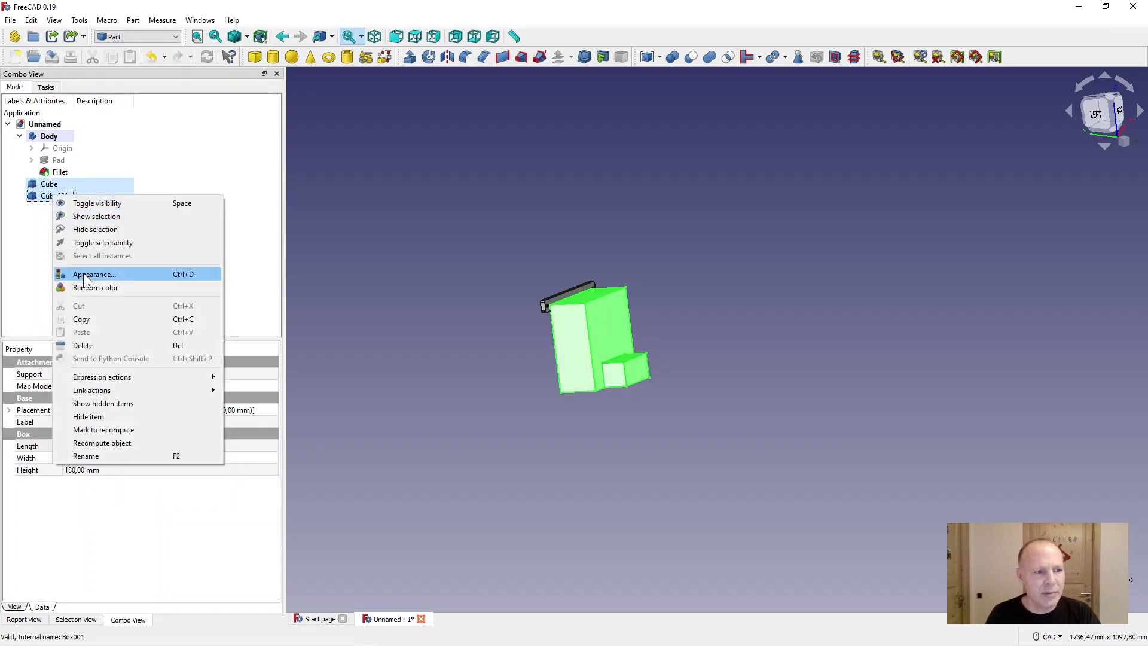
pyautogui.click(95, 274)
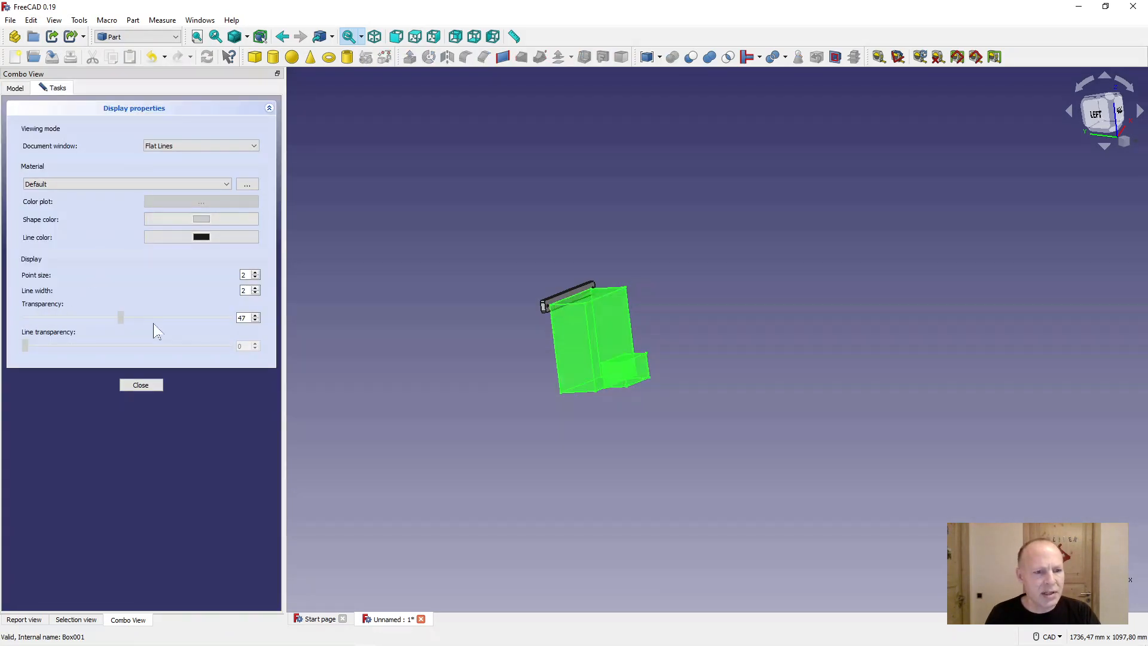
pyautogui.moveTo(121, 316); pyautogui.dragTo(196, 317)
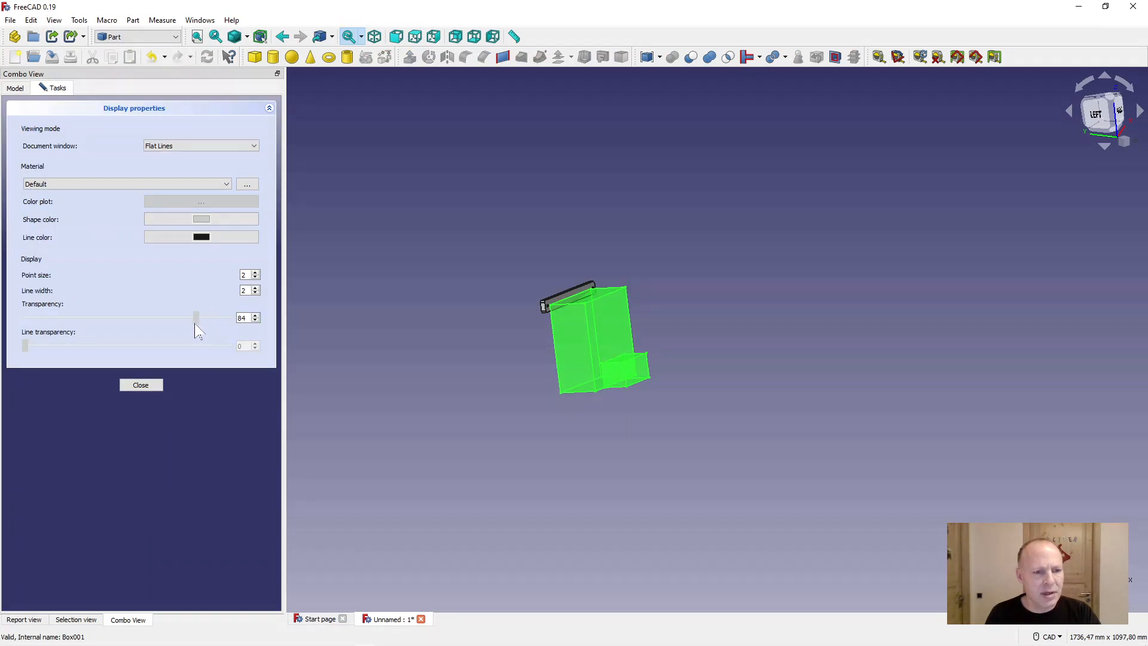
pyautogui.click(141, 384)
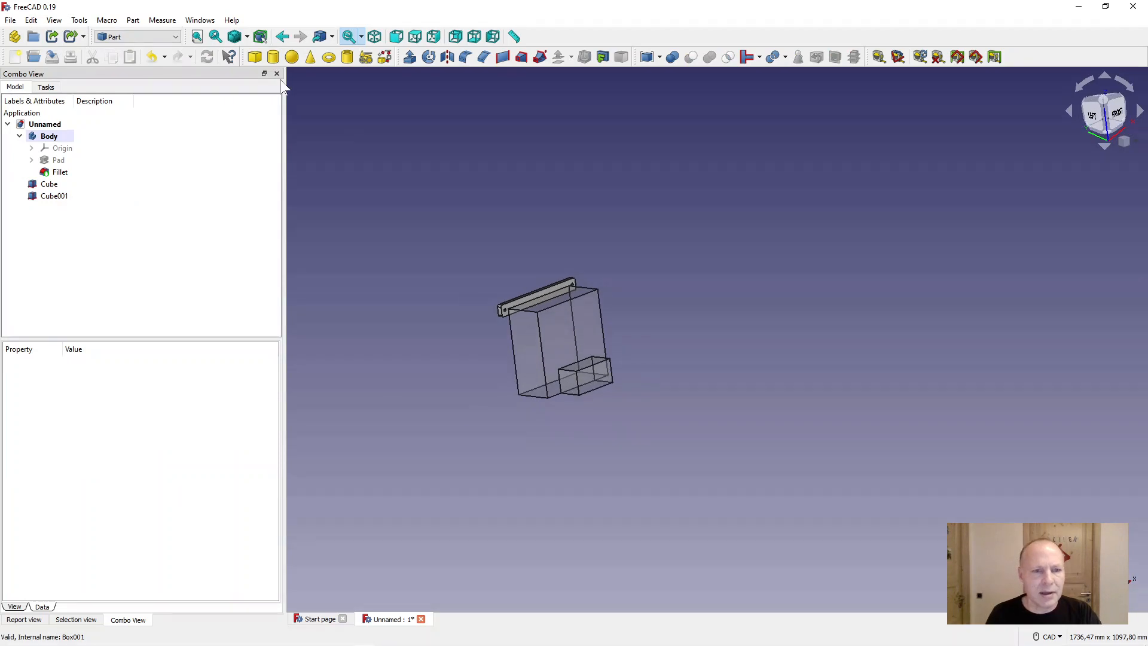
pyautogui.click(135, 37)
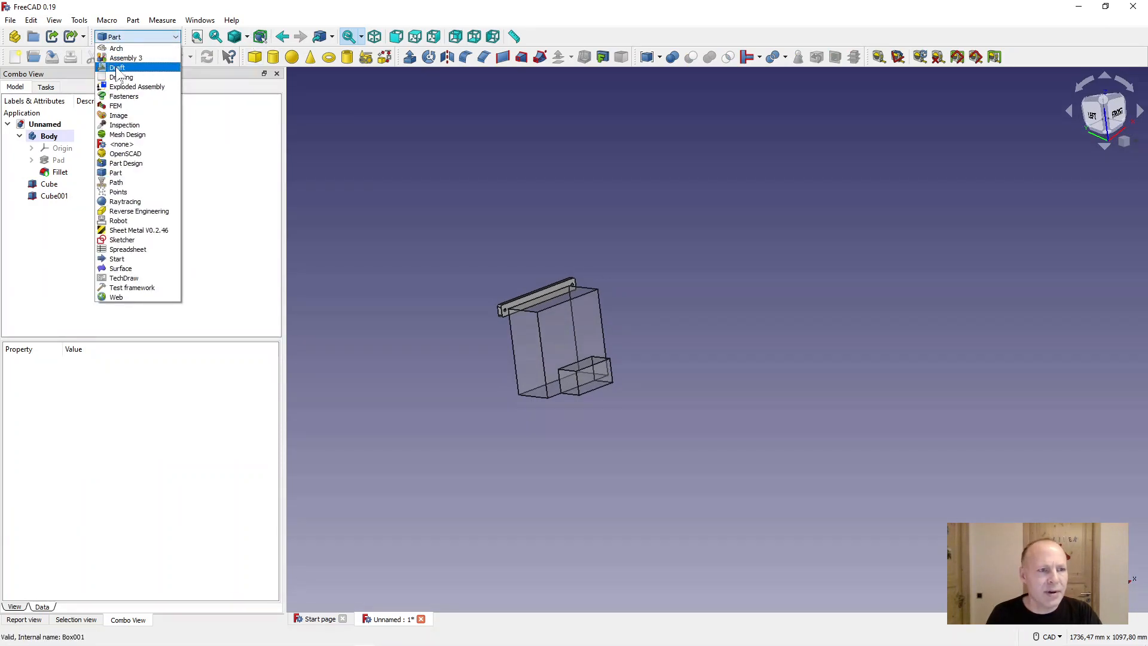
pyautogui.click(119, 76)
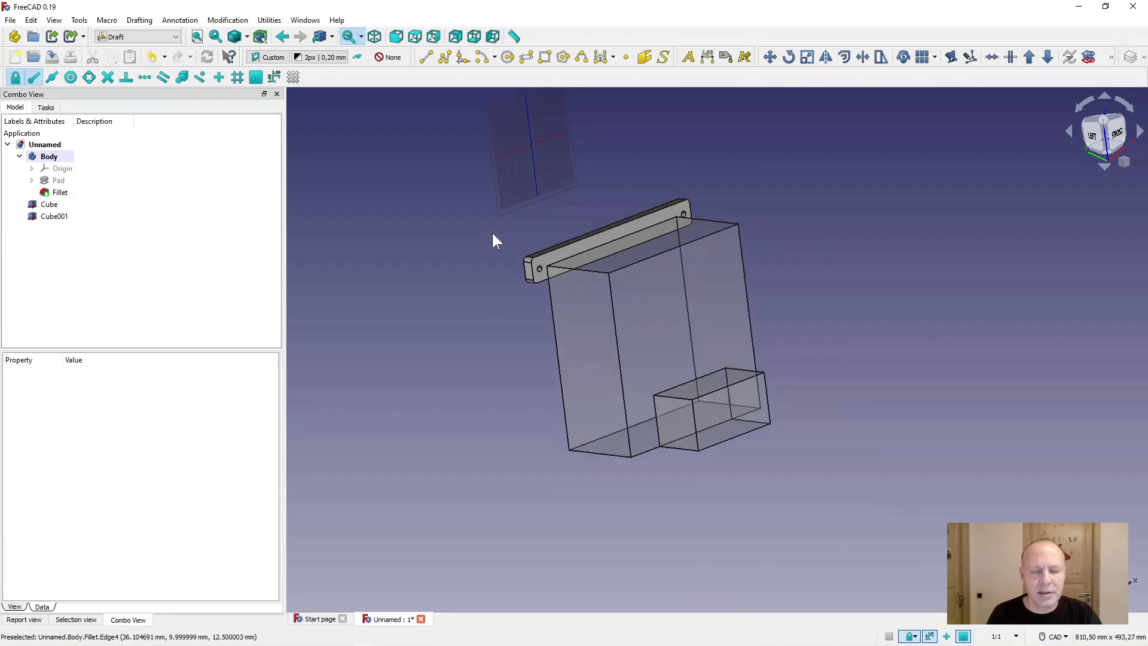
pyautogui.moveTo(477, 233)
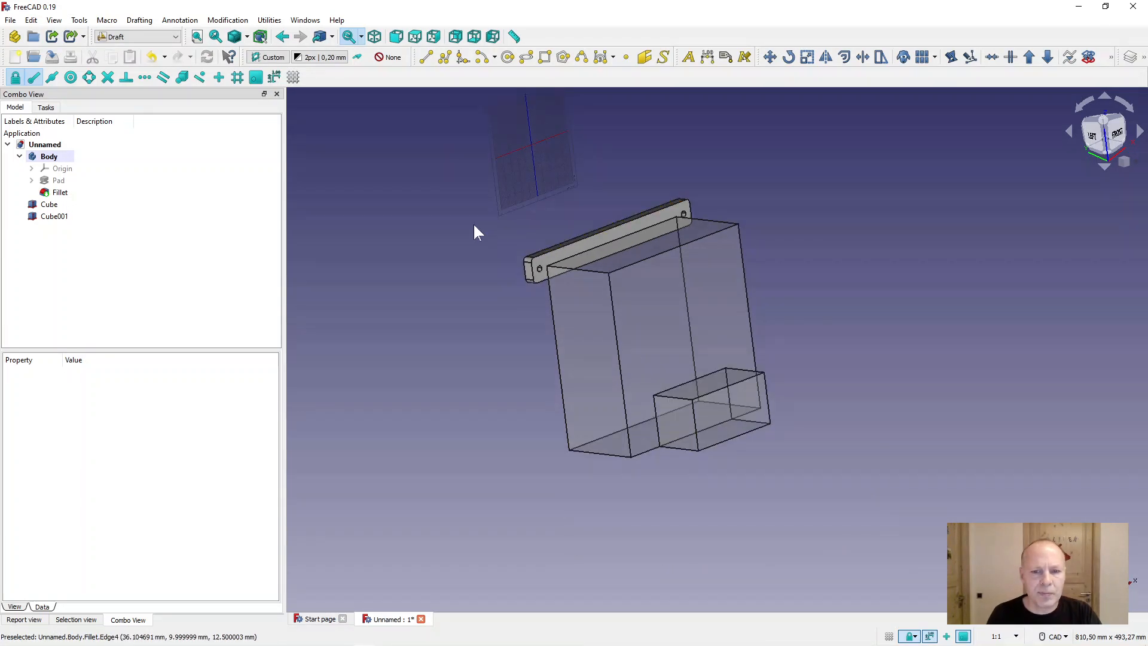
pyautogui.moveTo(449, 280)
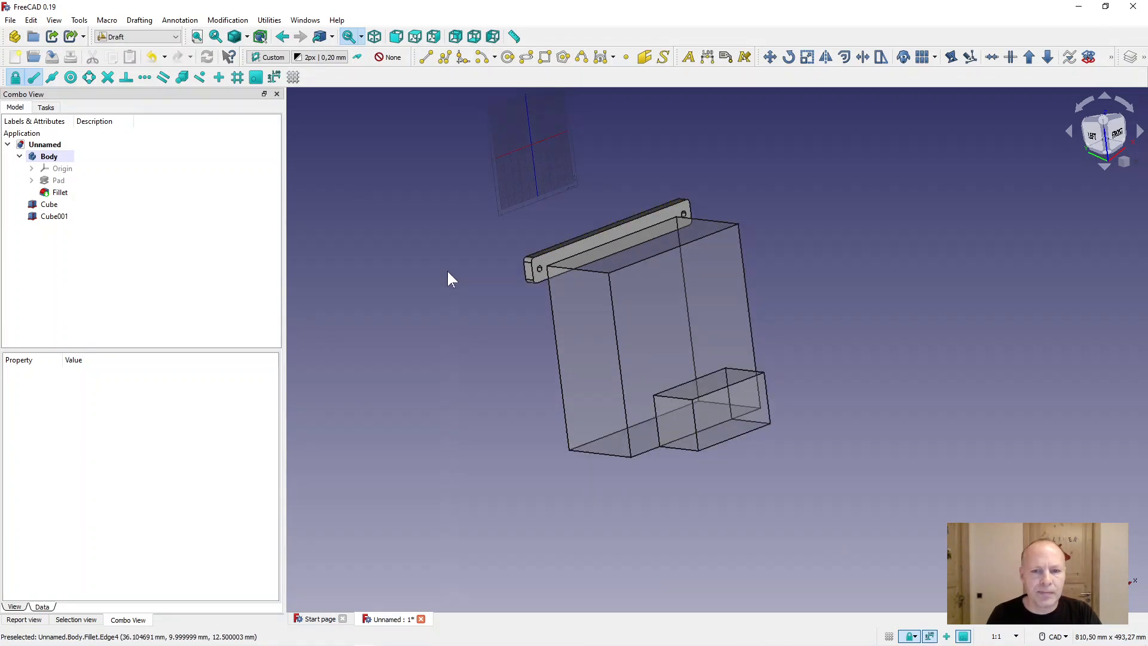
pyautogui.moveTo(451, 279); pyautogui.dragTo(501, 392)
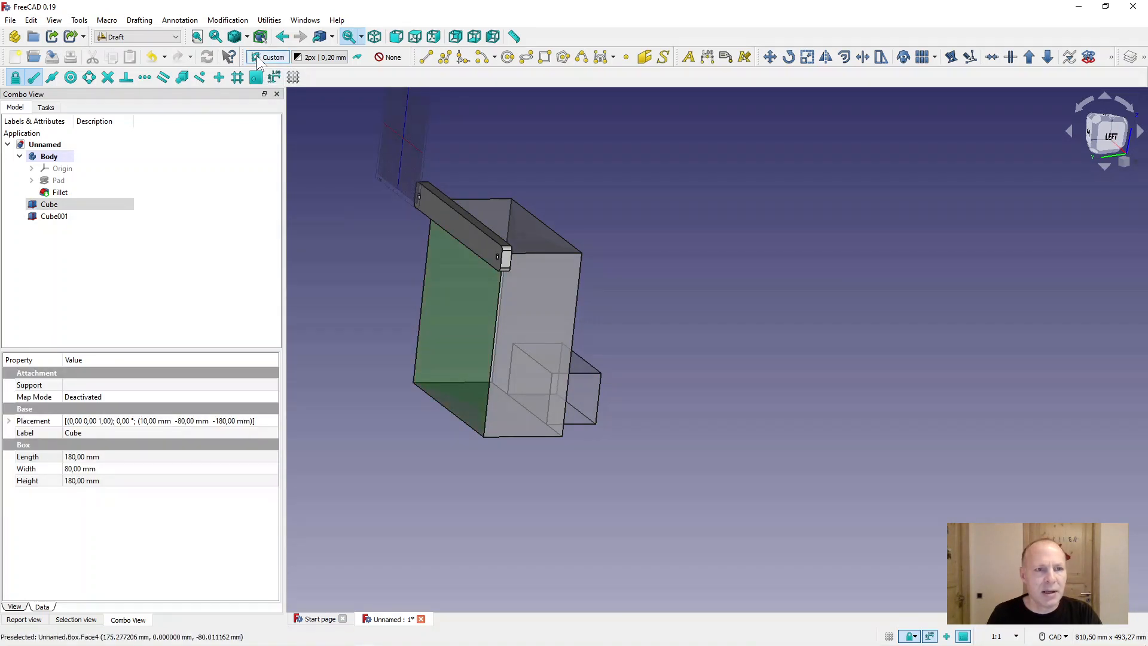
pyautogui.moveTo(266, 57)
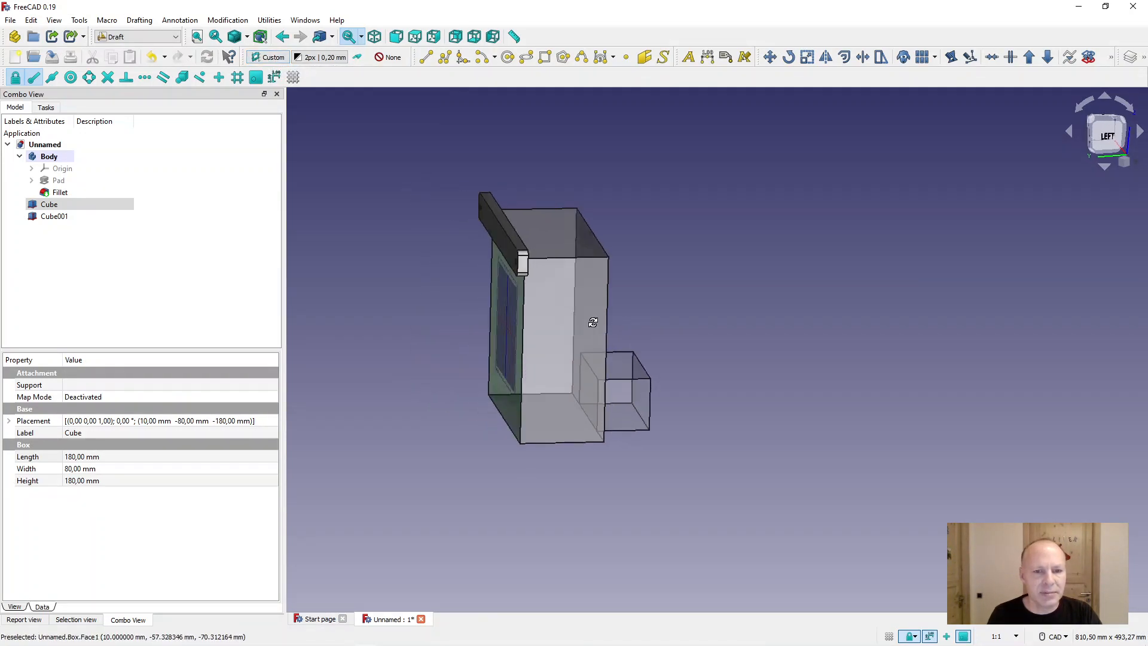
pyautogui.moveTo(593, 321); pyautogui.dragTo(451, 110)
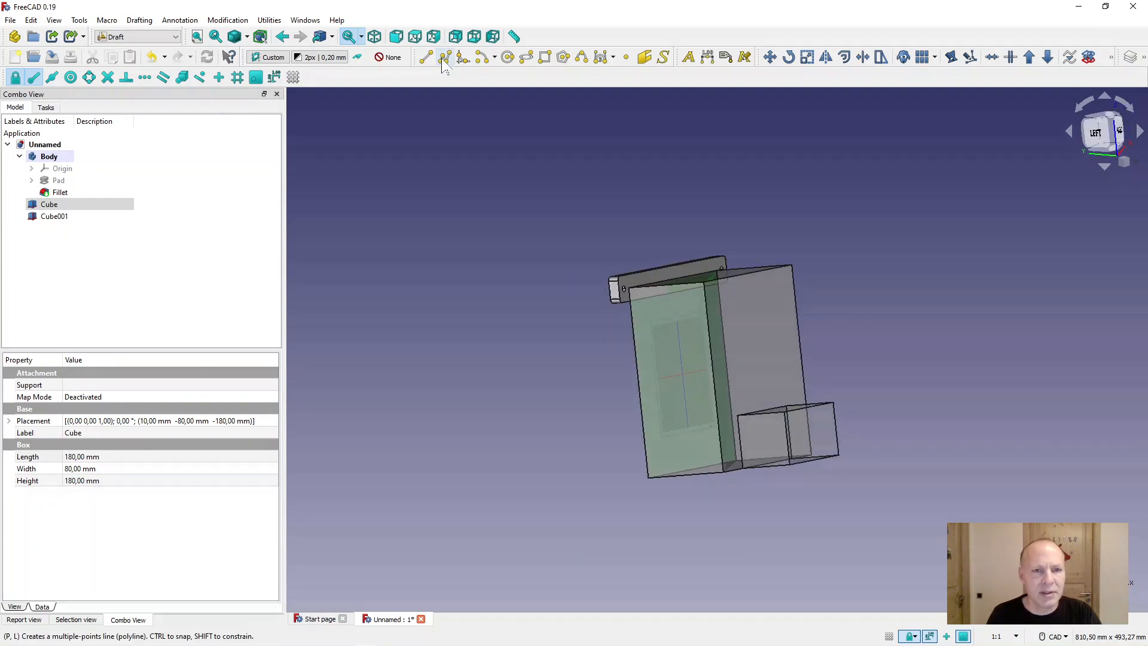
# - Draw a Draft wire from the plate end down around the small box and finish it
pyautogui.click(424, 57)
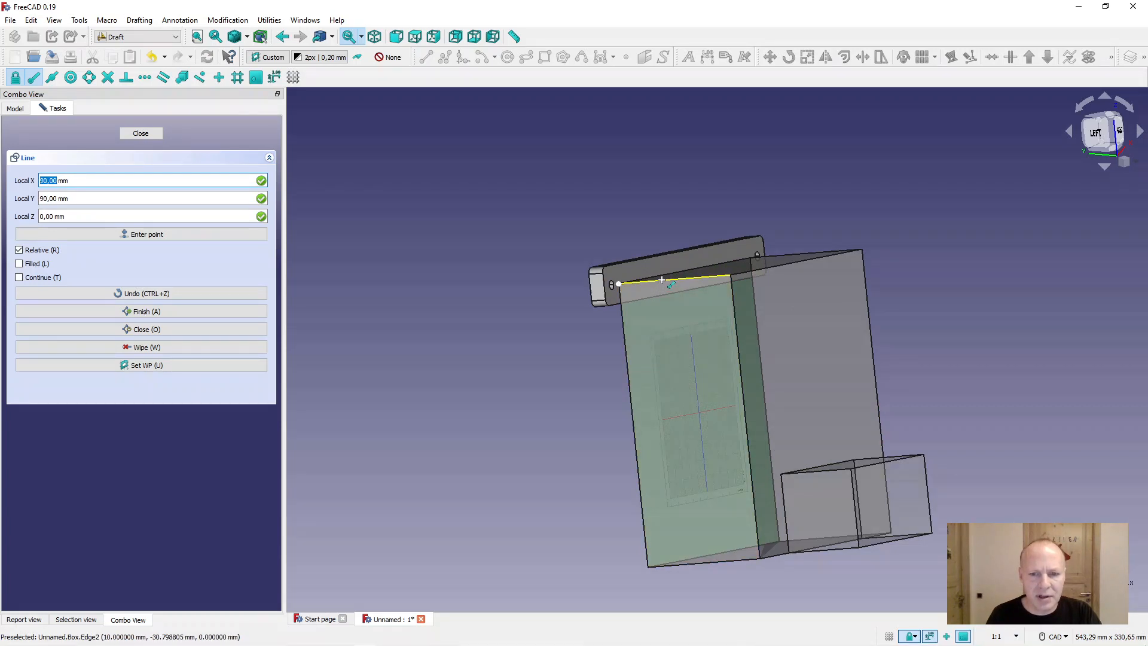
pyautogui.moveTo(619, 284)
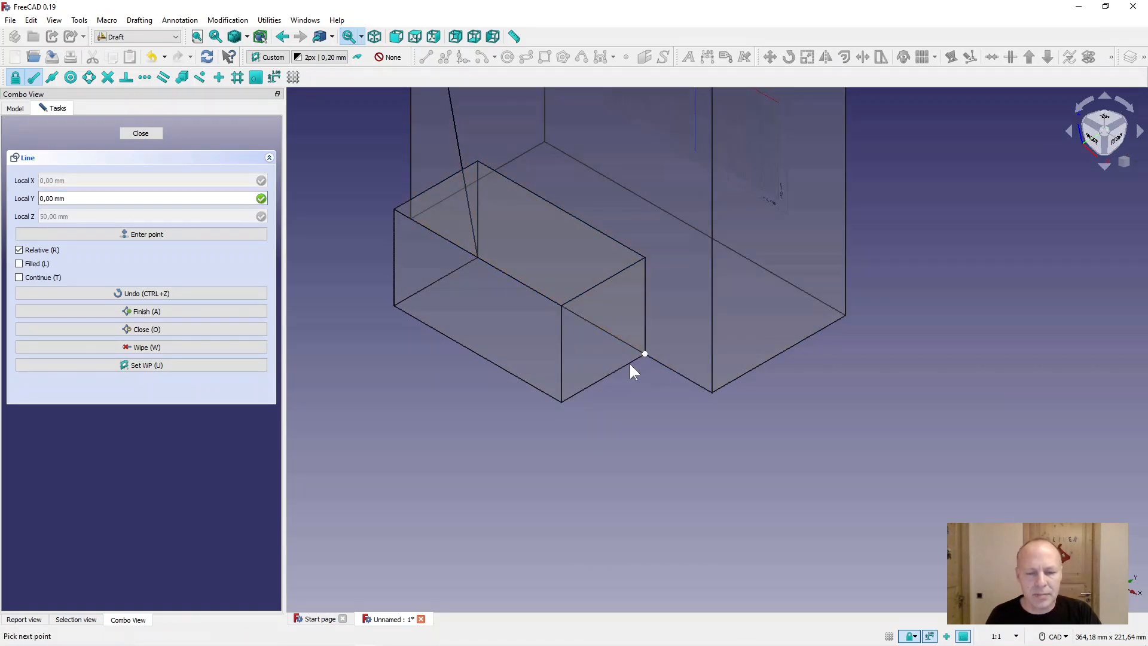
pyautogui.moveTo(620, 277)
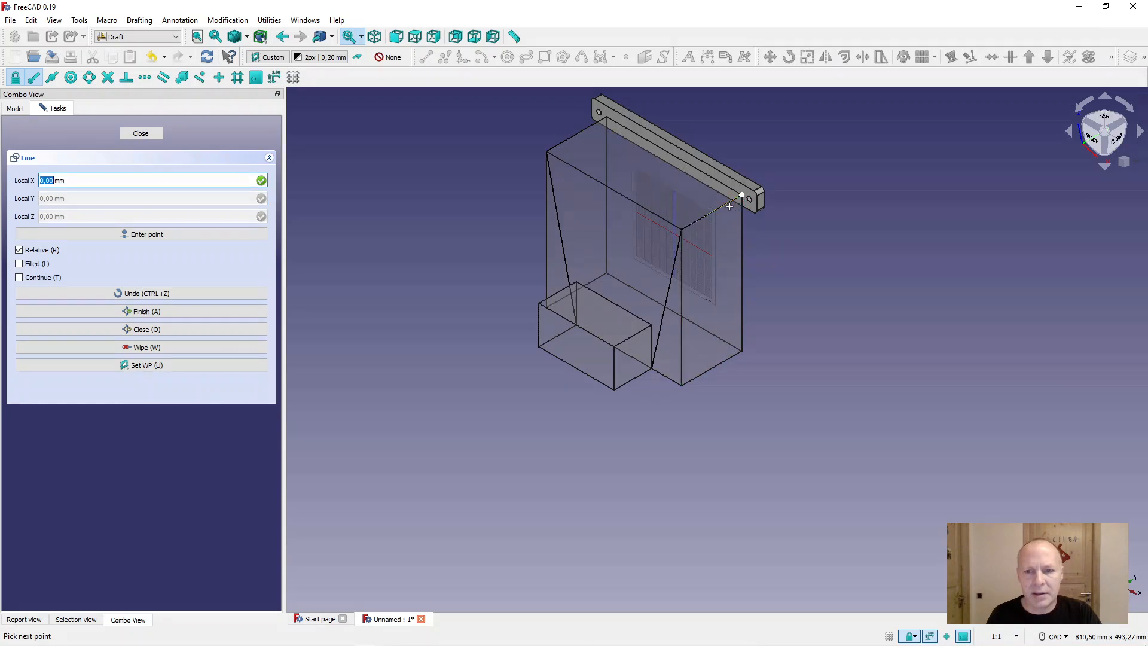
pyautogui.rightClick(611, 409)
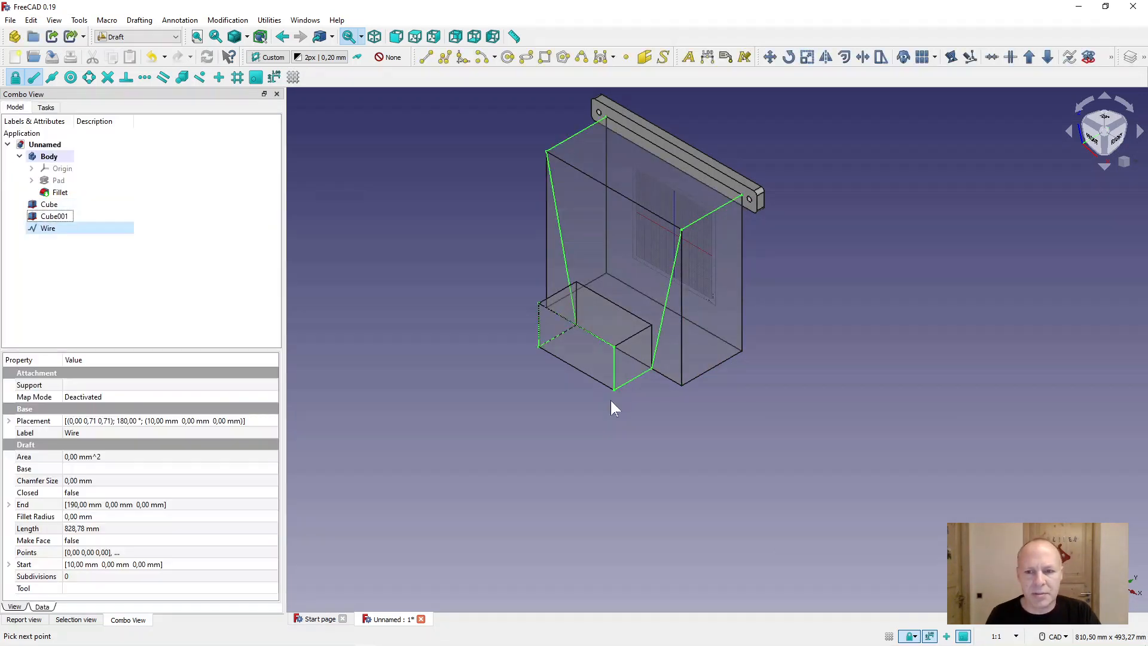
pyautogui.moveTo(366, 351)
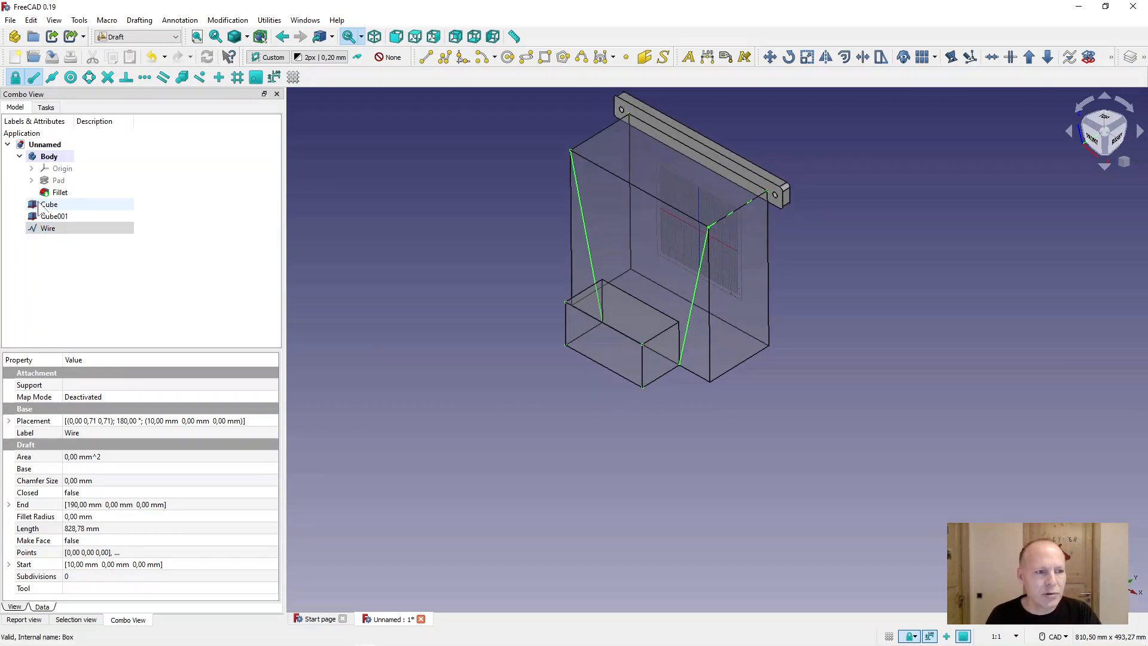
# - Hide Cube and Cube001, then give the wire a 15 mm fillet radius
pyautogui.click(49, 205)
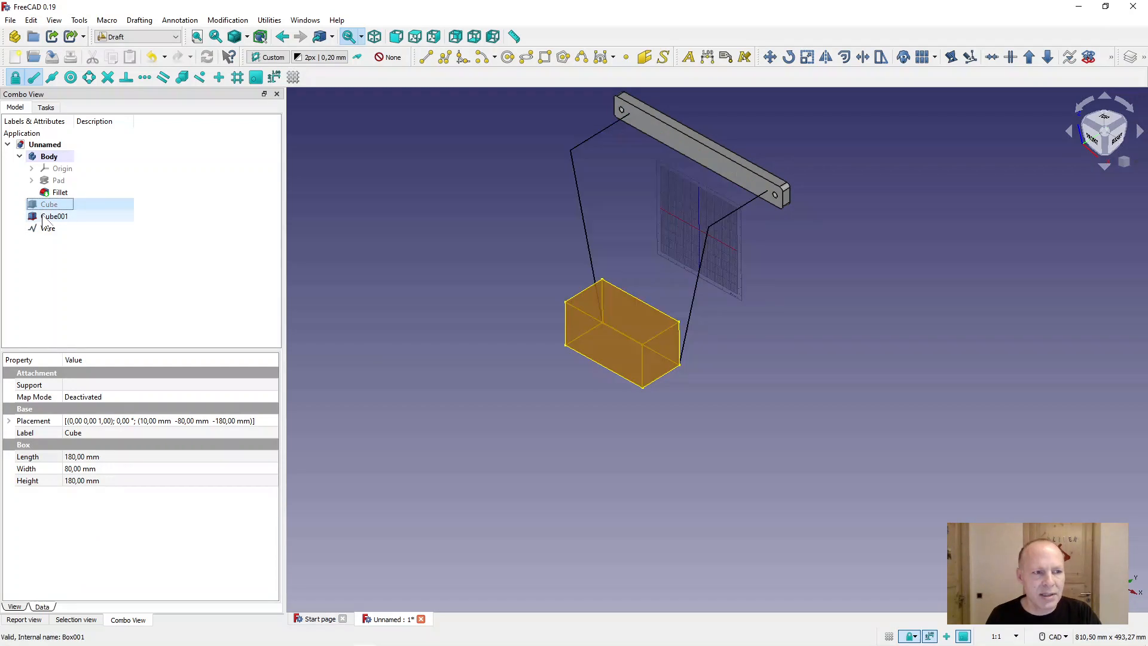
pyautogui.click(55, 216)
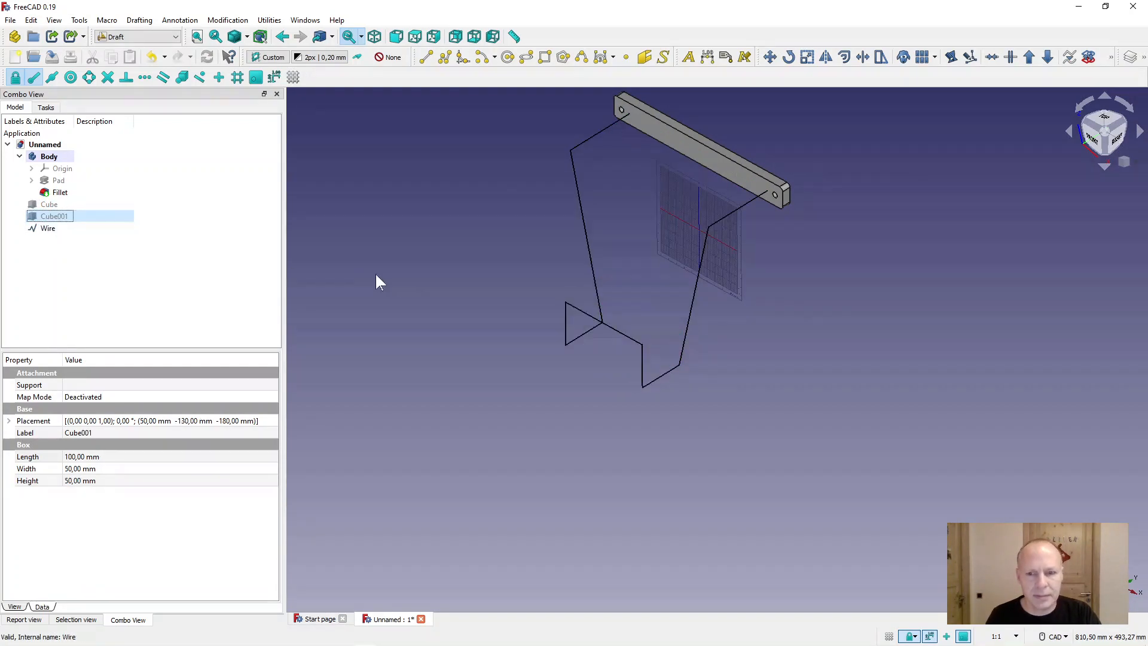
pyautogui.click(48, 227)
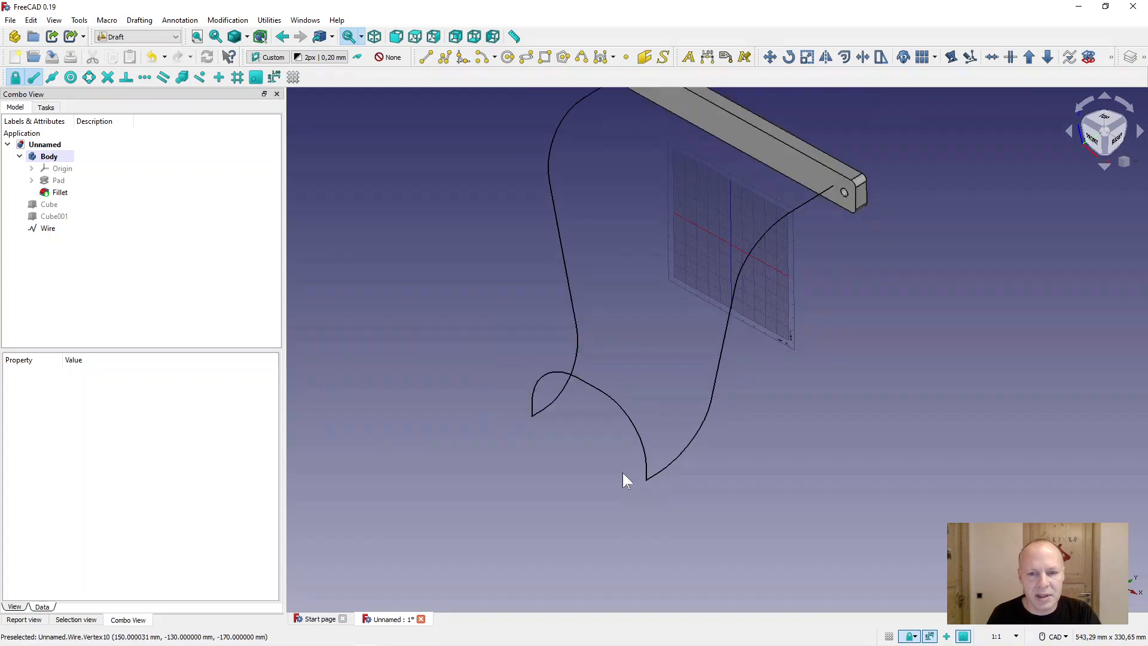
pyautogui.click(48, 228)
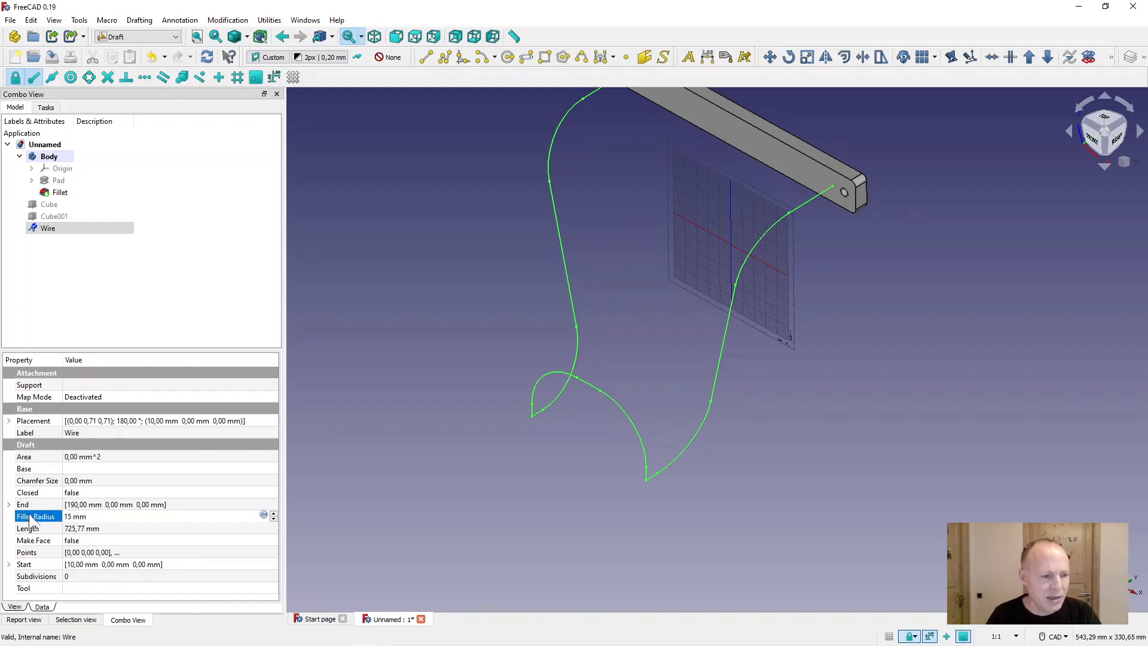
pyautogui.click(421, 490)
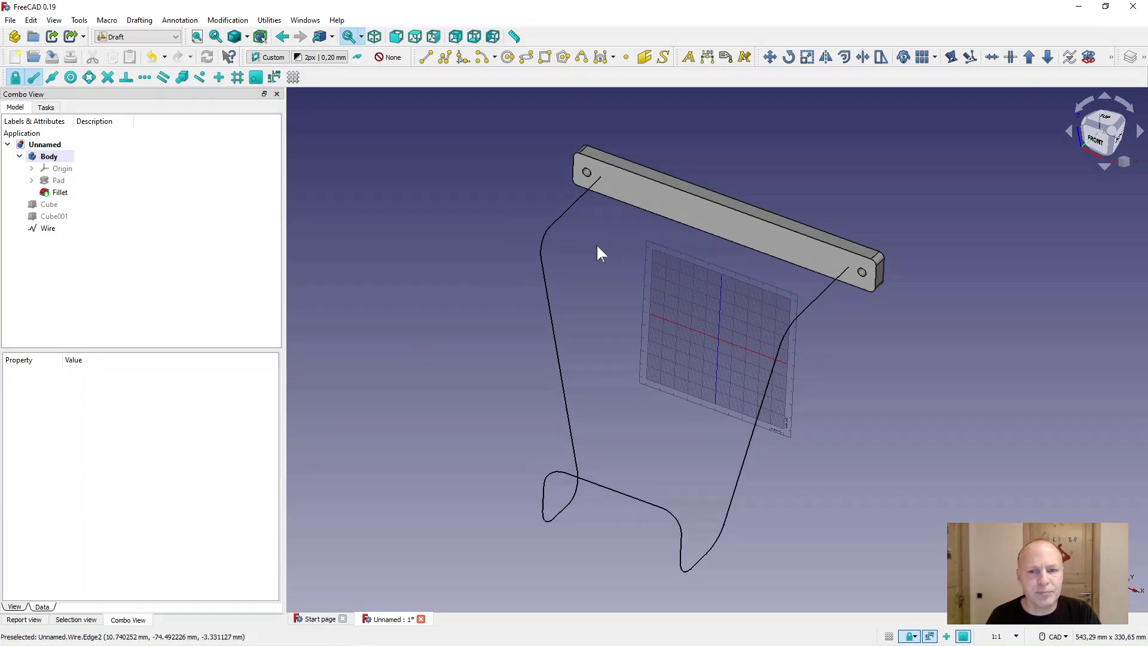
# - Place a Draft circle at the wire's top endpoint and set its radius to 4 mm
pyautogui.click(431, 37)
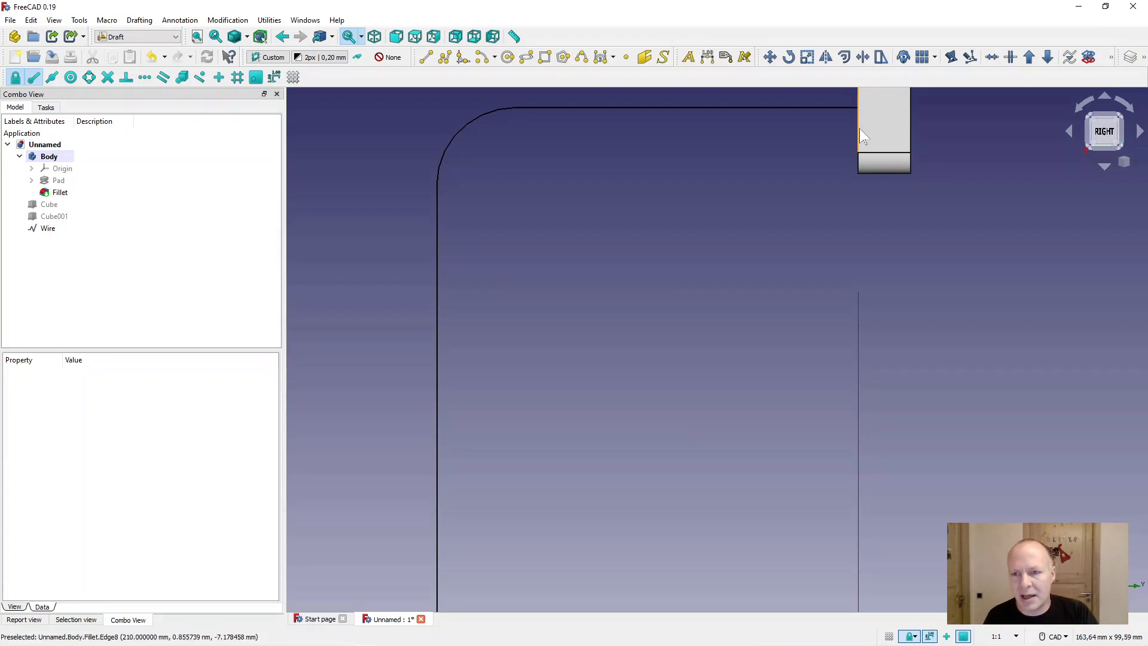
pyautogui.click(395, 37)
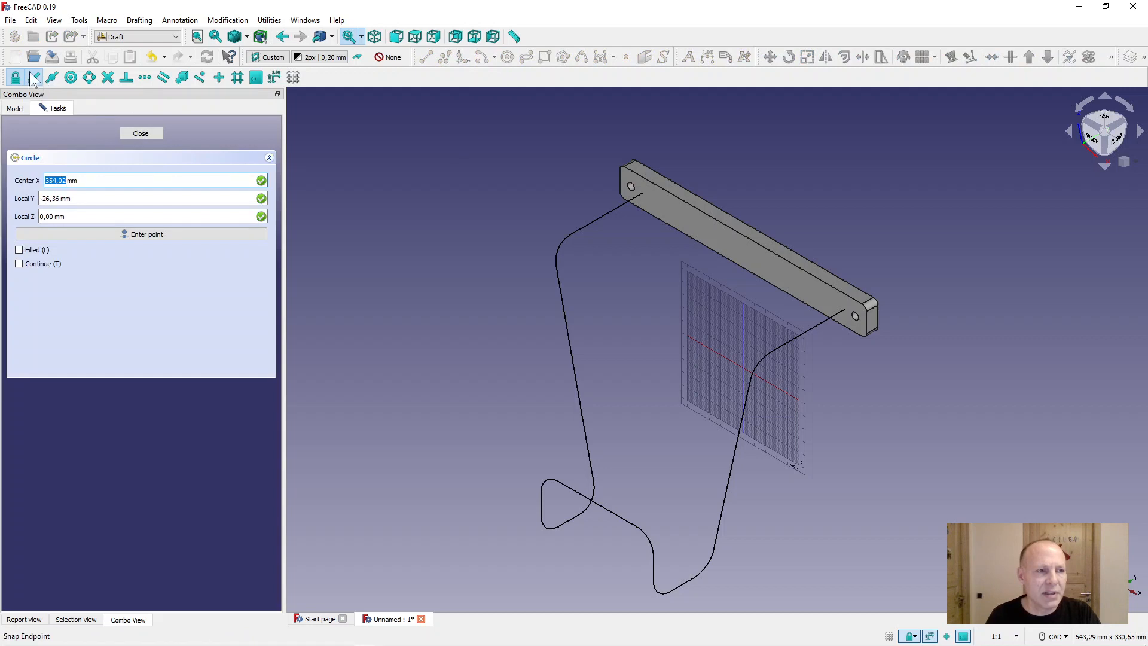
pyautogui.moveTo(503, 196)
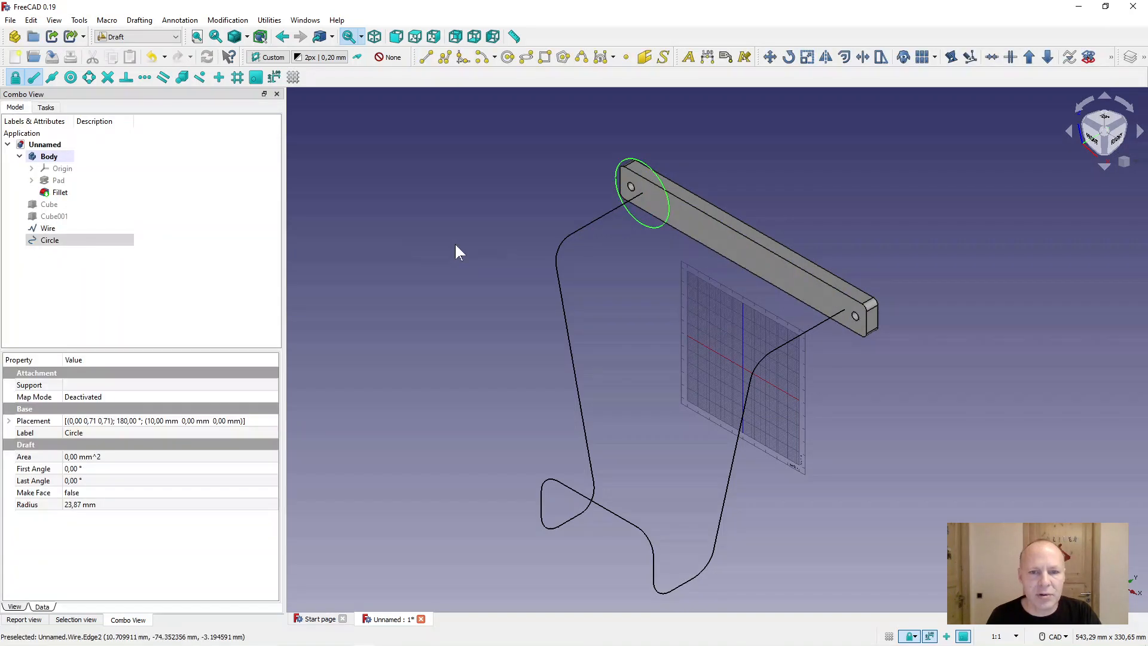
pyautogui.click(51, 240)
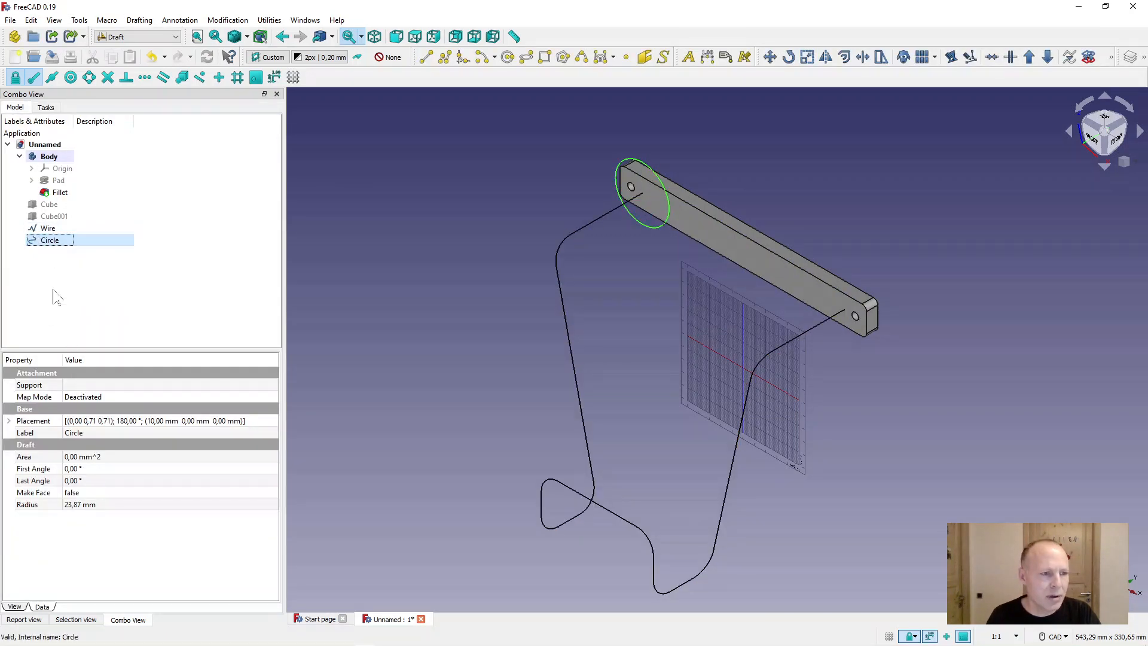
pyautogui.doubleClick(81, 504)
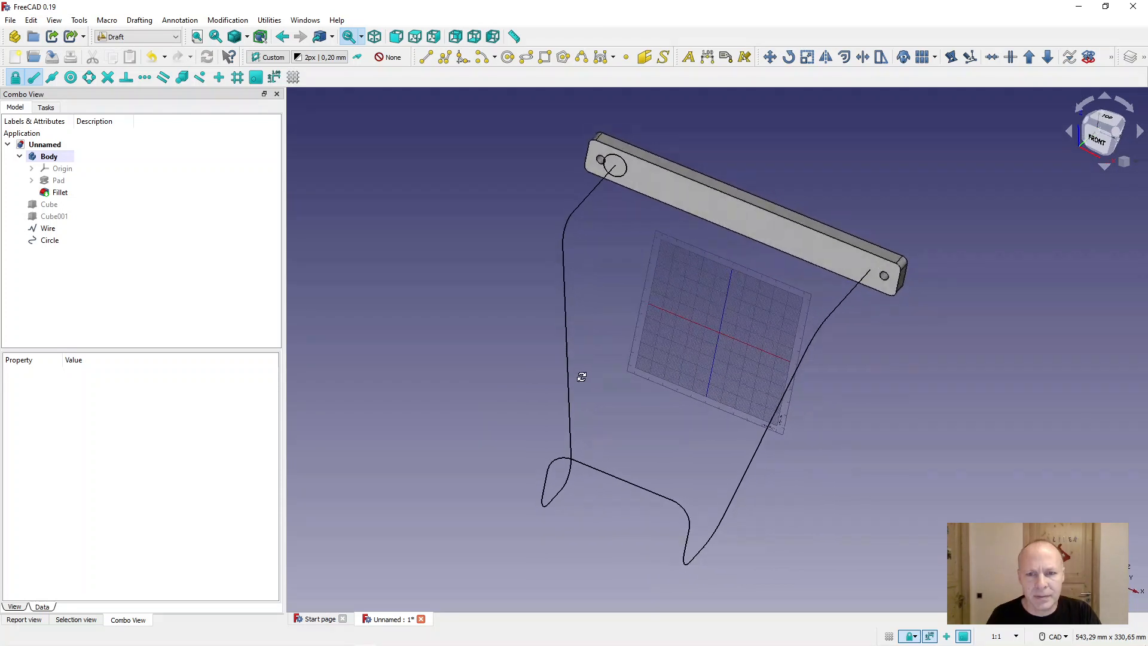
pyautogui.click(51, 240)
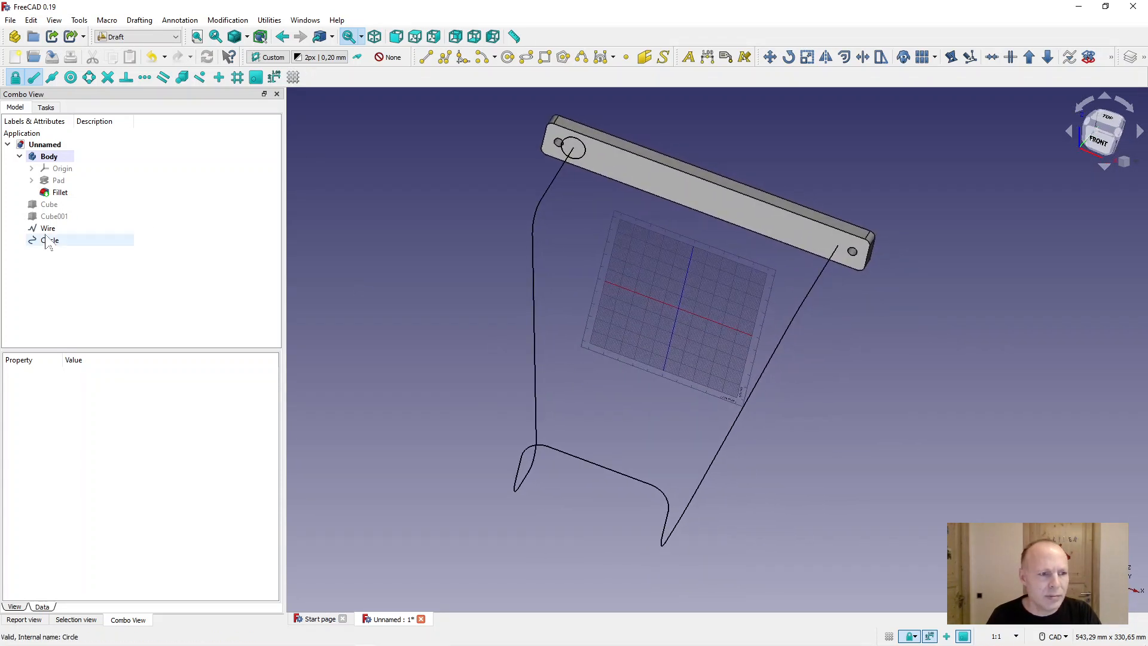
pyautogui.click(51, 241)
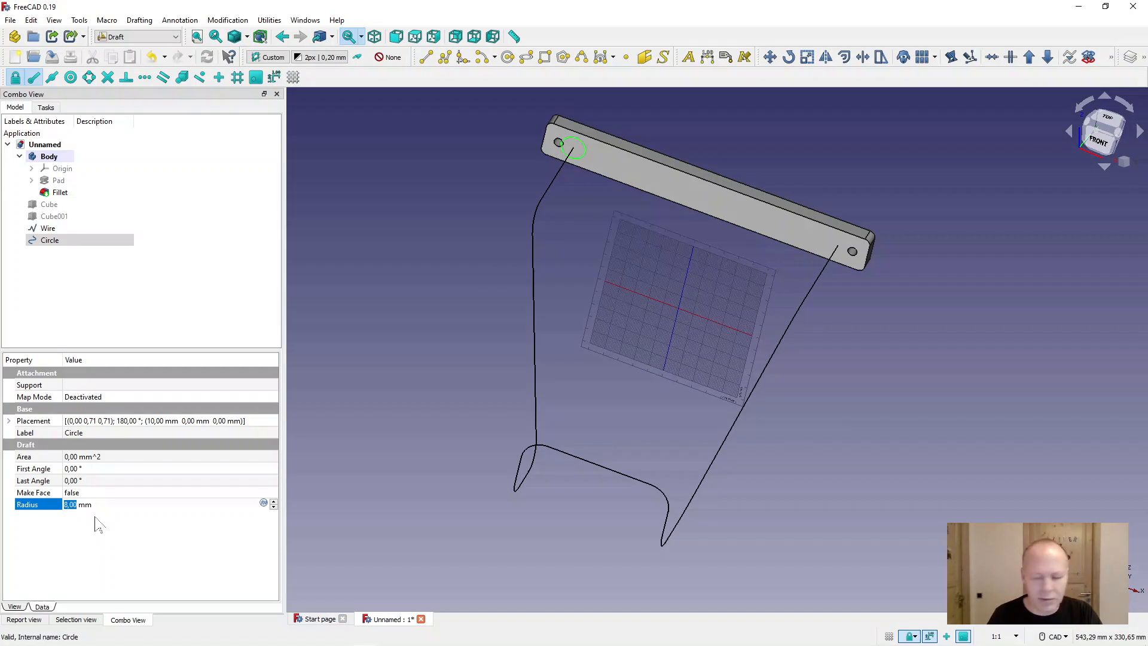
pyautogui.click(420, 405)
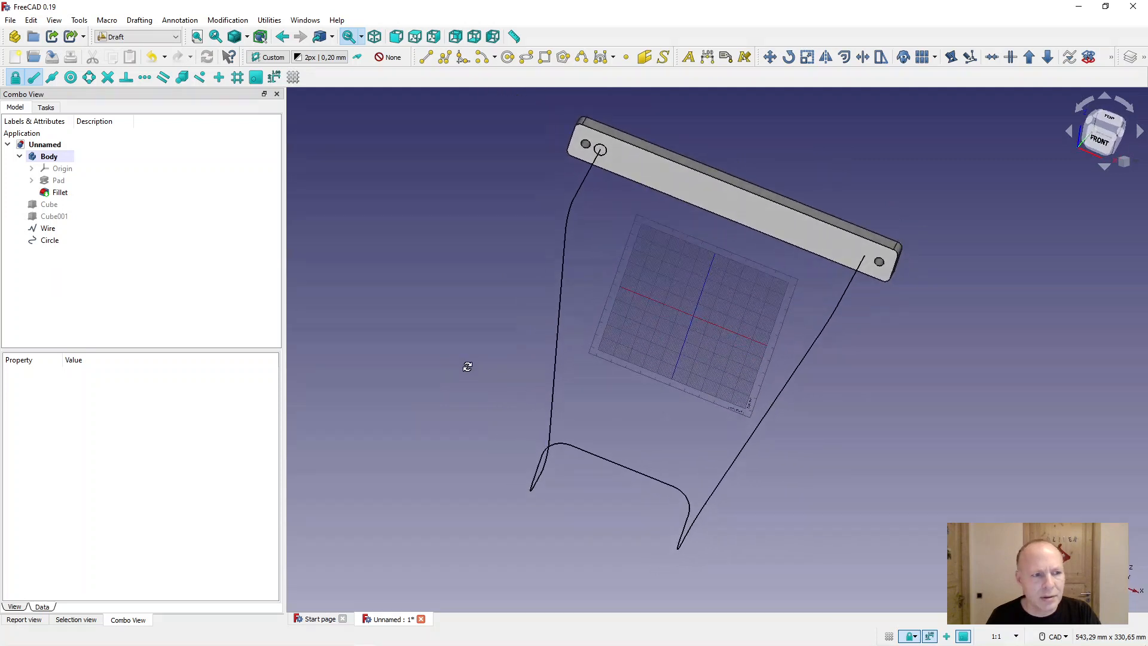
# - Review the circle beside the plate hole and clear the selection
pyautogui.click(49, 240)
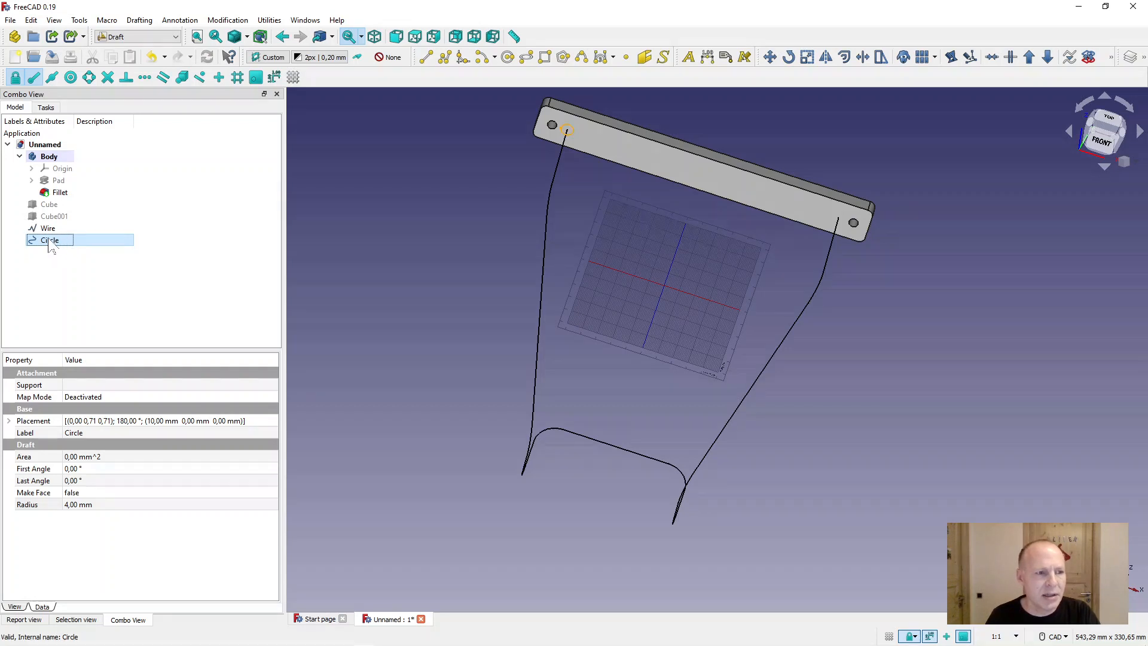
pyautogui.click(331, 183)
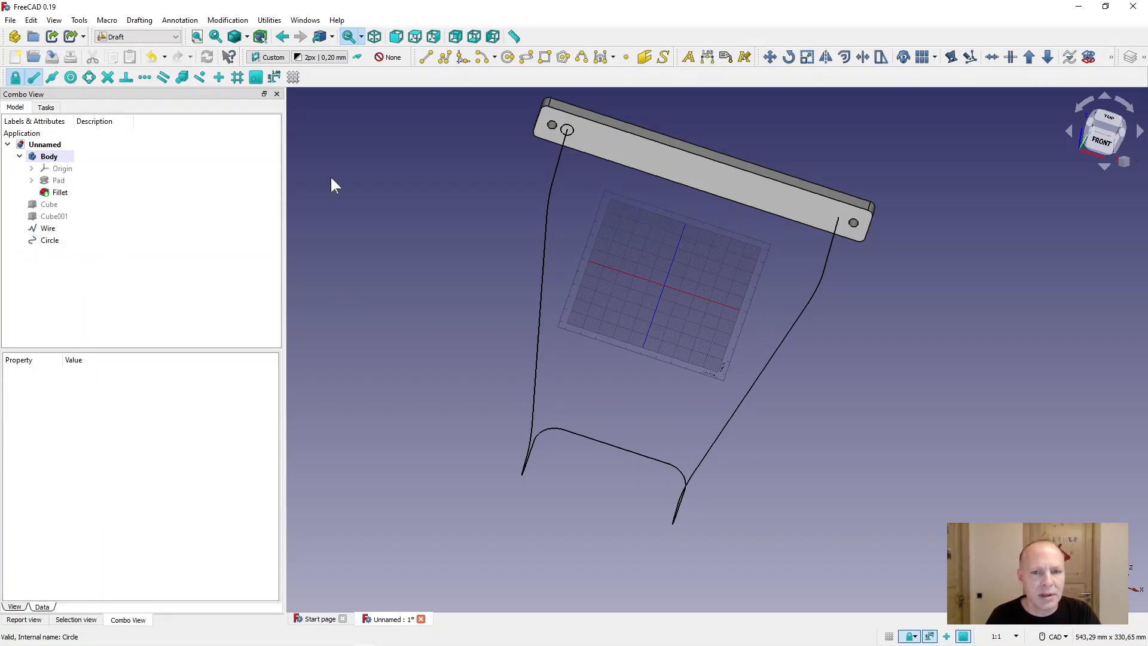
pyautogui.click(135, 37)
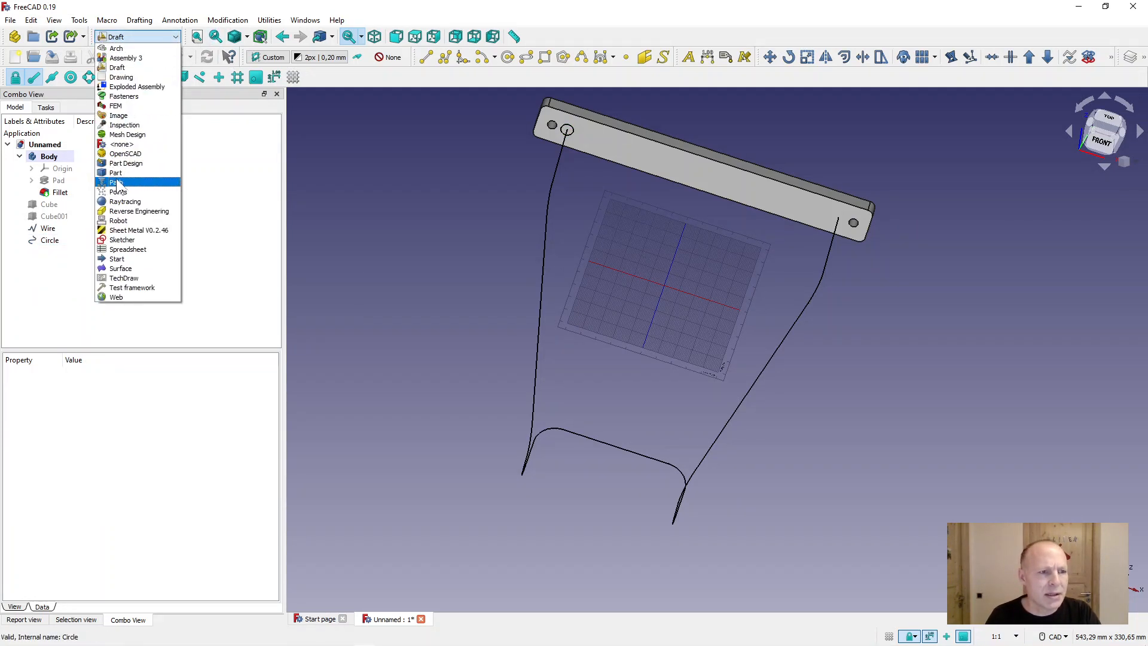
# - Sweep the Circle along the wire in Part workbench with Create solid and Frenet enabled
pyautogui.click(115, 173)
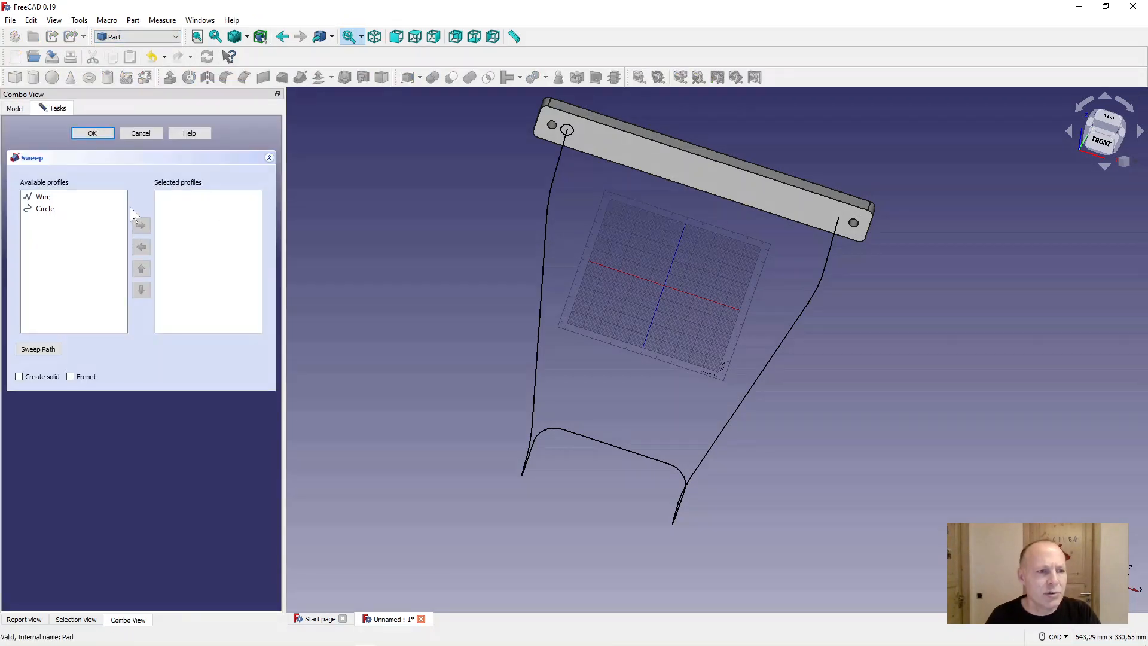
pyautogui.click(141, 225)
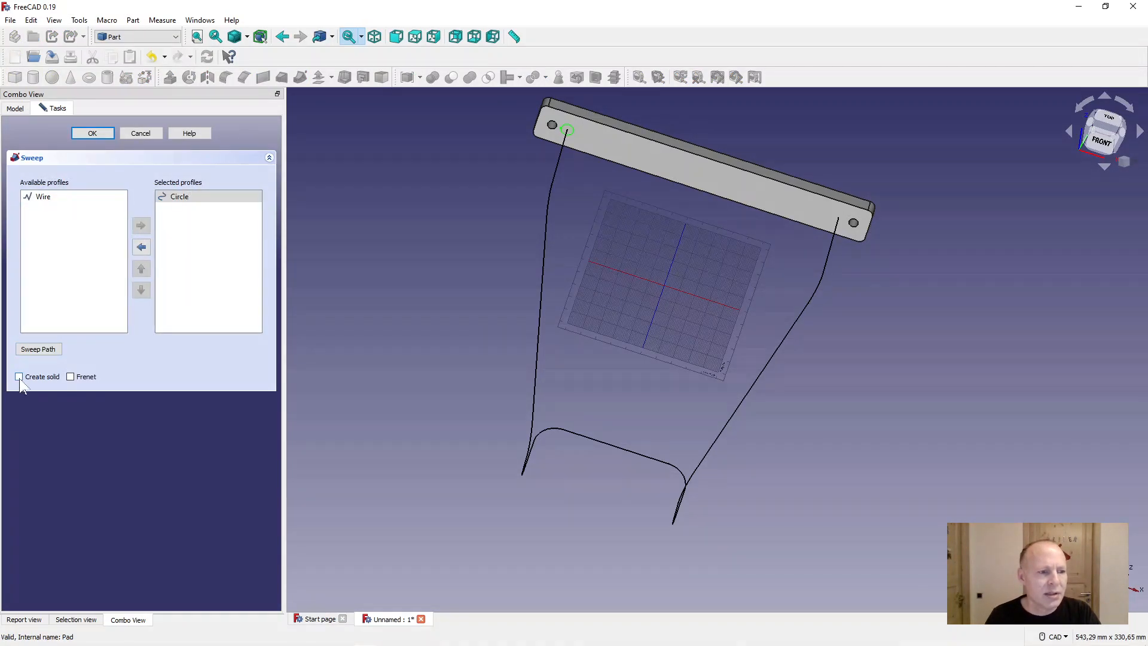
pyautogui.click(19, 377)
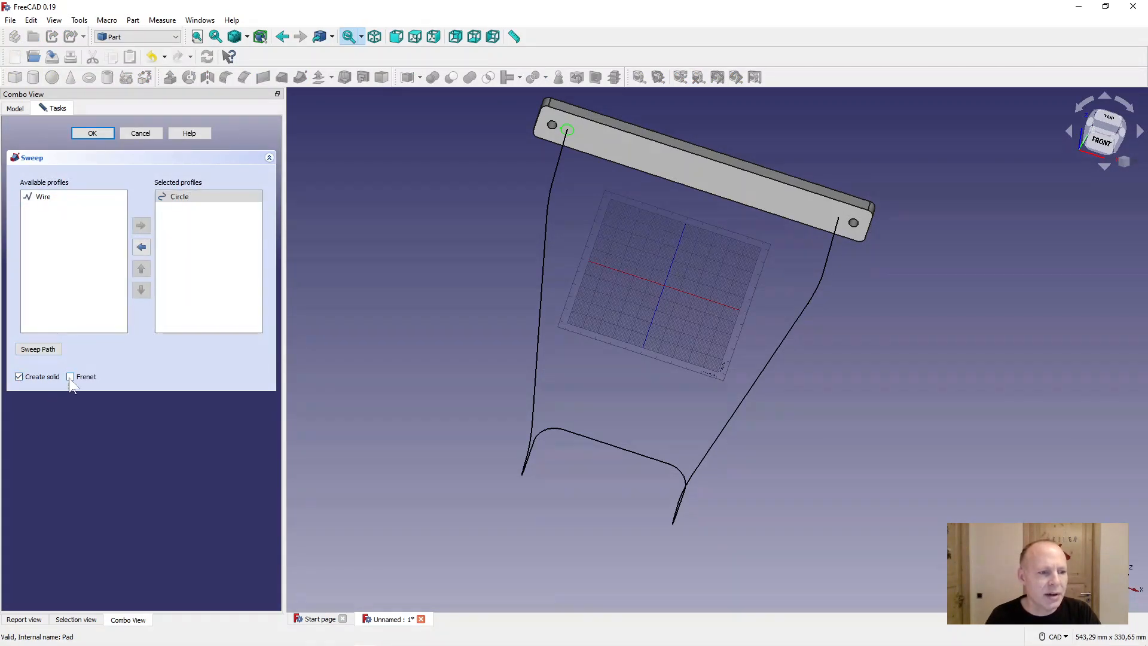
pyautogui.click(38, 348)
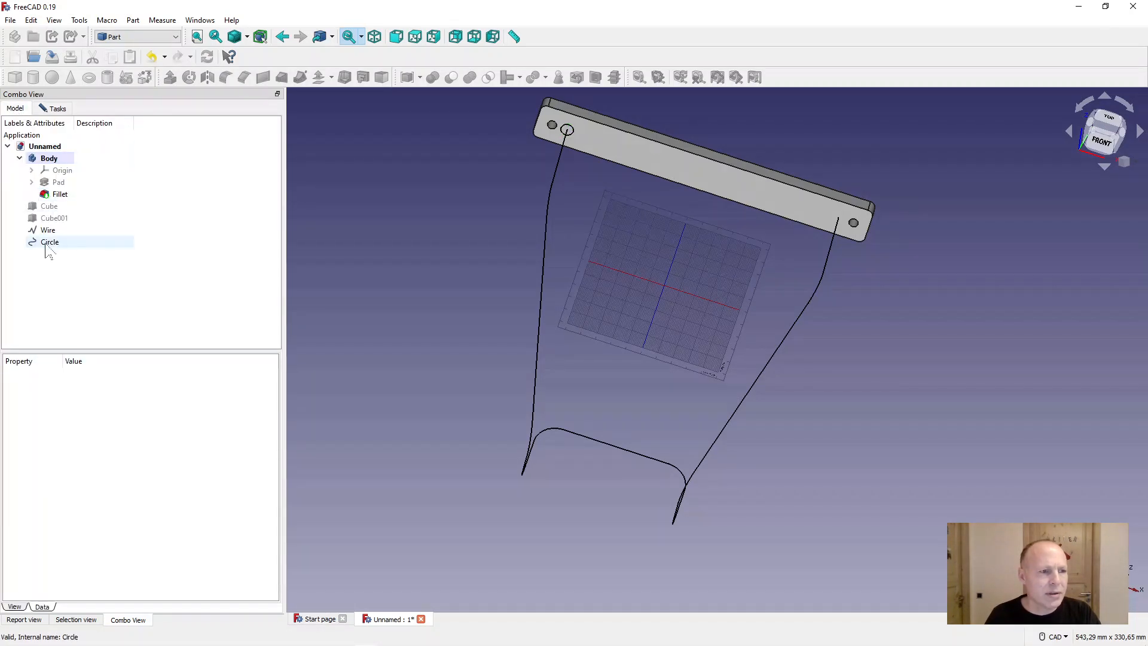
pyautogui.click(48, 229)
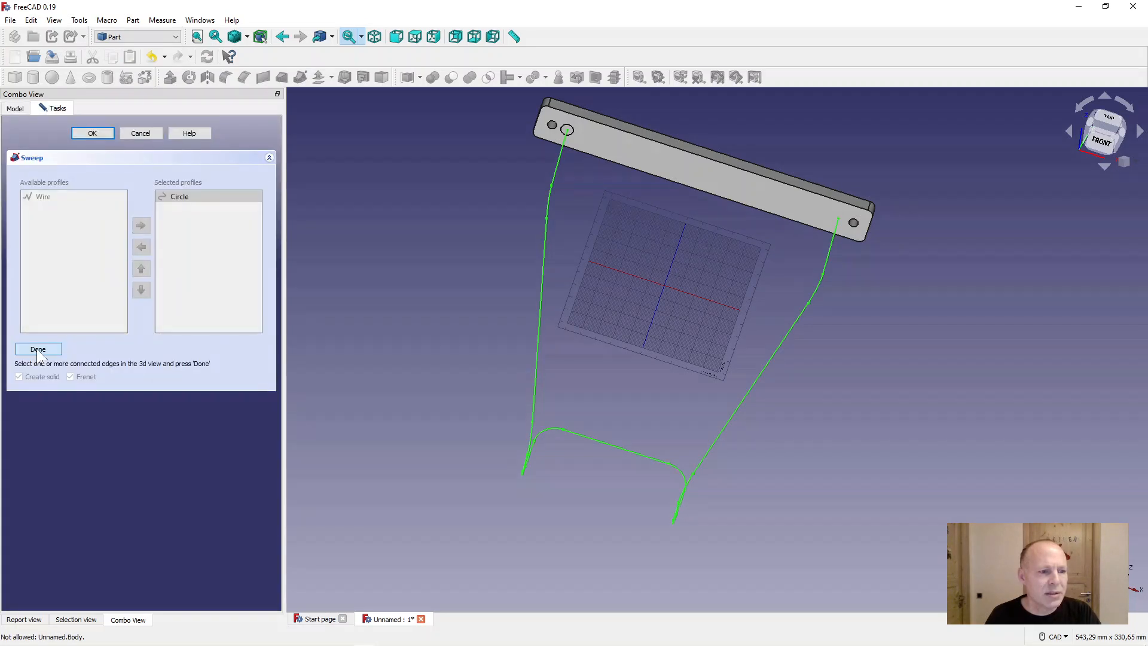
pyautogui.click(38, 347)
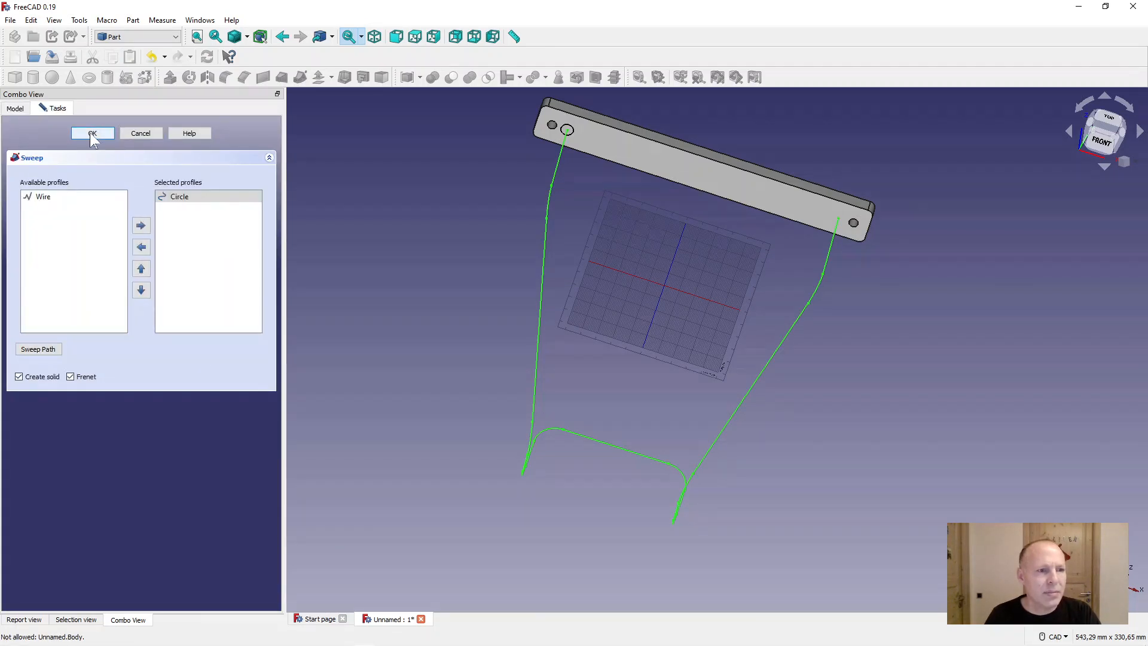
pyautogui.click(92, 133)
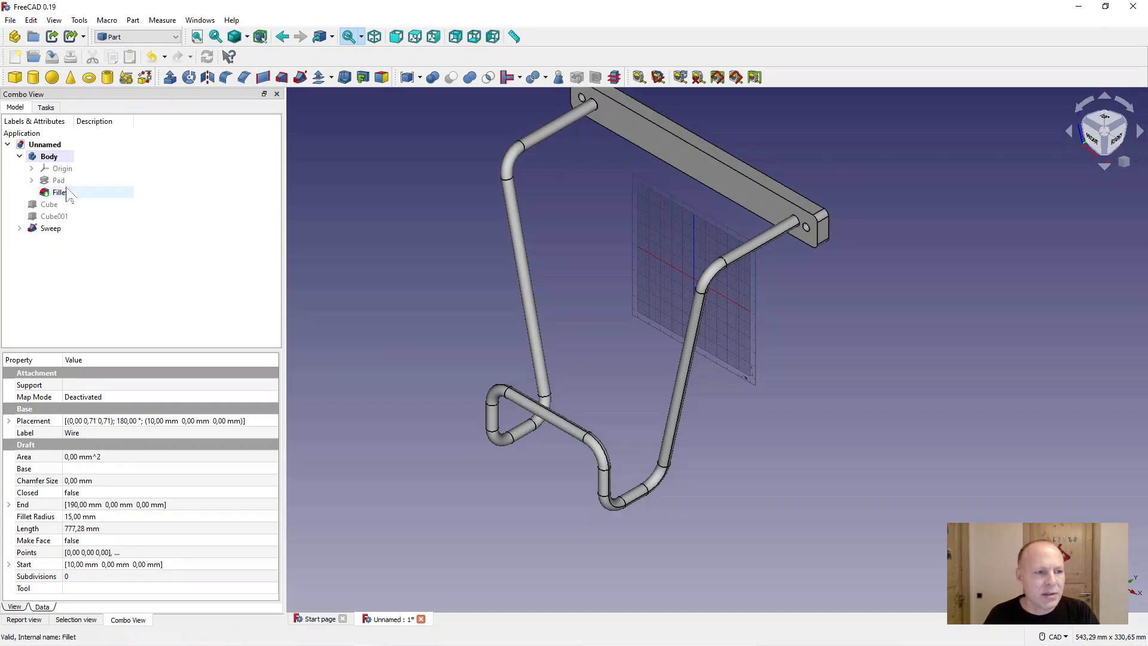
# - Give the Body and Sweep a Metalized material in their Appearance settings
pyautogui.click(49, 156)
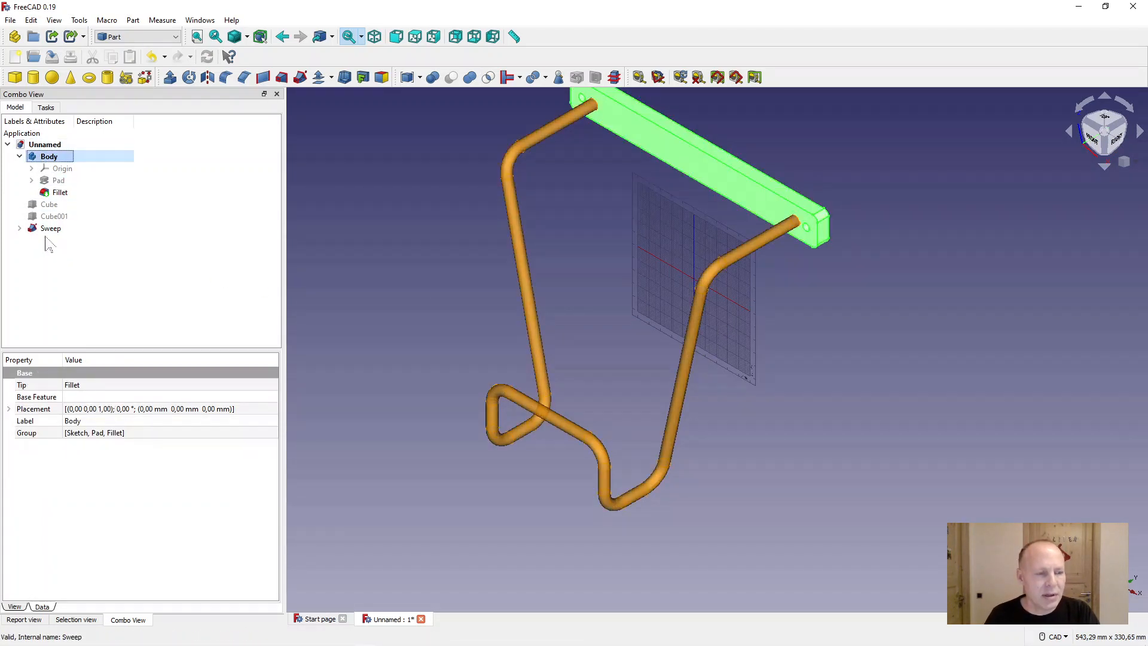
pyautogui.click(51, 227)
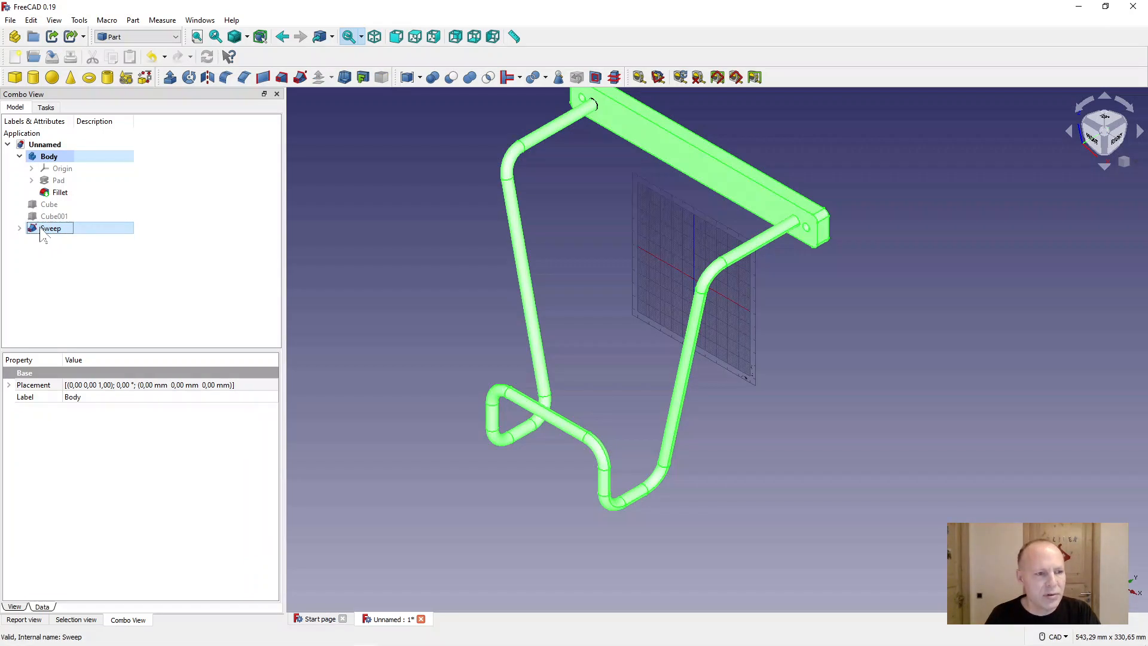
pyautogui.rightClick(52, 227)
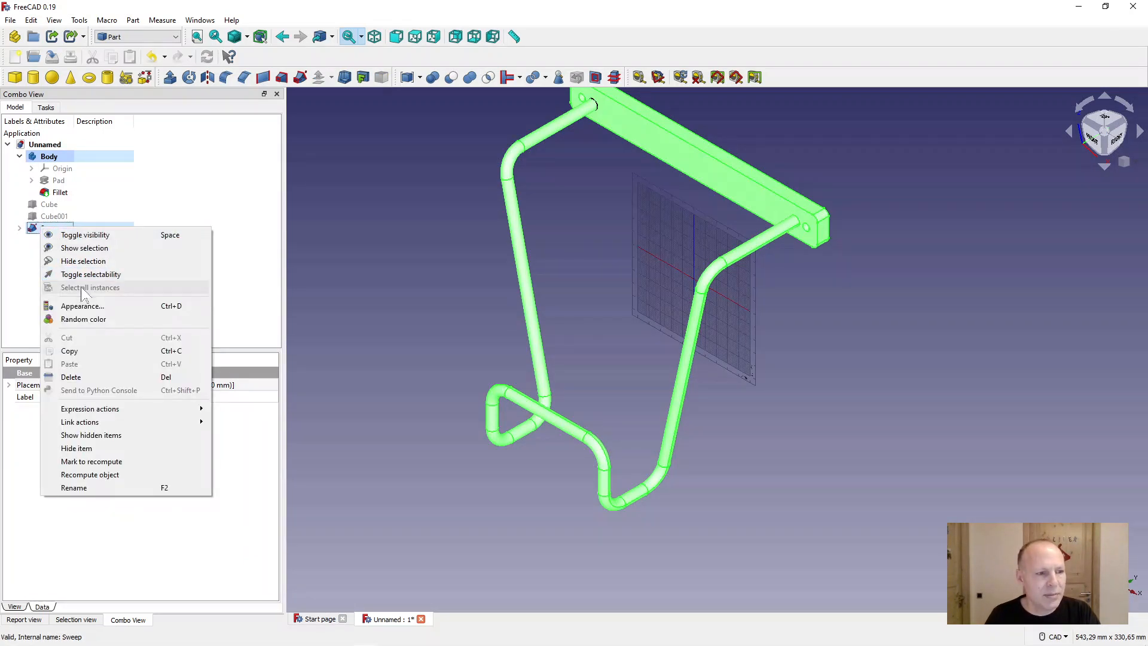
pyautogui.click(82, 305)
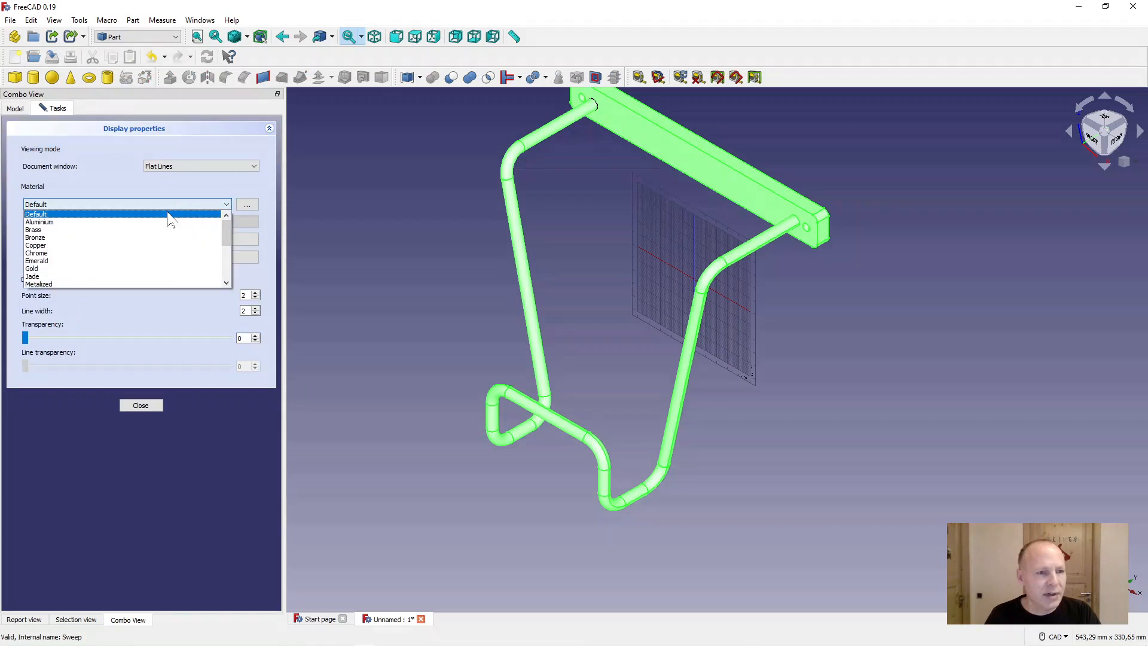
pyautogui.moveTo(108, 261)
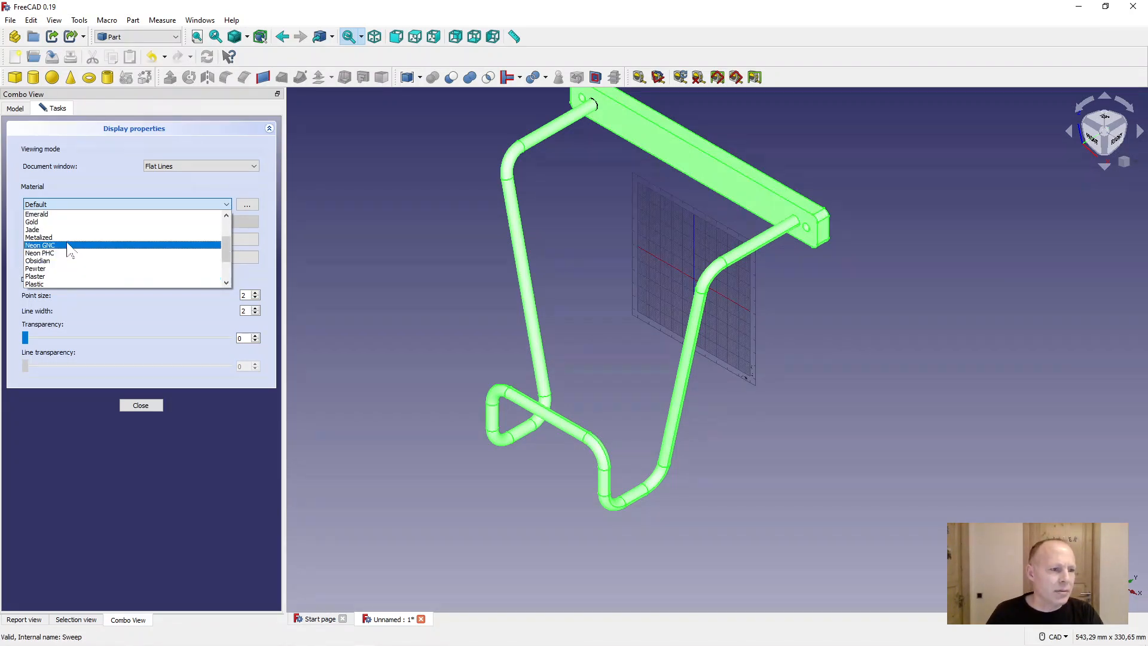
pyautogui.click(39, 237)
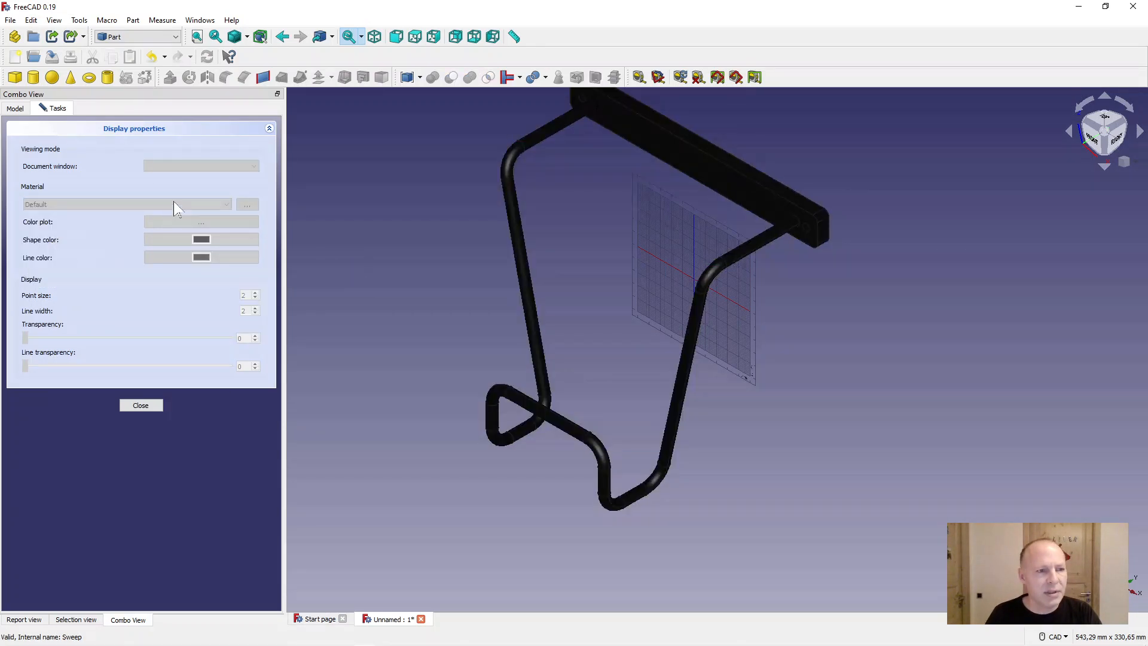
pyautogui.click(140, 406)
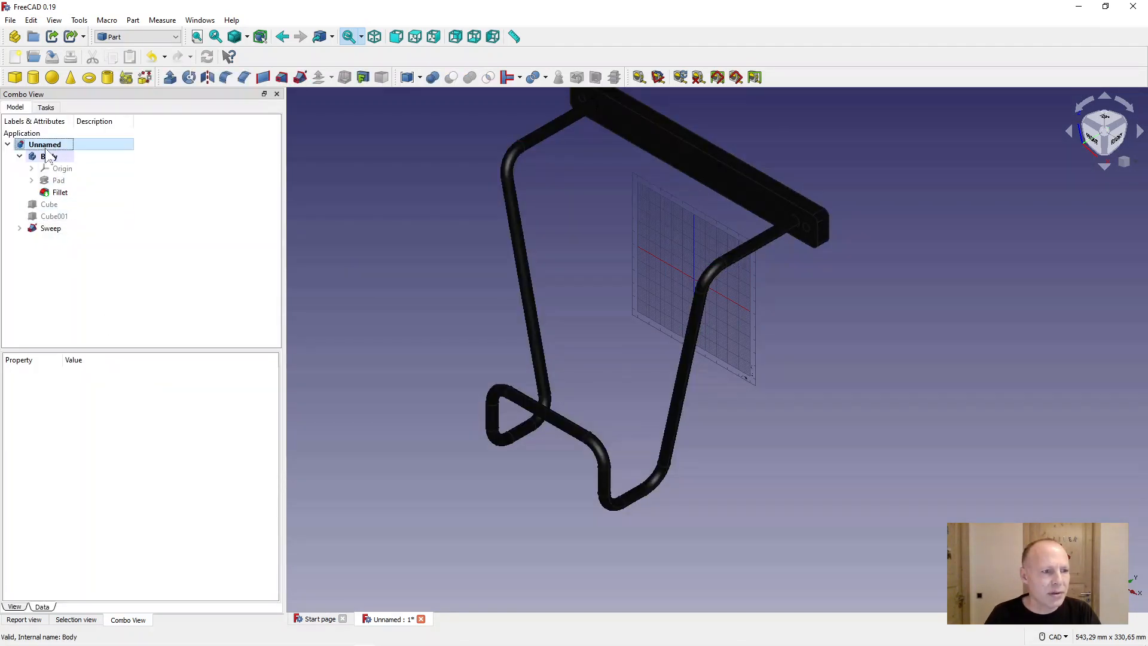
# - Set the shape colour of the plate and tube to red
pyautogui.click(50, 227)
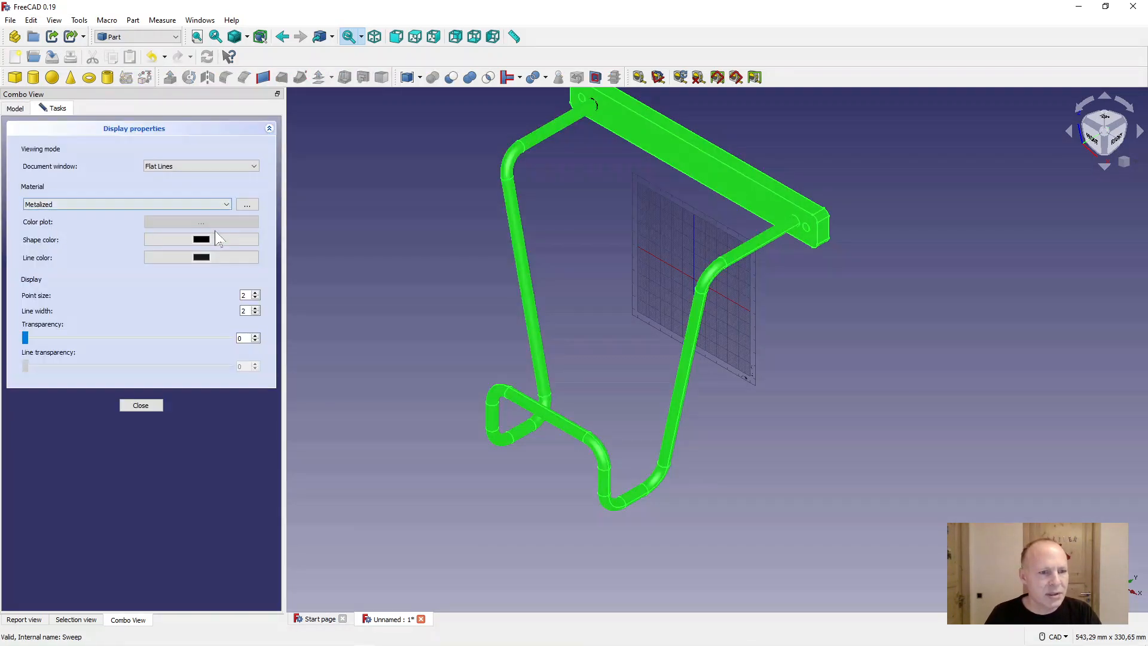
pyautogui.click(199, 239)
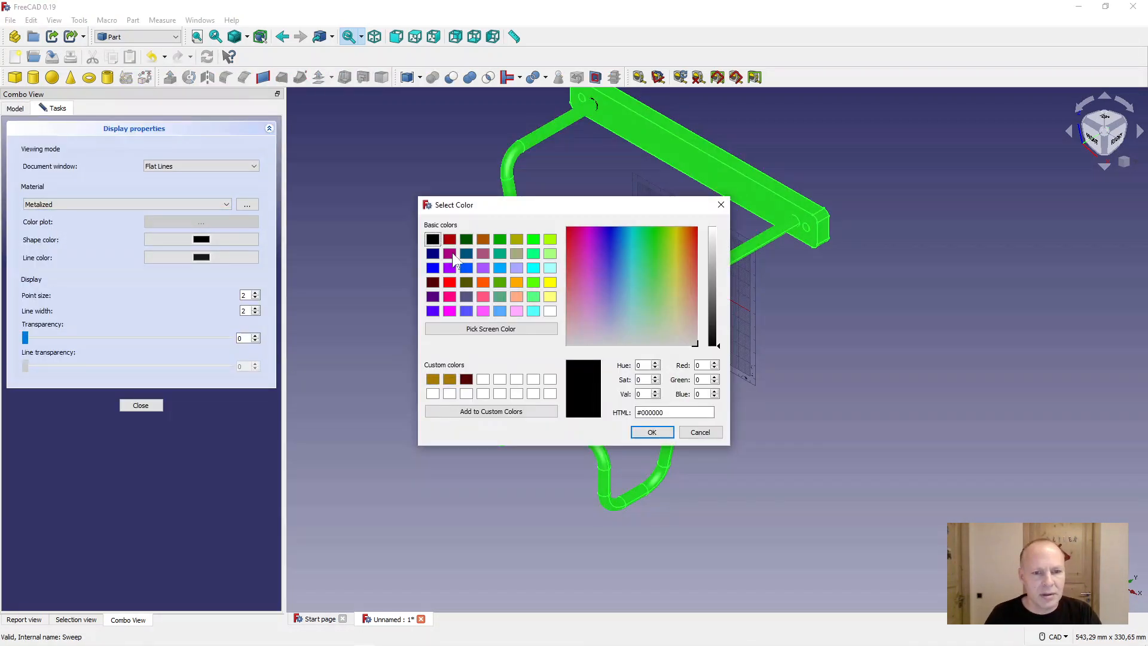
pyautogui.click(450, 282)
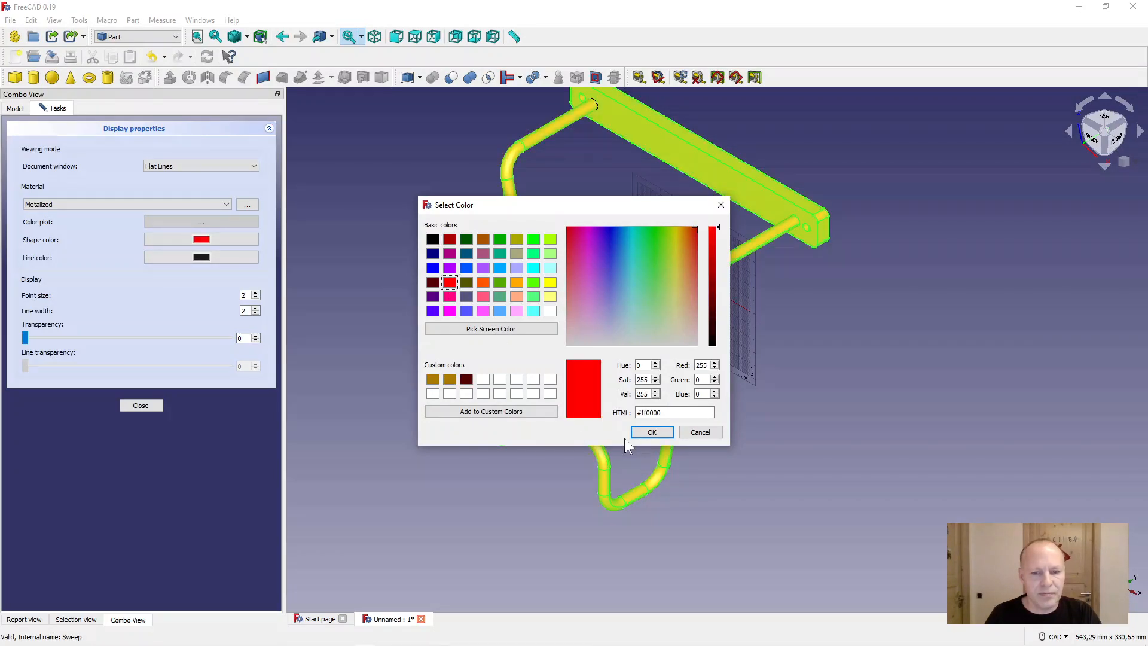
pyautogui.click(651, 432)
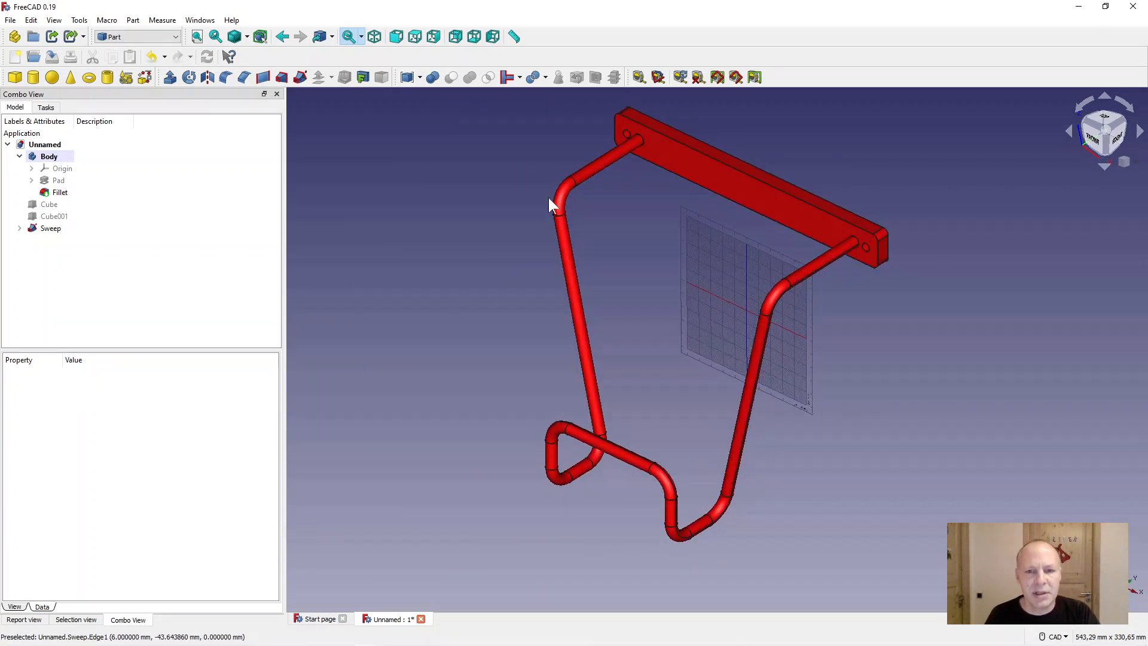
# - Expand Sweep, select its Wire and open the Vectors editor for its Points property
pyautogui.click(136, 37)
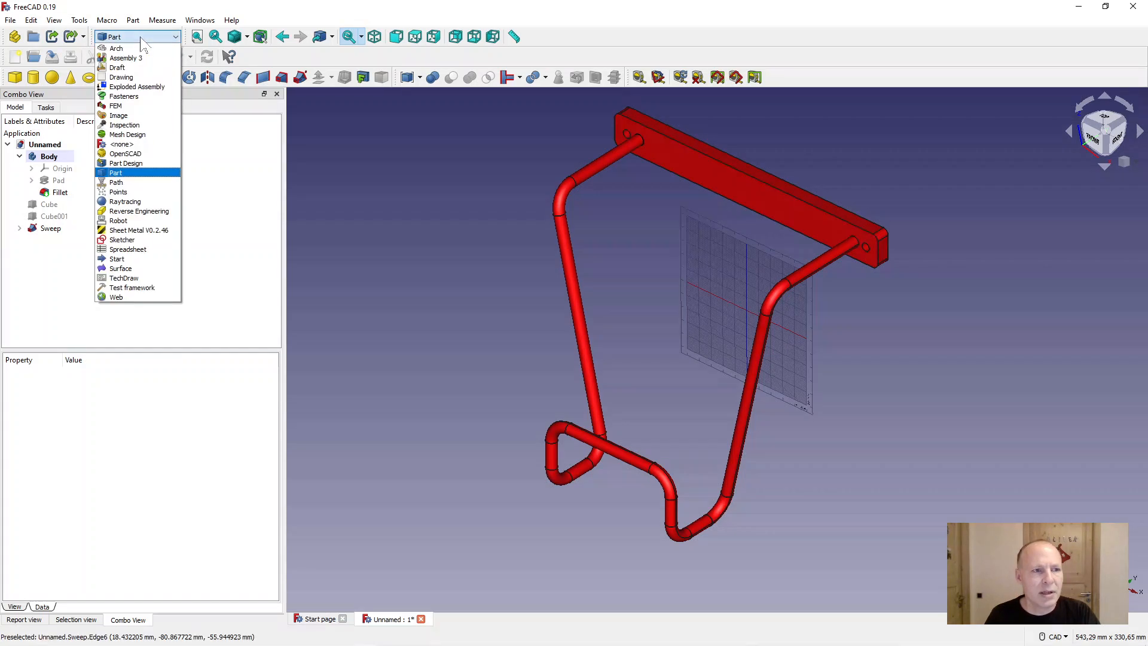
pyautogui.click(115, 172)
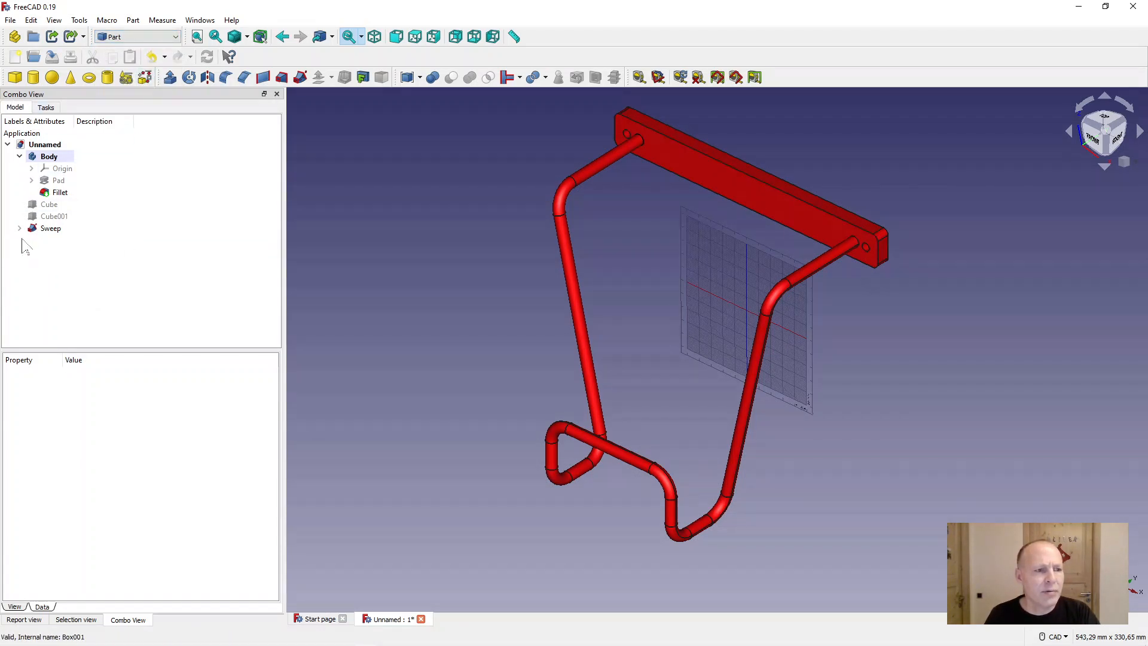
pyautogui.click(18, 227)
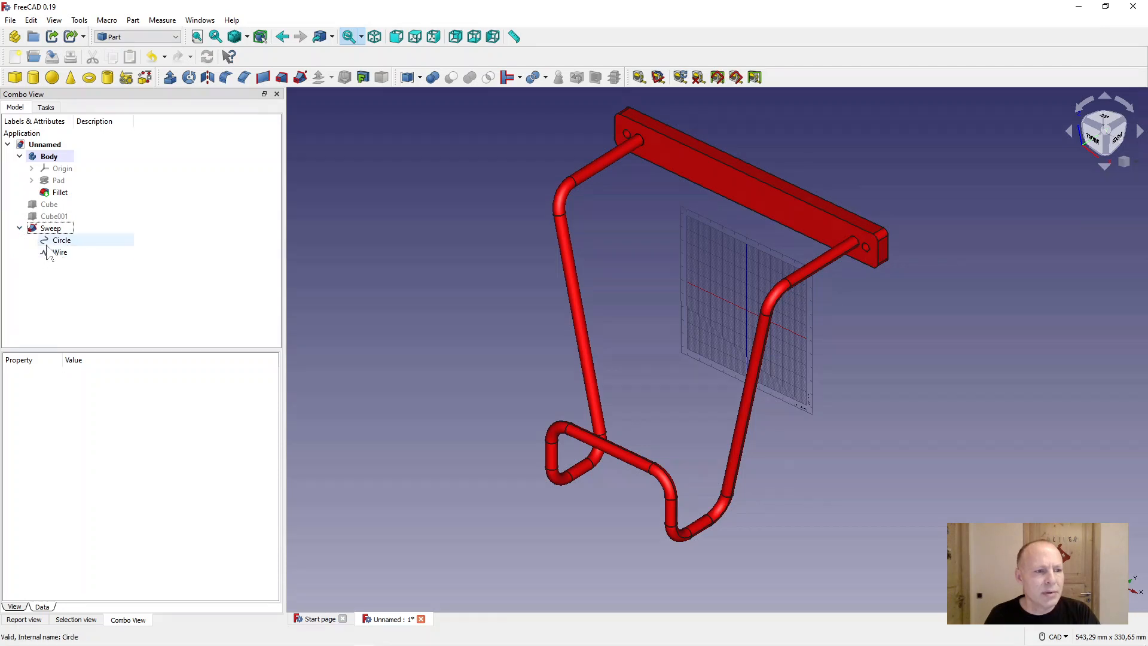
pyautogui.click(60, 252)
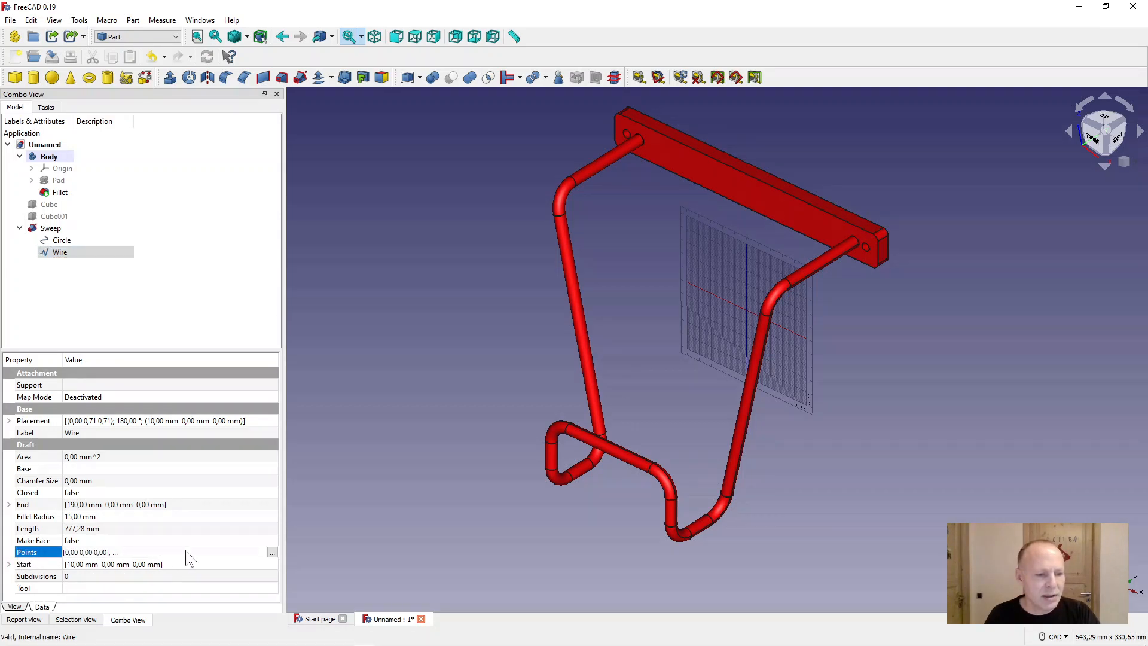
pyautogui.moveTo(273, 553)
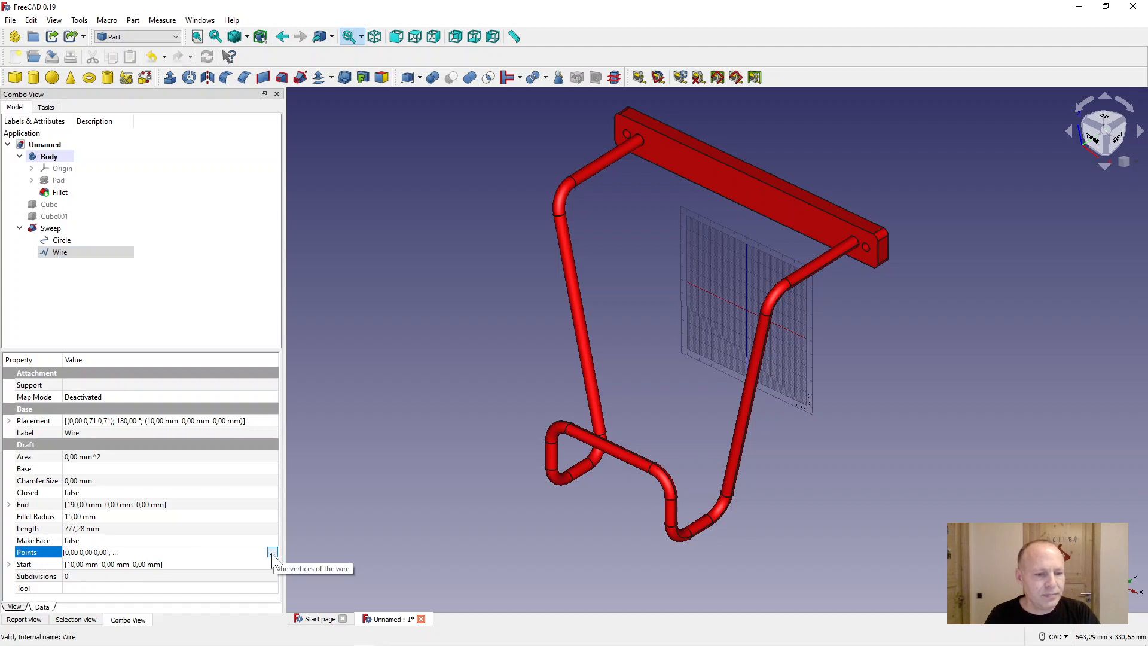
pyautogui.click(272, 553)
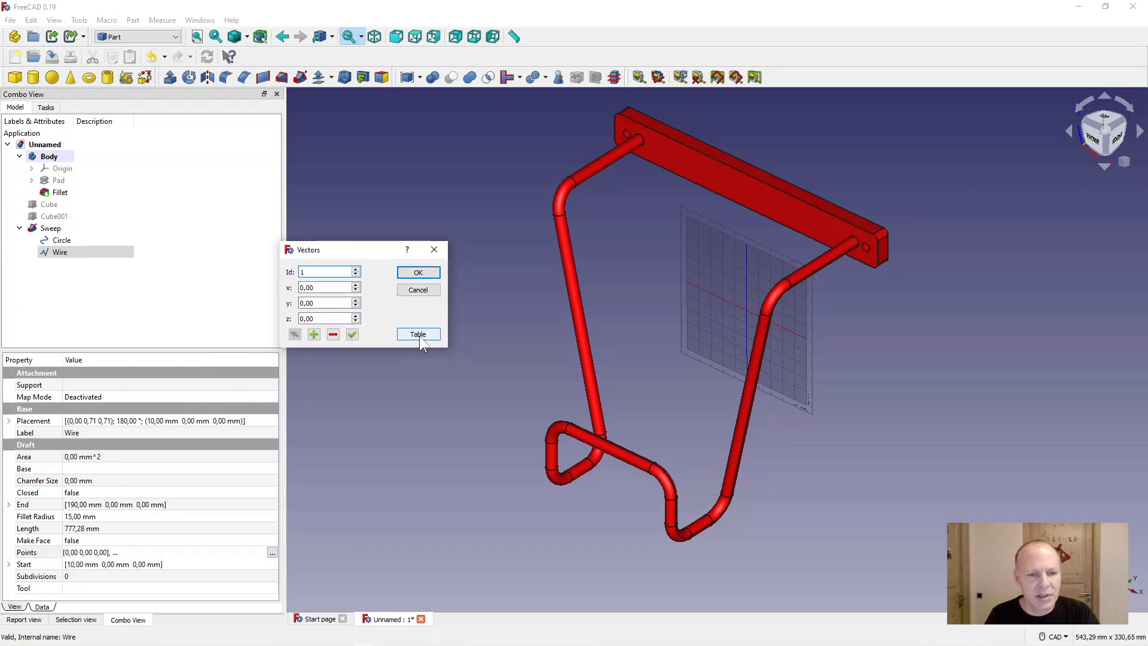
# - Edit the x coordinates of wire points 3, 4, 7 and 8 in the Vectors table and confirm with OK
pyautogui.click(419, 334)
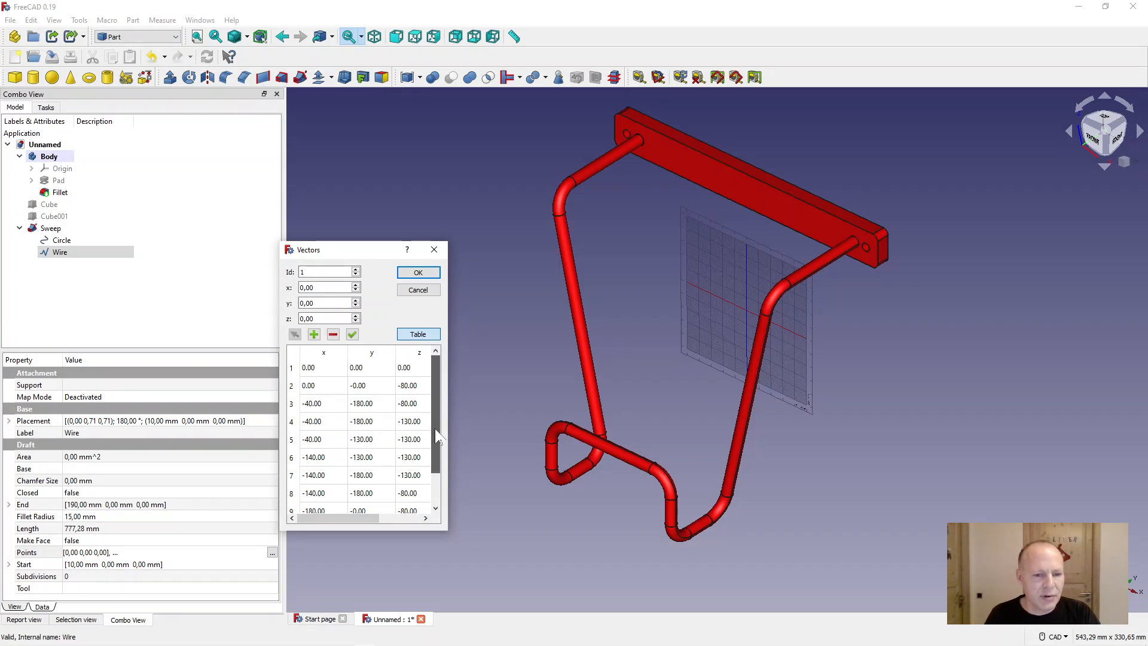
pyautogui.scroll(-3)
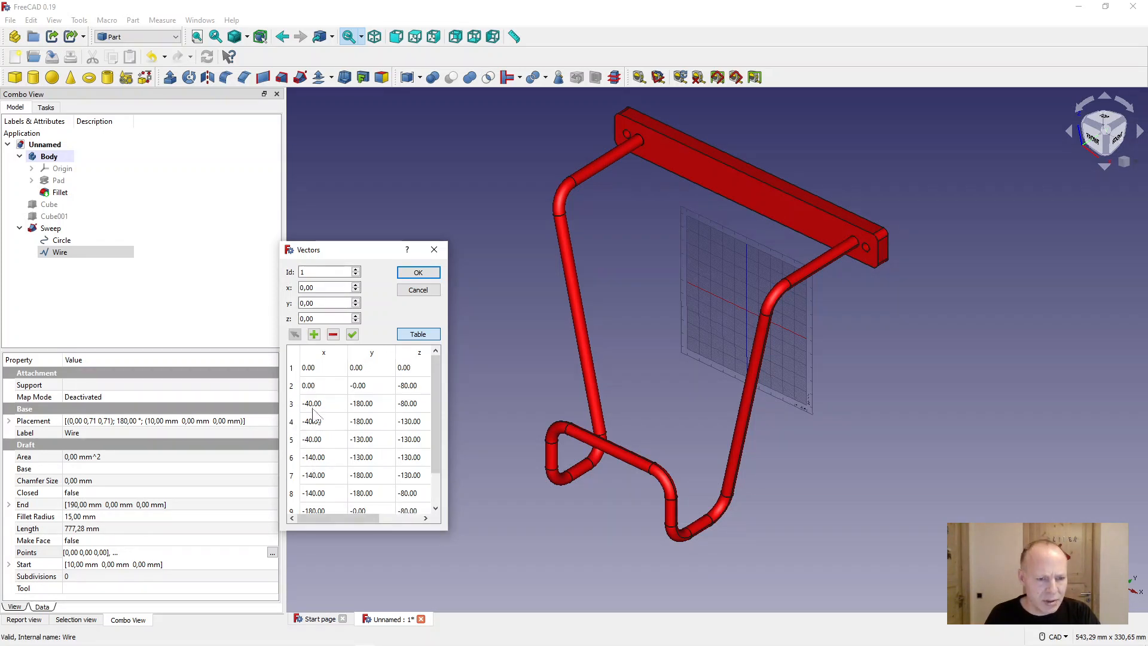
pyautogui.click(312, 403)
pyautogui.write('0')
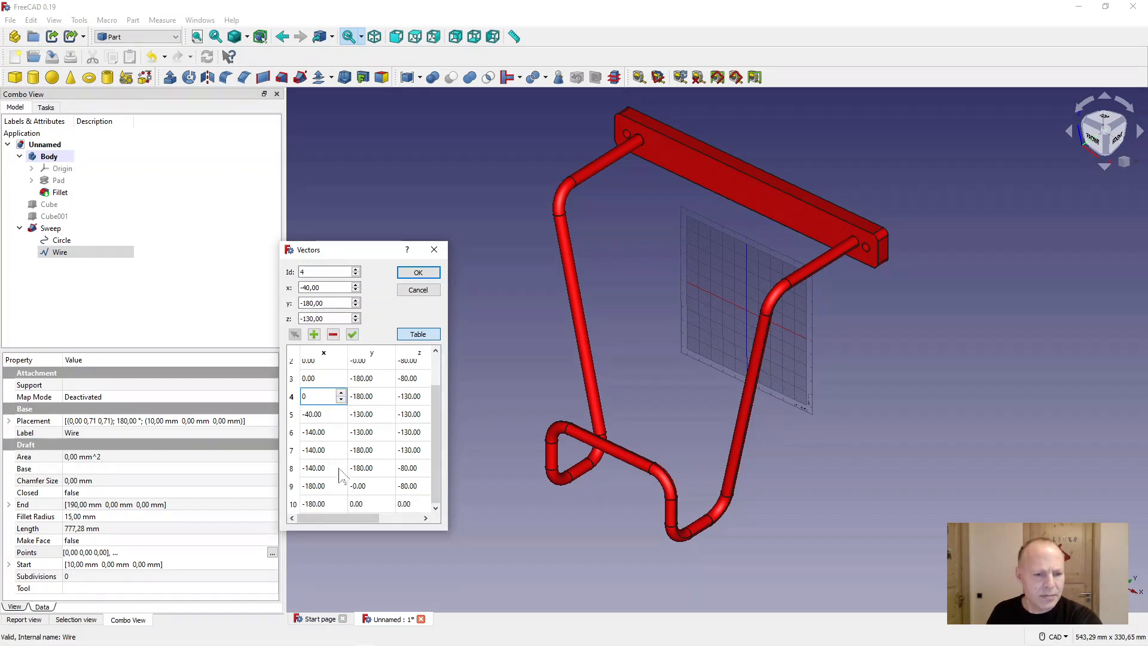
pyautogui.click(315, 467)
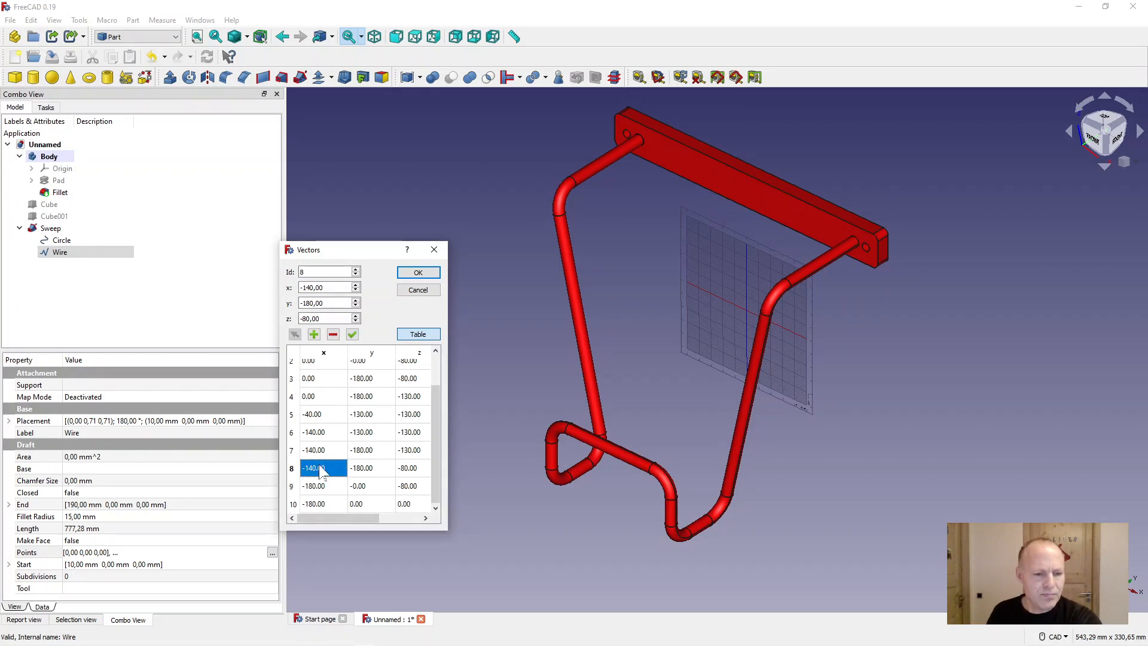
pyautogui.doubleClick(313, 467)
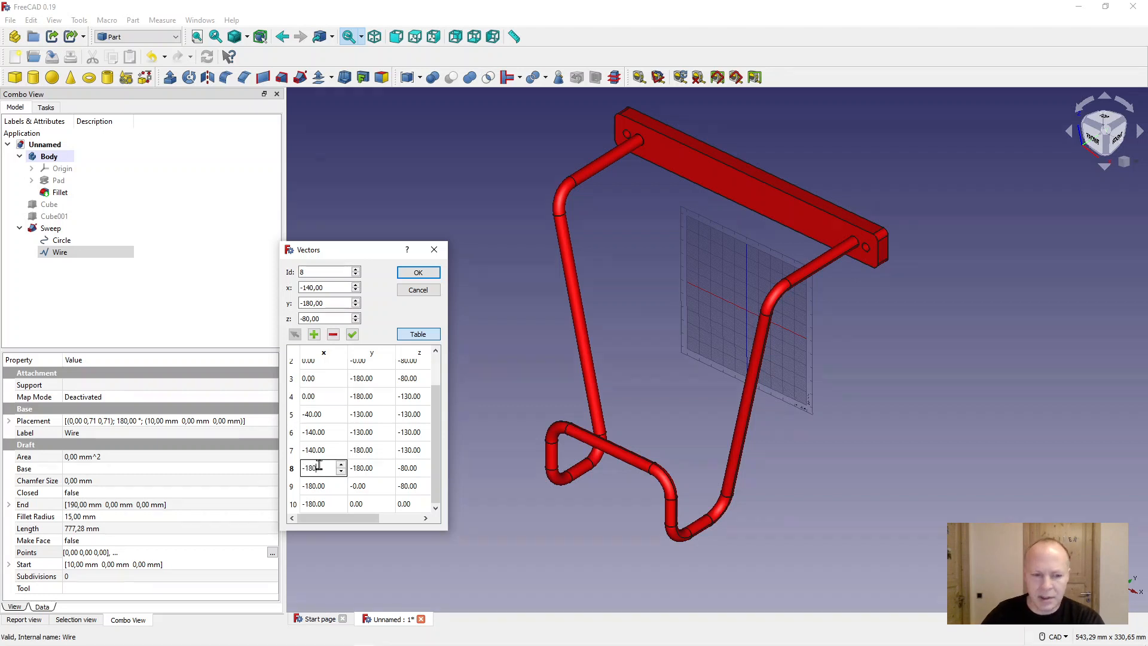
pyautogui.click(315, 450)
pyautogui.write('-180')
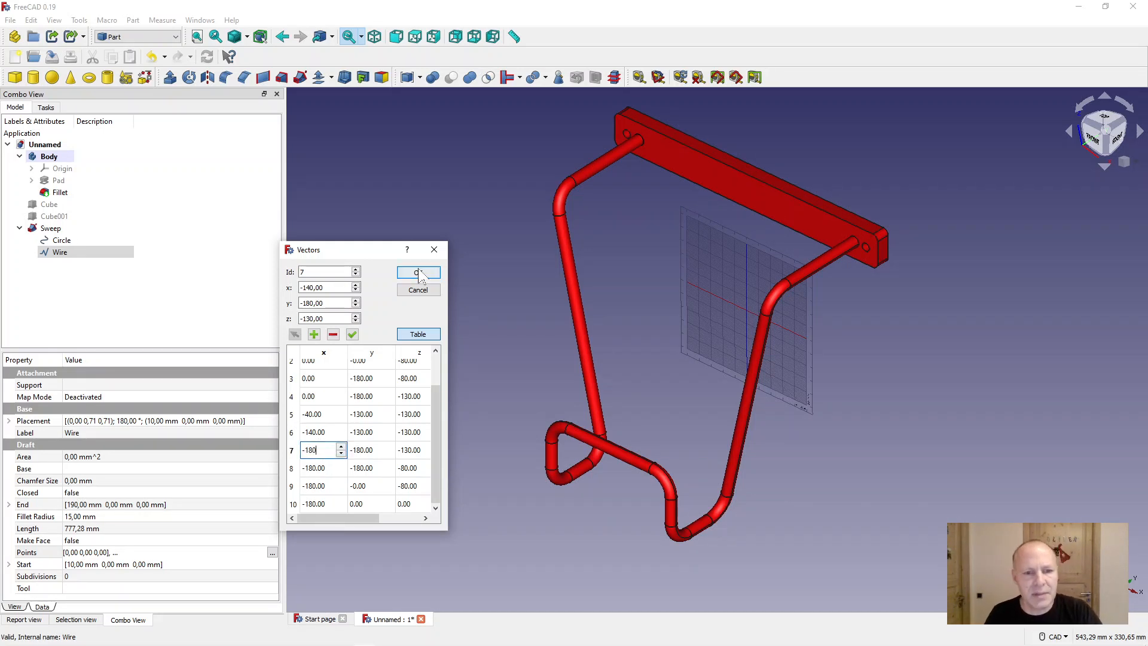
pyautogui.click(417, 272)
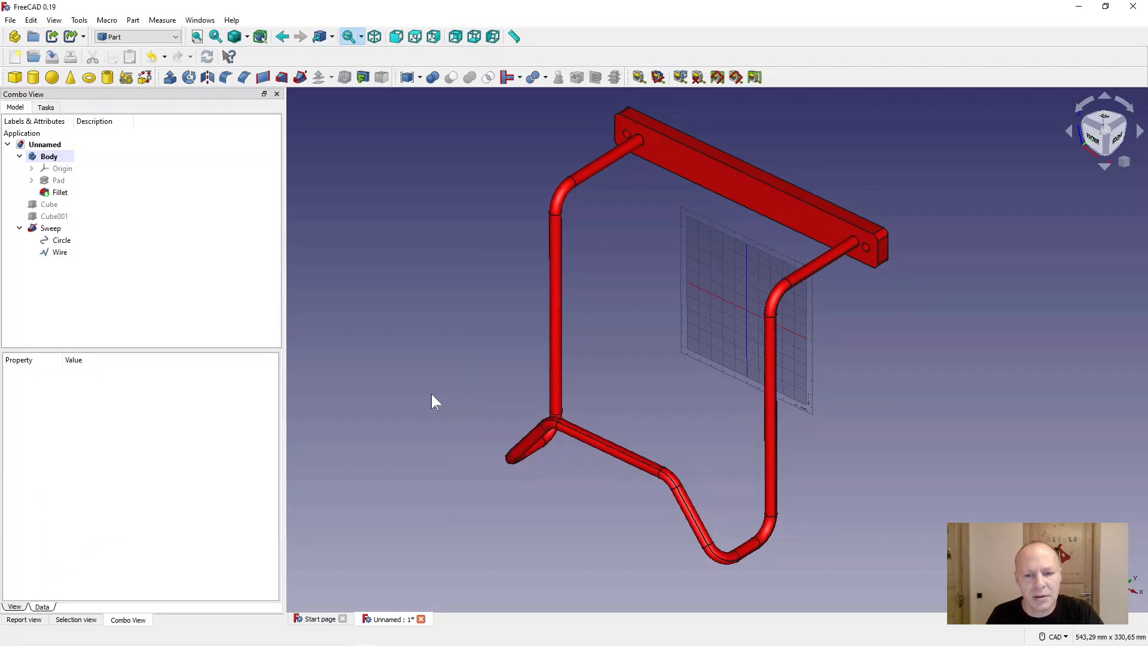